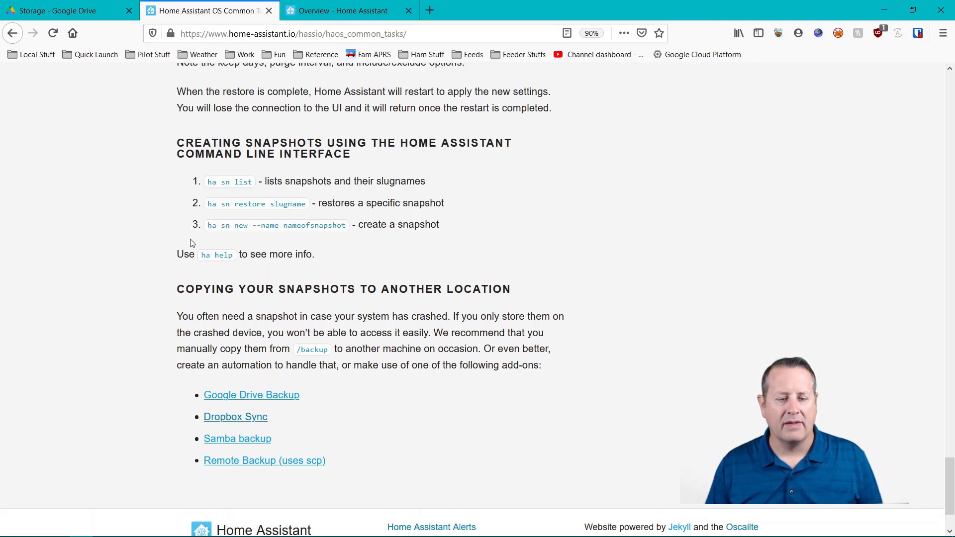
Go to the Supervisor Snapshots page in Home Assistant.
{"action": "scroll", "scroll_direction": "down", "scroll_amount": 3}
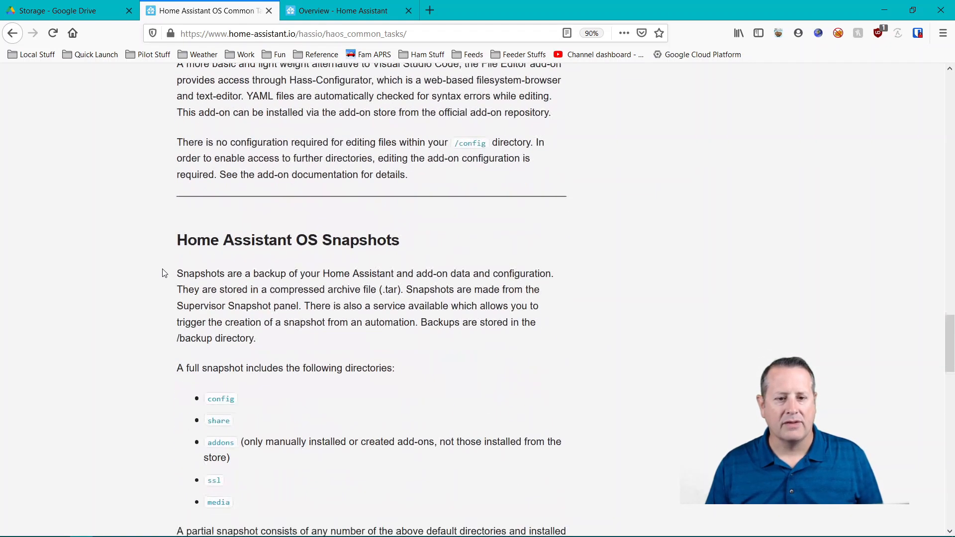
{"action": "scroll", "scroll_direction": "down", "scroll_amount": 3}
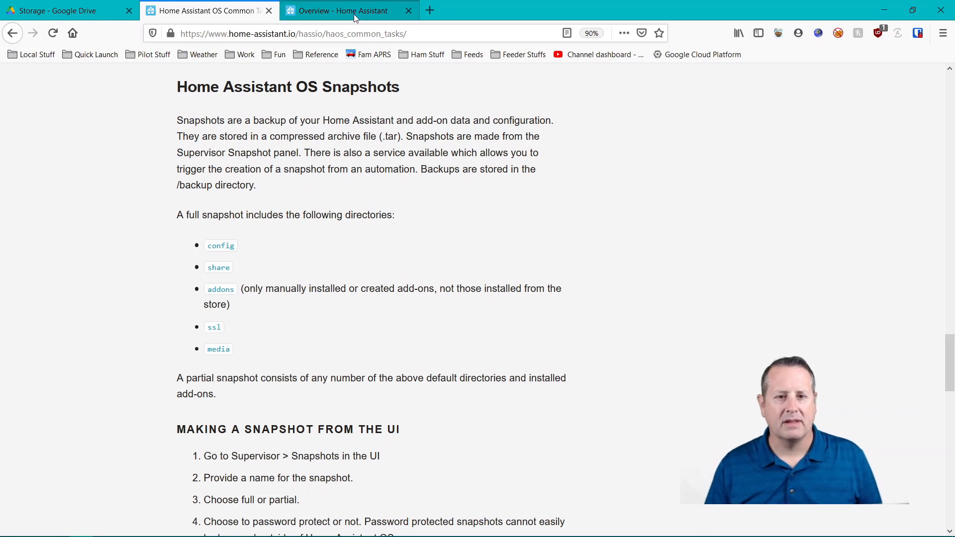
{"action": "left_click", "coordinate": [342, 10]}
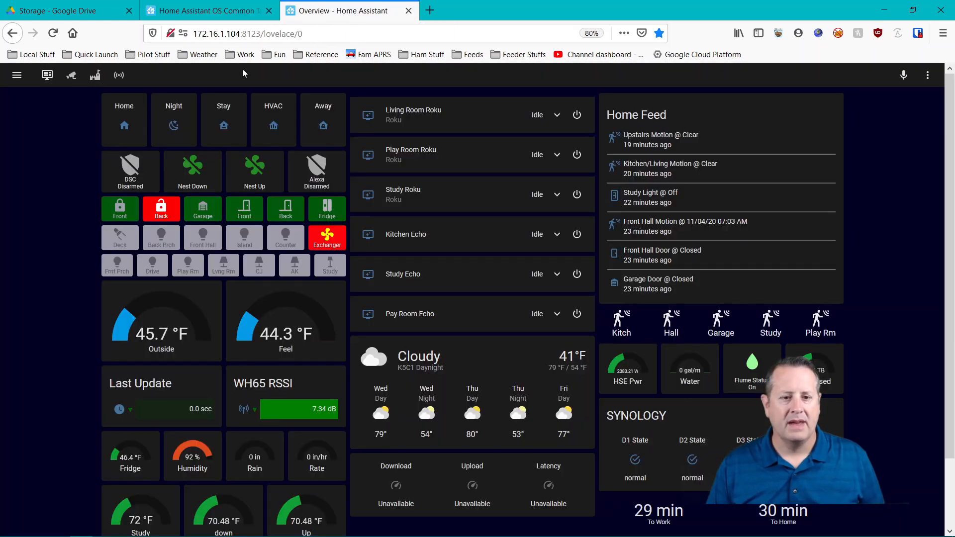
{"action": "left_click", "coordinate": [17, 75]}
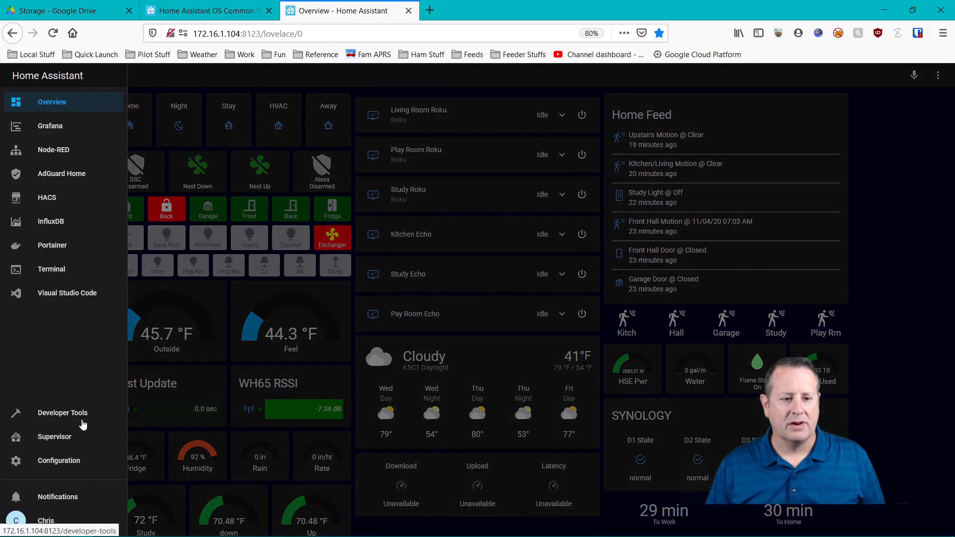
{"action": "left_click", "coordinate": [54, 437]}
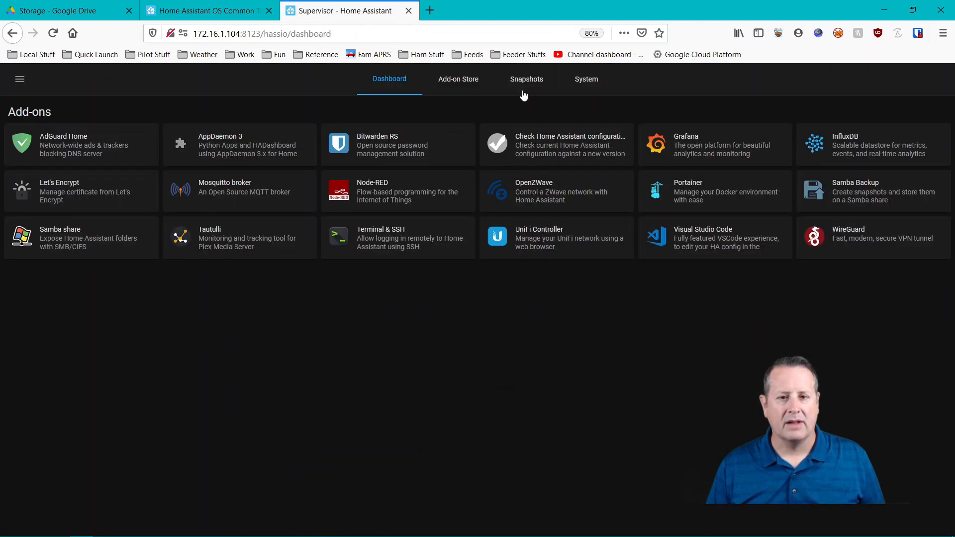
{"action": "left_click", "coordinate": [525, 78]}
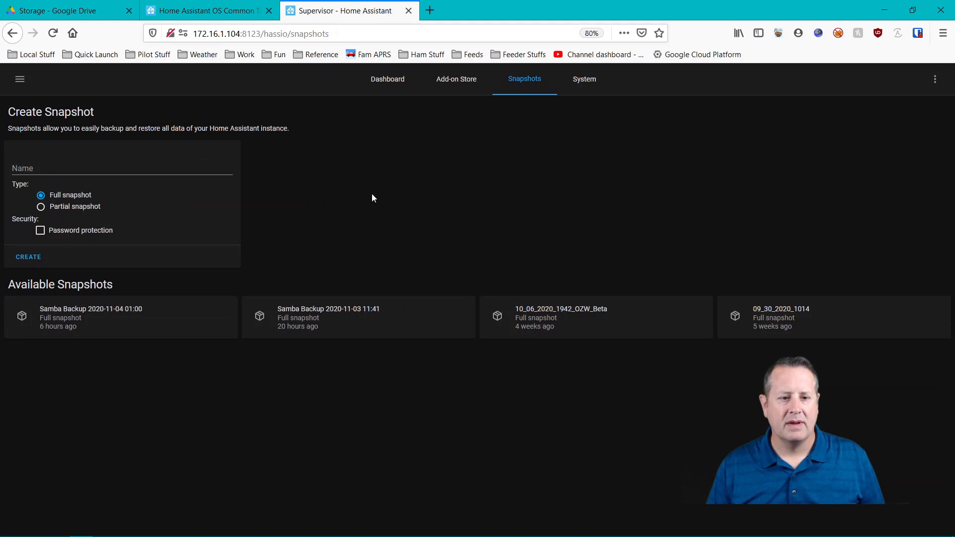
{"action": "mouse_move", "coordinate": [98, 333]}
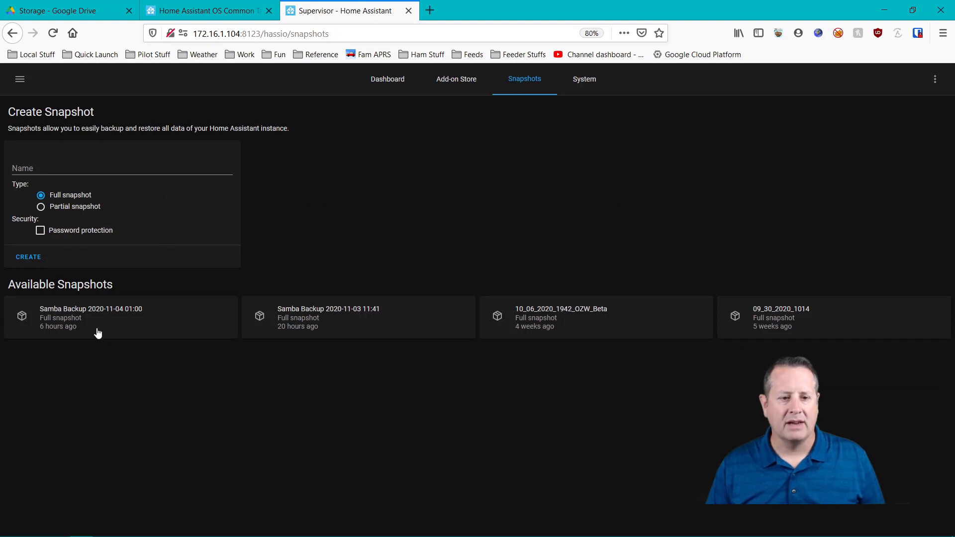
Name the new full snapshot 2020-11-04_0500.
{"action": "left_click", "coordinate": [121, 168]}
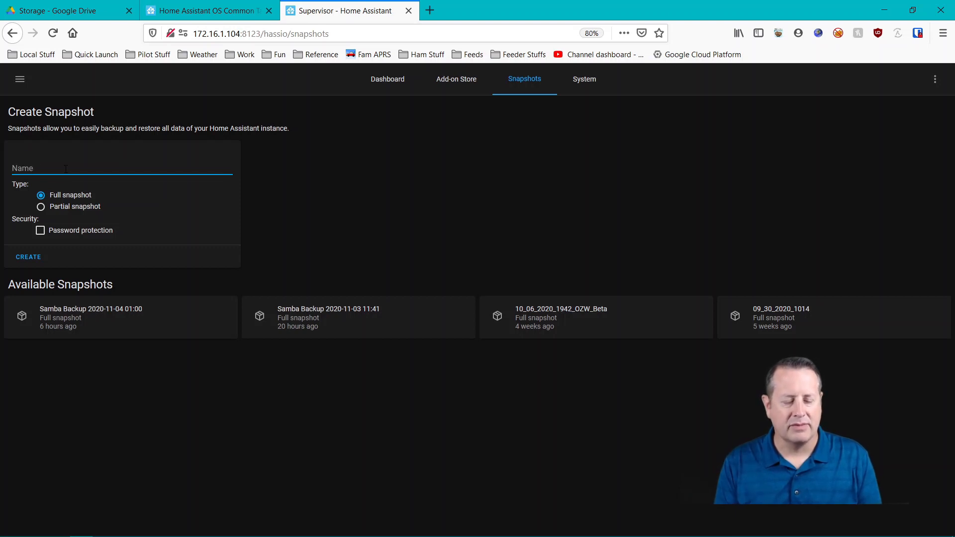
{"action": "type", "text": "2020-11-04"}
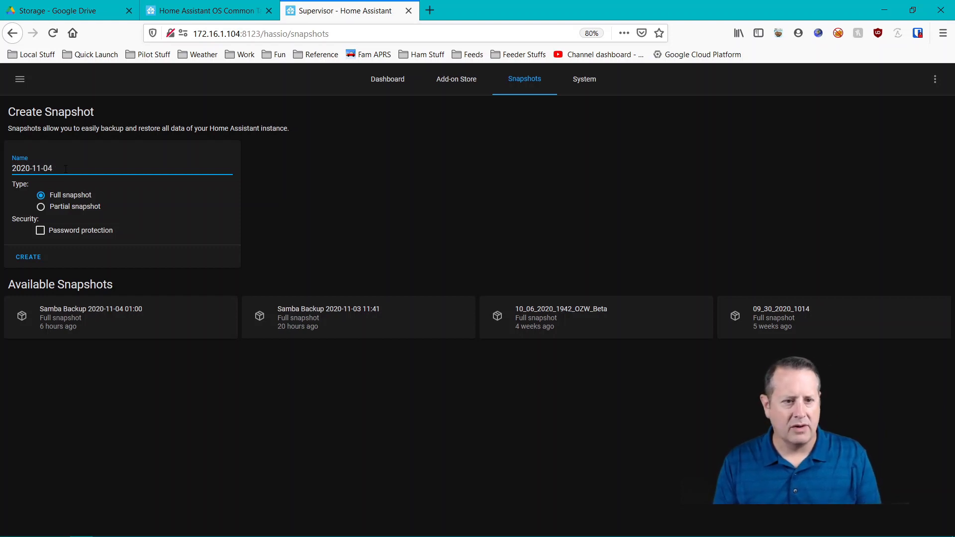
{"action": "type", "text": "_"}
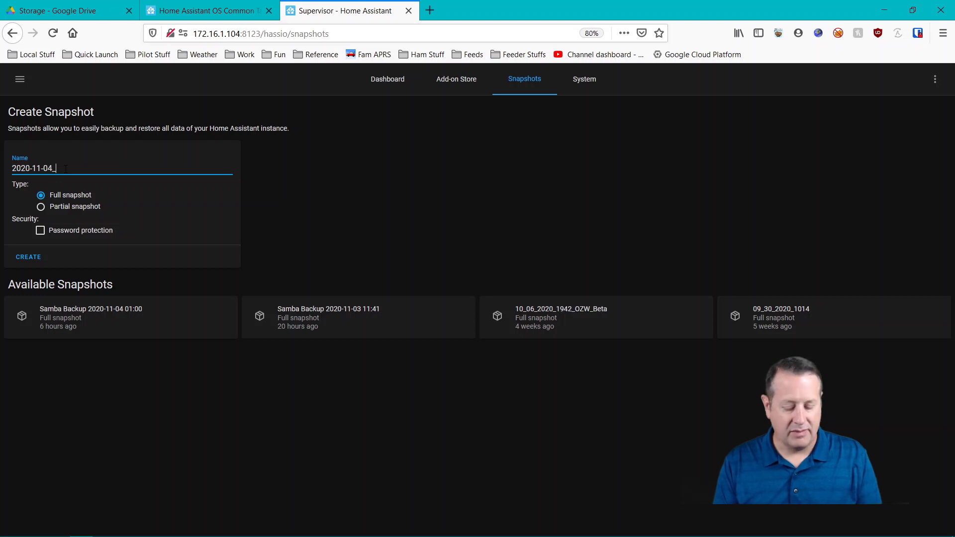
{"action": "type", "text": "0500"}
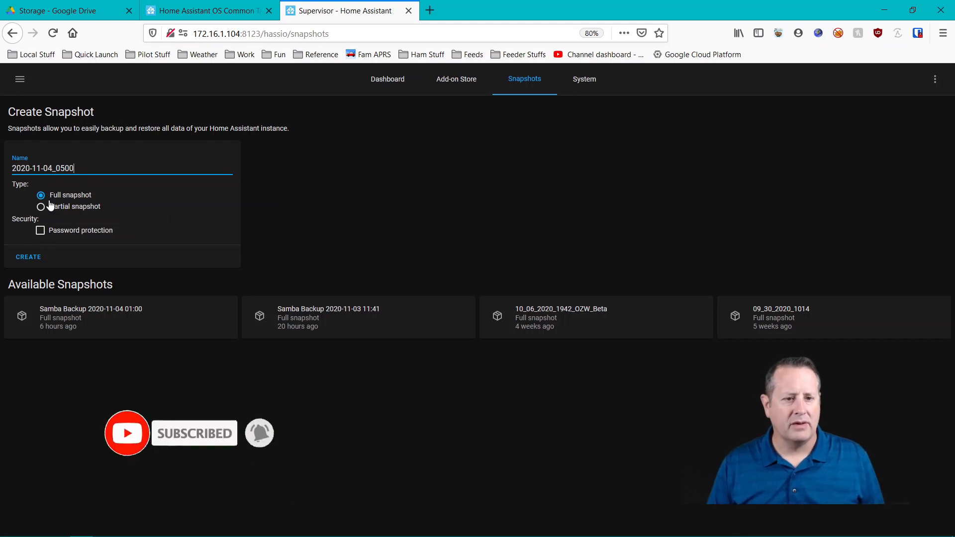
{"action": "left_click", "coordinate": [40, 207]}
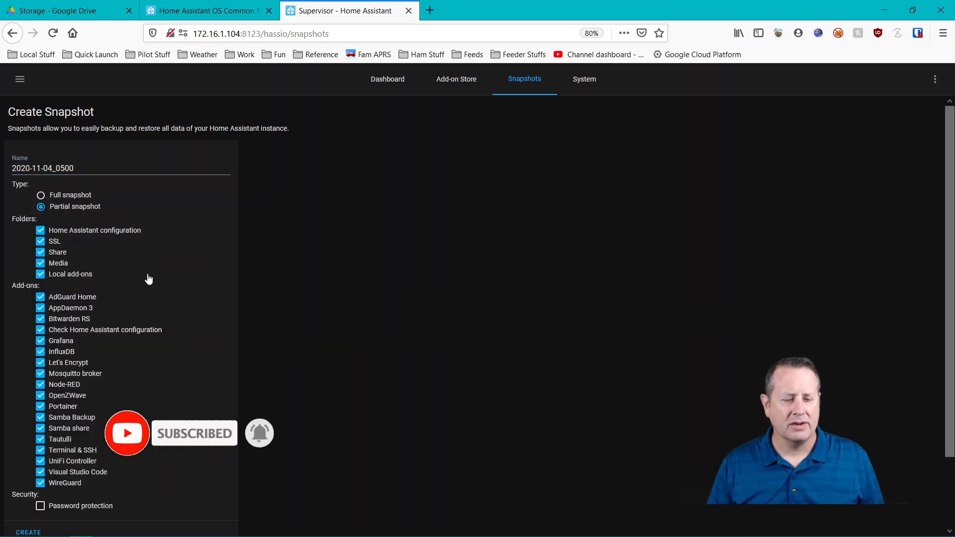
{"action": "scroll", "scroll_direction": "down", "scroll_amount": 3}
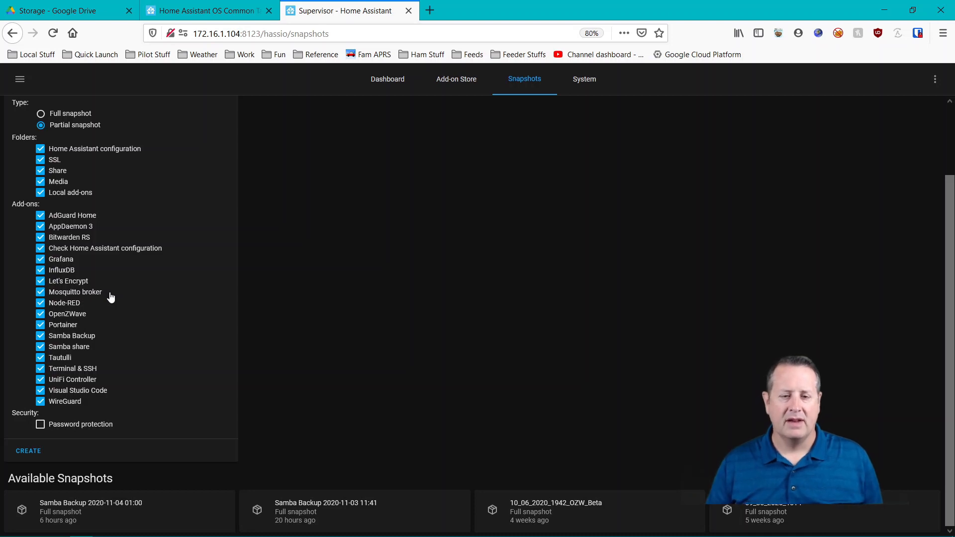
{"action": "mouse_move", "coordinate": [99, 279]}
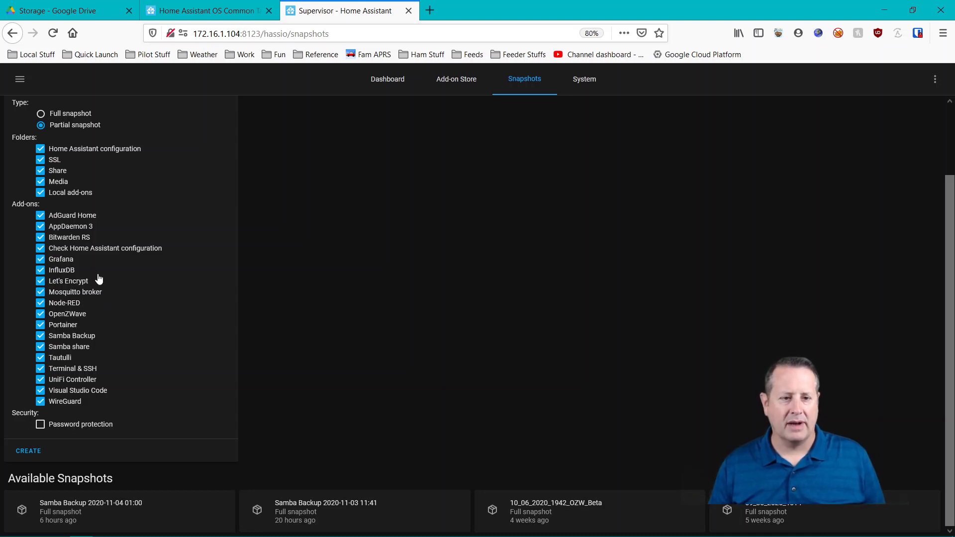
{"action": "mouse_move", "coordinate": [76, 365]}
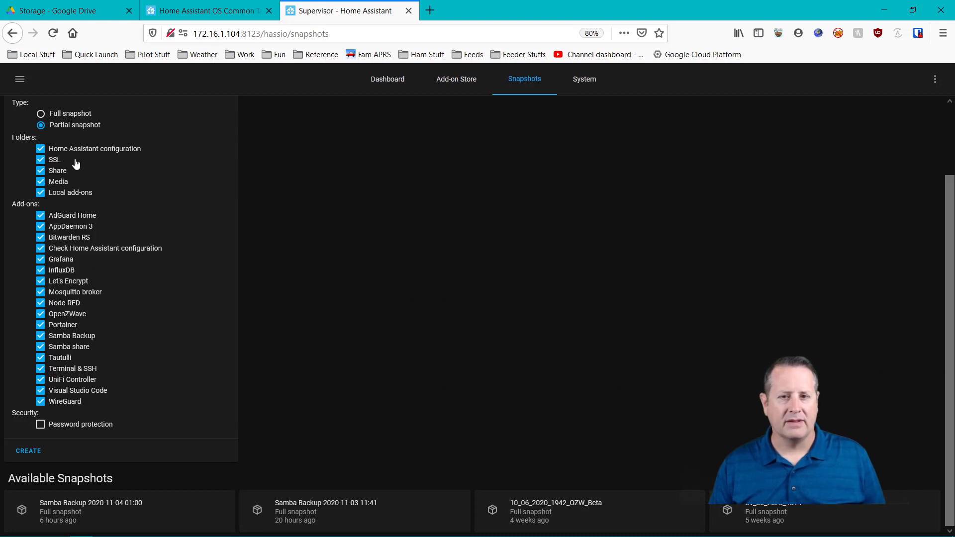
{"action": "mouse_move", "coordinate": [77, 237]}
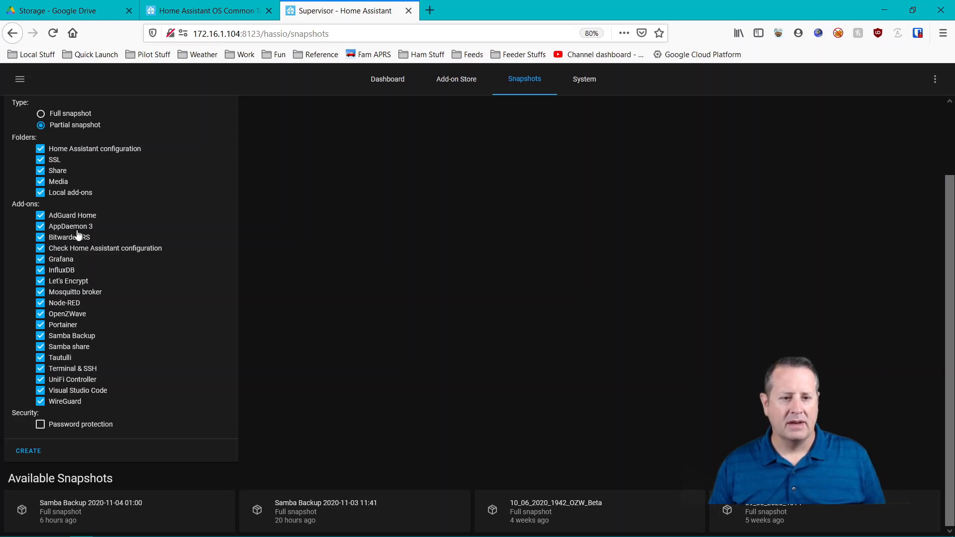
{"action": "mouse_move", "coordinate": [83, 313]}
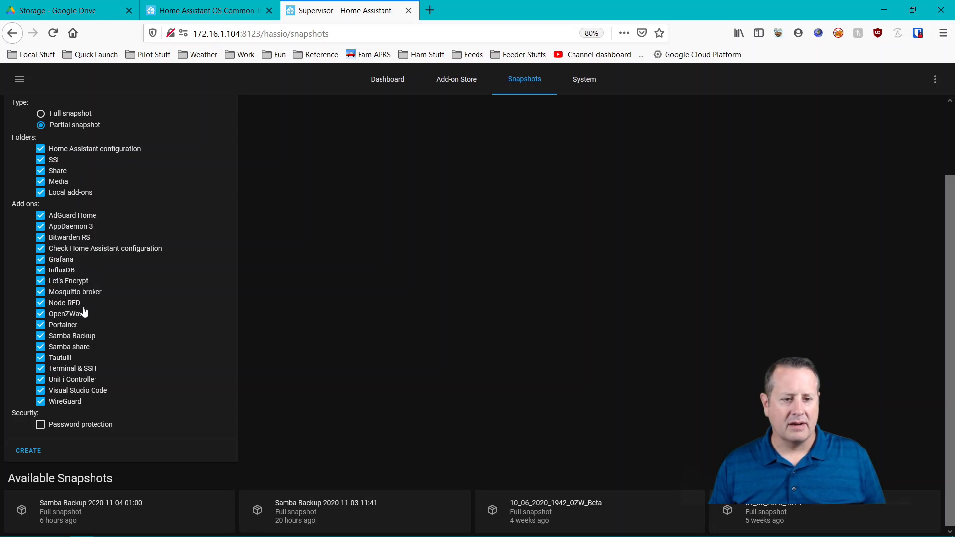
{"action": "mouse_move", "coordinate": [72, 222]}
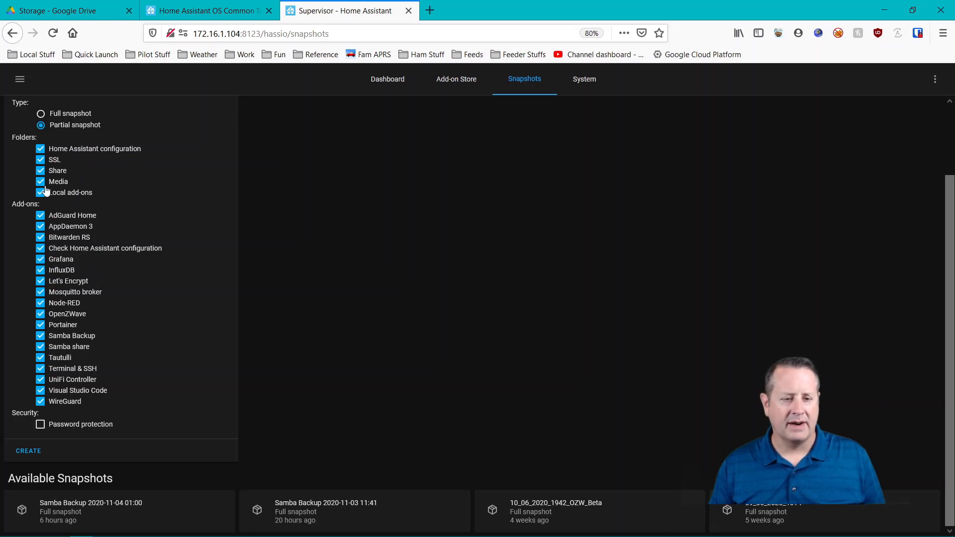
{"action": "mouse_move", "coordinate": [80, 258]}
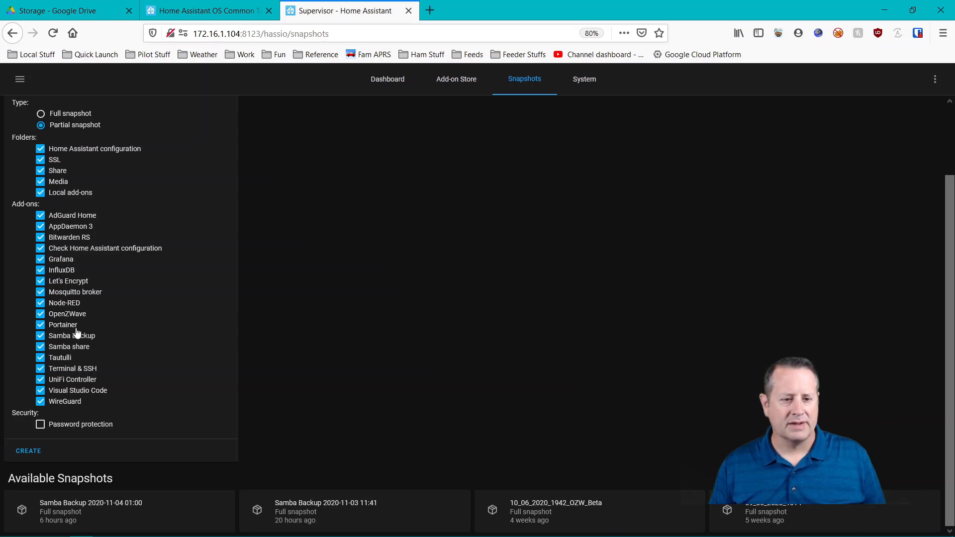
{"action": "mouse_move", "coordinate": [72, 405]}
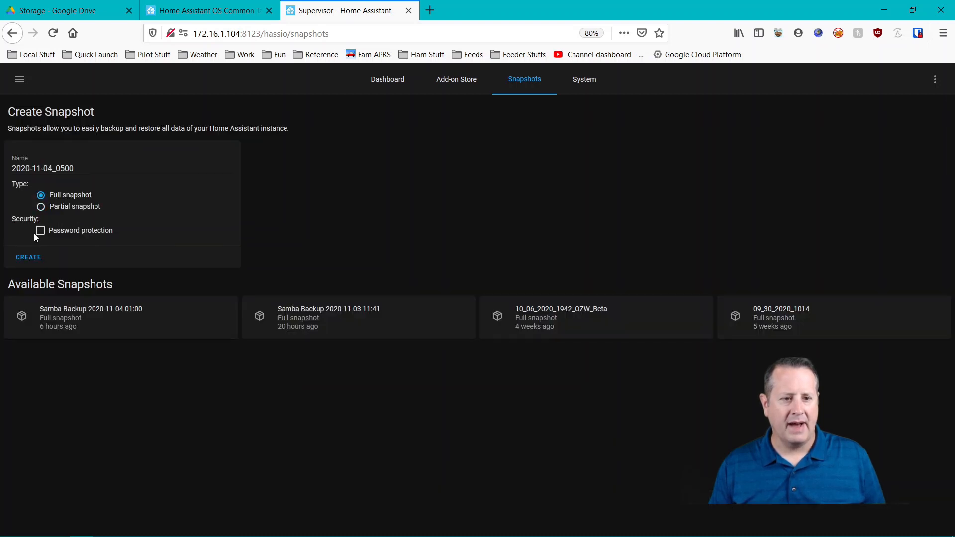
Enable password protection for the new snapshot.
{"action": "left_click", "coordinate": [40, 230]}
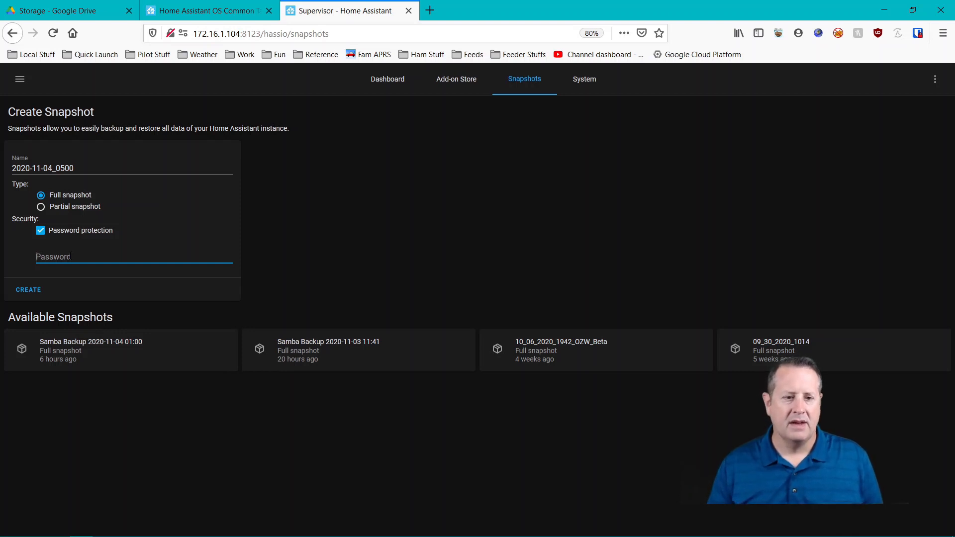
{"action": "mouse_move", "coordinate": [138, 253]}
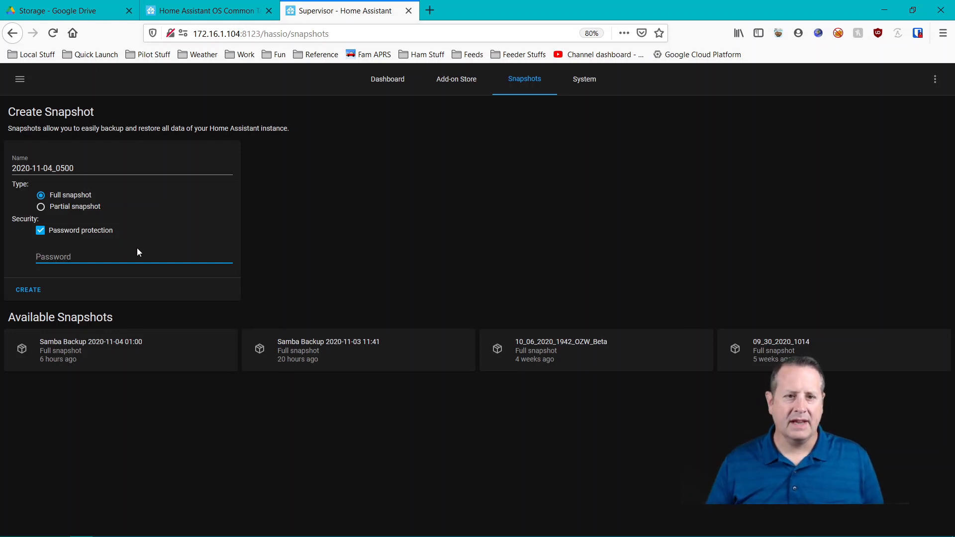
Open the Samba Backup add-on's GitHub page from the snapshot documentation.
{"action": "left_click", "coordinate": [207, 10]}
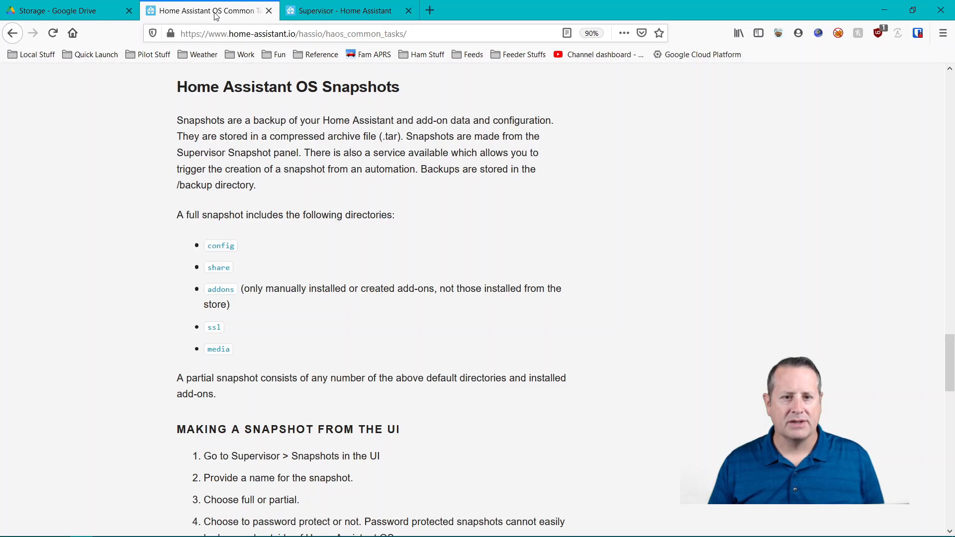
{"action": "scroll", "scroll_direction": "down", "scroll_amount": 3}
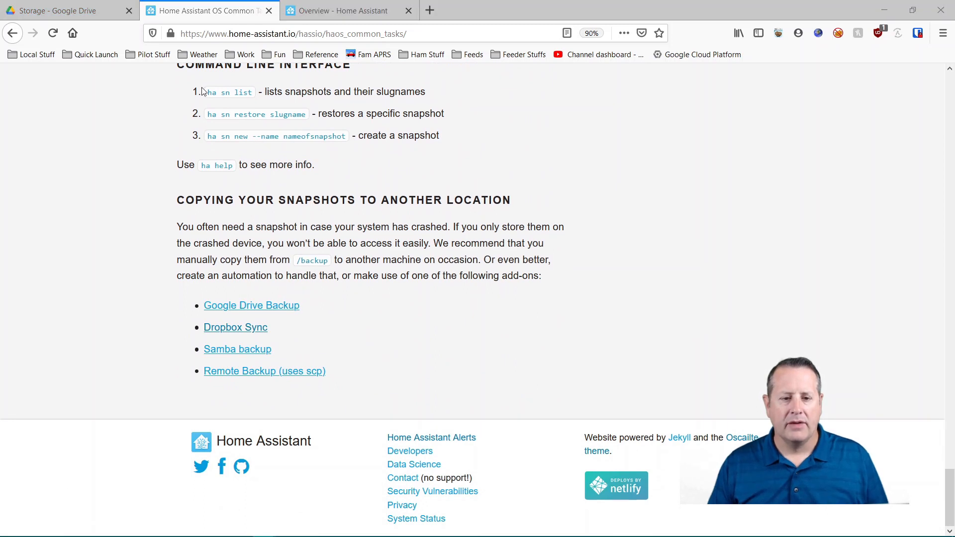
{"action": "mouse_move", "coordinate": [216, 373]}
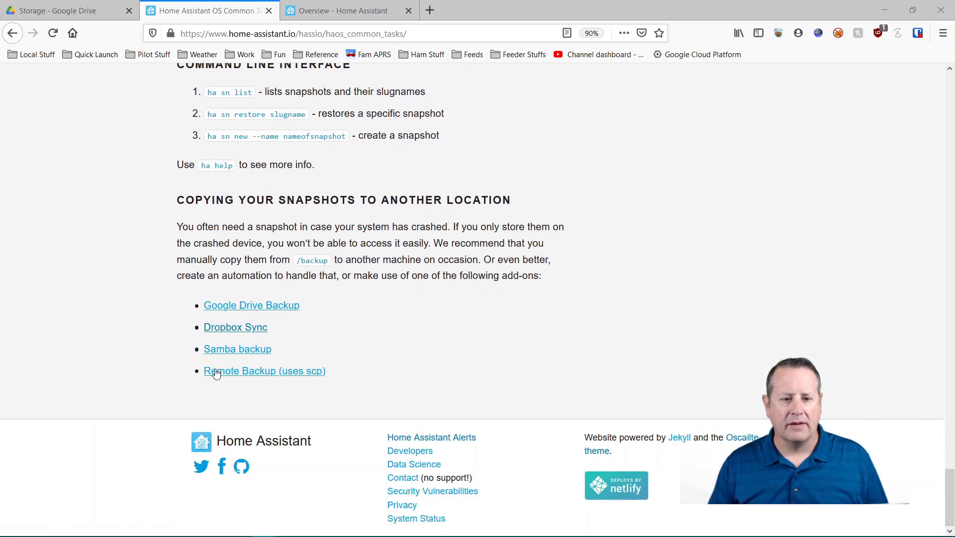
{"action": "left_click", "coordinate": [236, 350]}
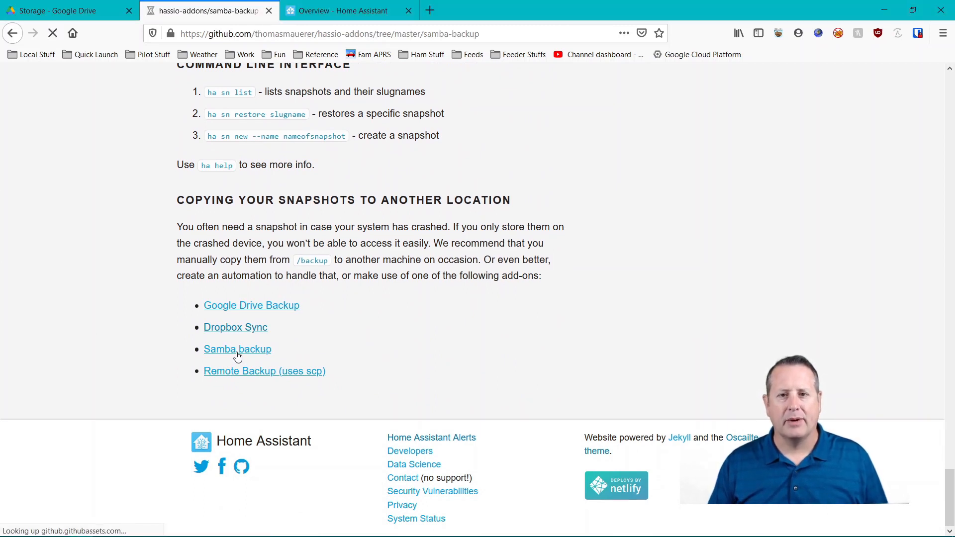
{"action": "left_click", "coordinate": [237, 349]}
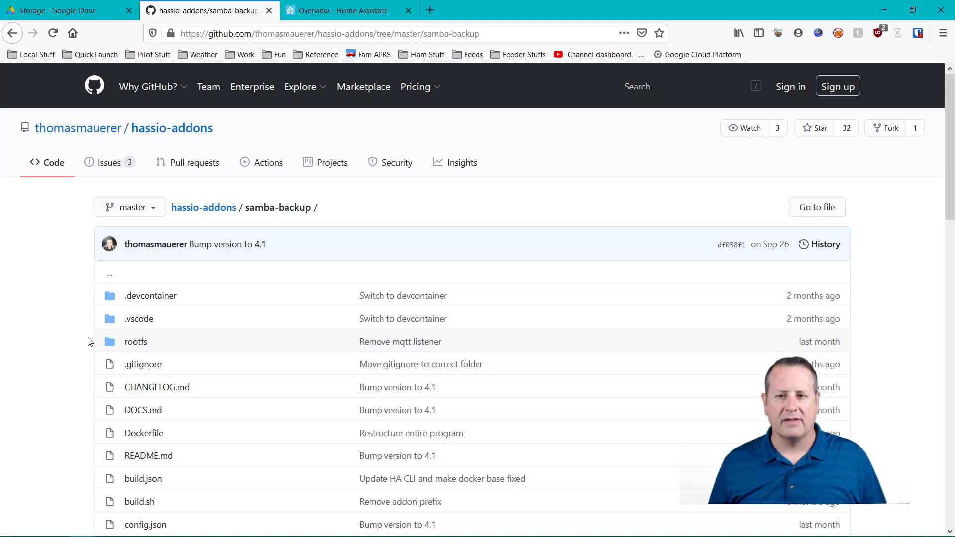
Select the add-on repository URL in the Installation section for copying.
{"action": "scroll", "scroll_direction": "down", "scroll_amount": 3}
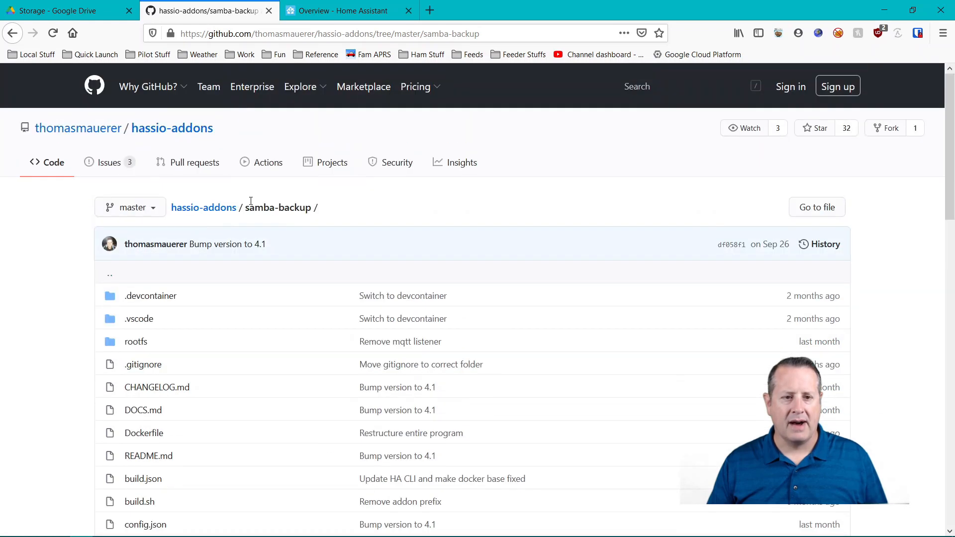
{"action": "mouse_move", "coordinate": [72, 318]}
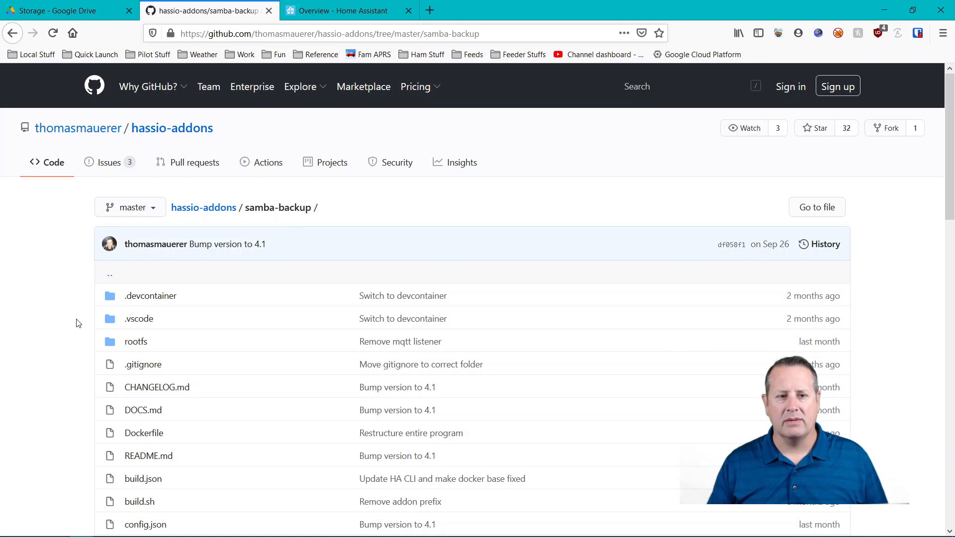
{"action": "scroll", "scroll_direction": "down", "scroll_amount": 3}
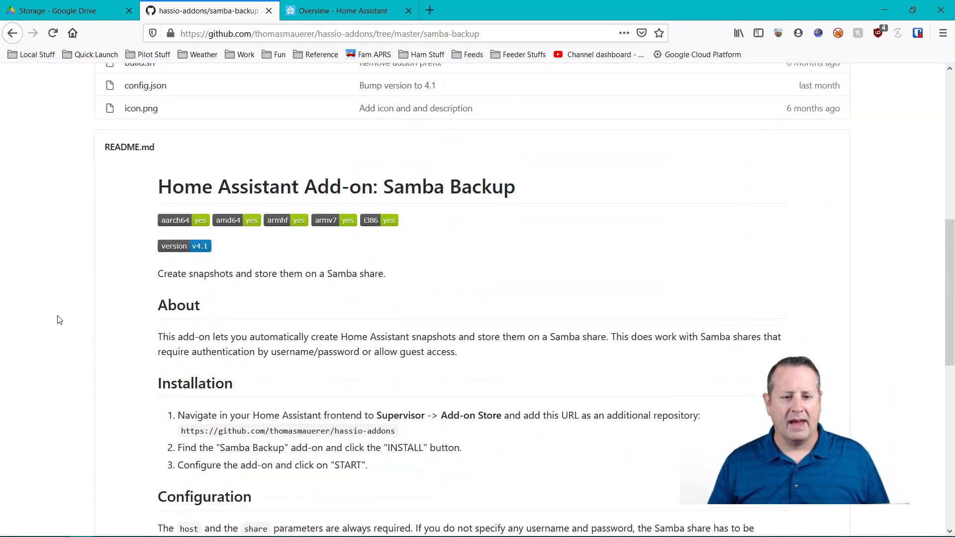
{"action": "scroll", "scroll_direction": "down", "scroll_amount": 3}
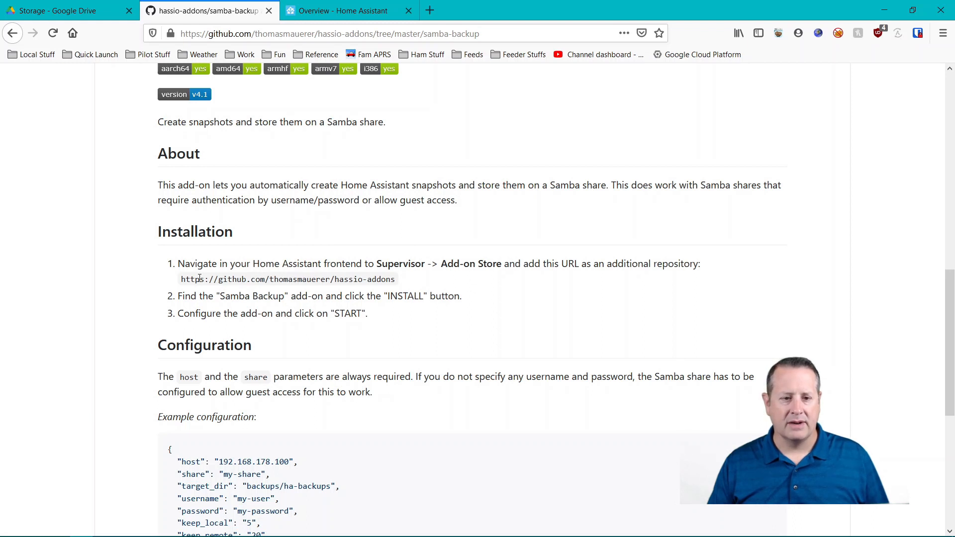
{"action": "left_click_drag", "start_coordinate": [180, 279], "coordinate": [402, 297]}
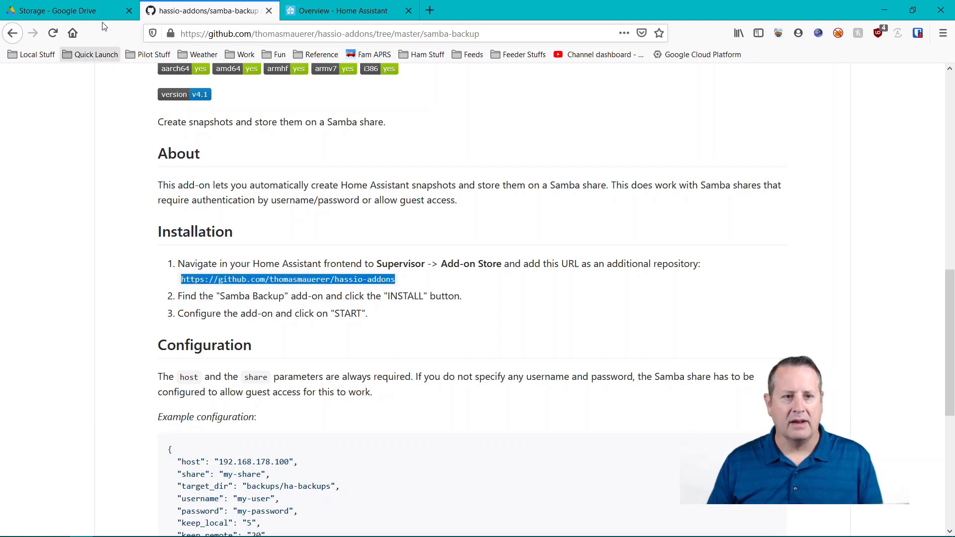
Go to the Supervisor Add-on Store in Home Assistant.
{"action": "left_click", "coordinate": [342, 10]}
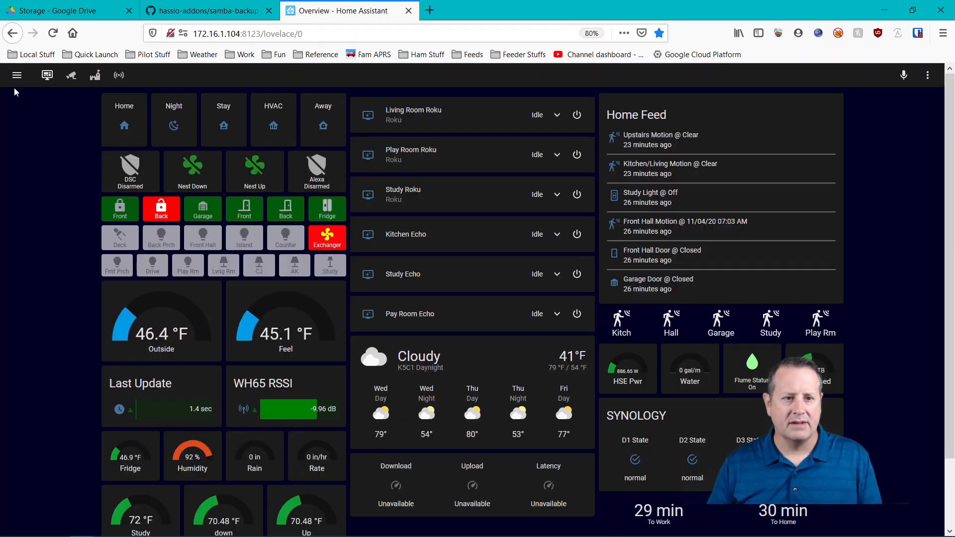
{"action": "left_click", "coordinate": [17, 75]}
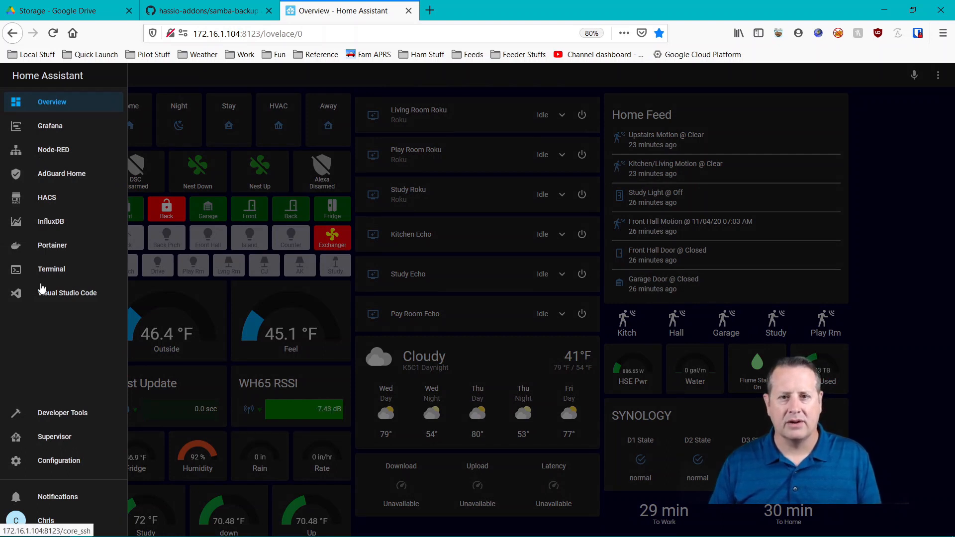
{"action": "left_click", "coordinate": [54, 437]}
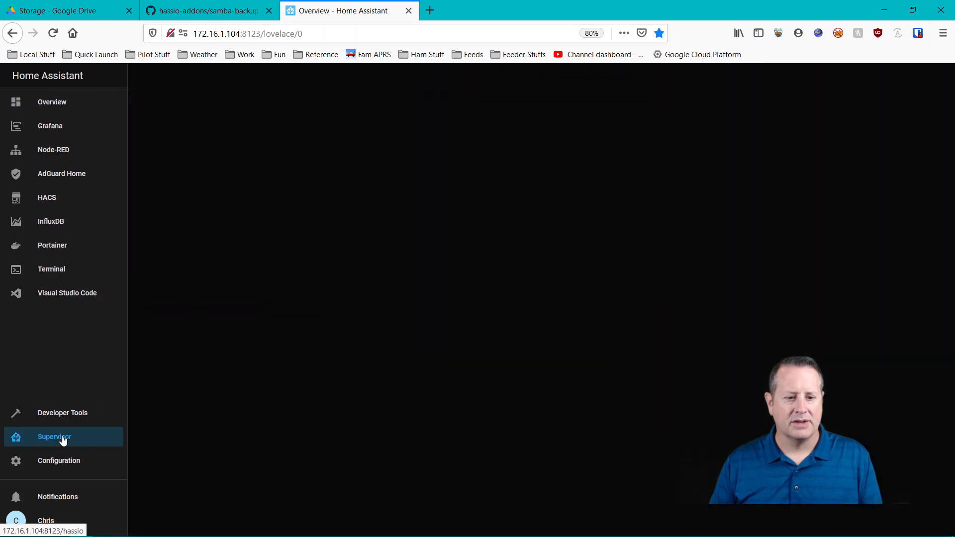
{"action": "left_click", "coordinate": [54, 437]}
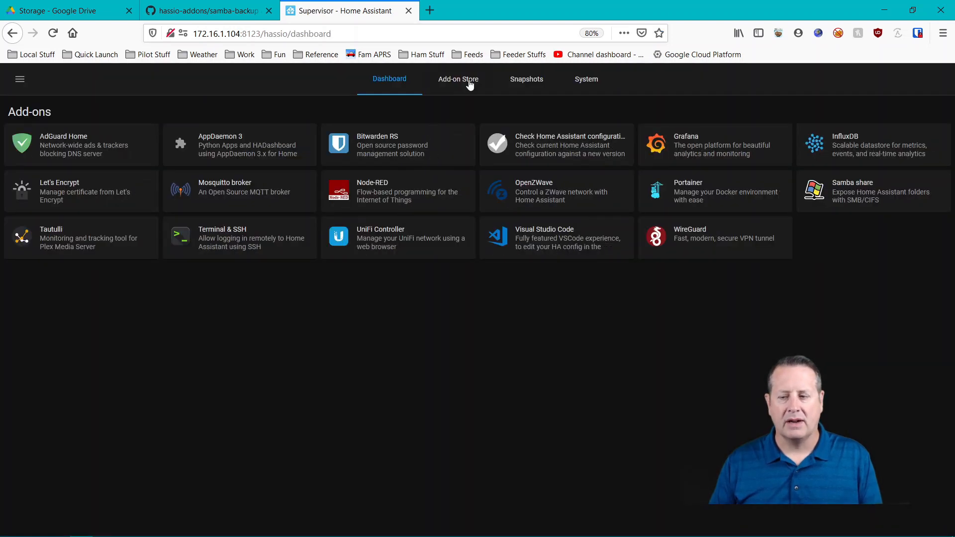
{"action": "left_click", "coordinate": [457, 79]}
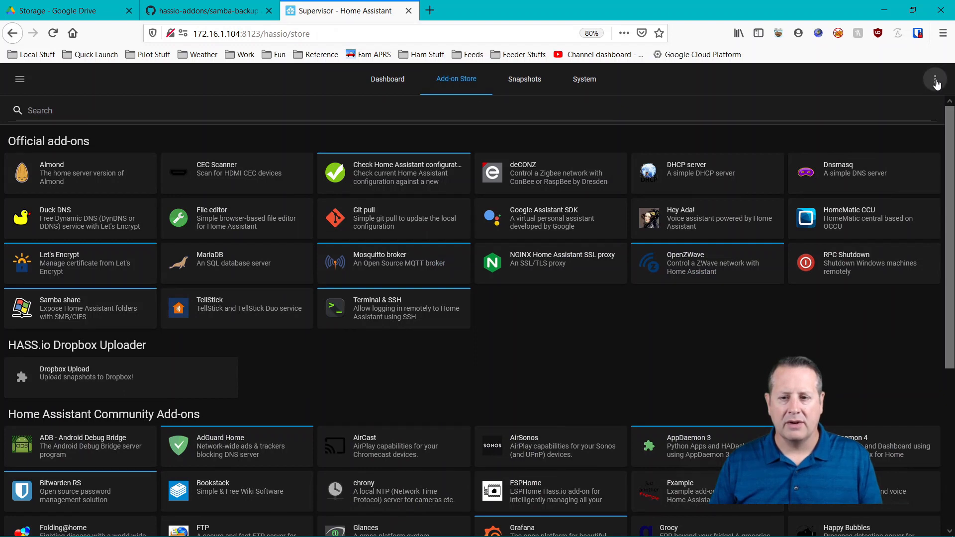
Add the pasted Samba Backup repository URL via the store's Repositories dialog.
{"action": "left_click", "coordinate": [935, 79]}
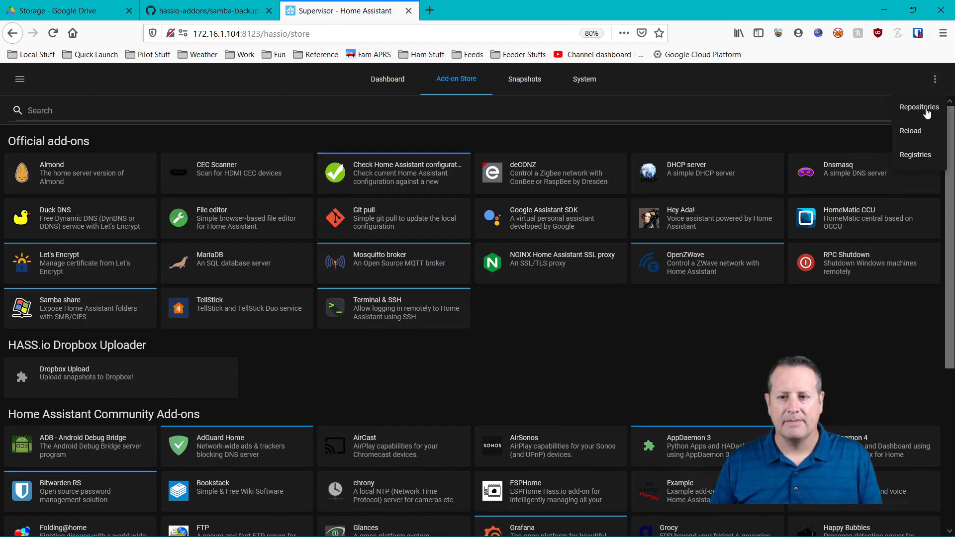
{"action": "left_click", "coordinate": [920, 106]}
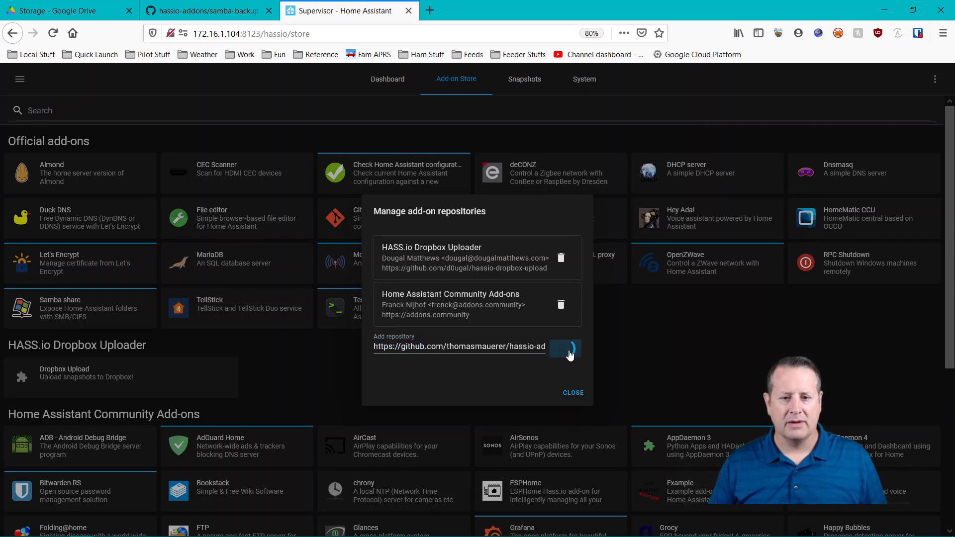
{"action": "left_click", "coordinate": [565, 350]}
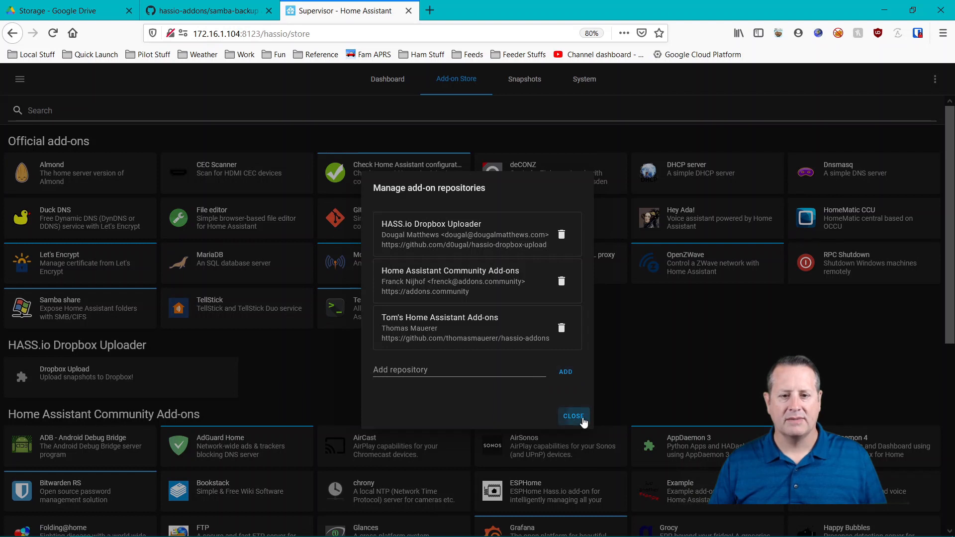
{"action": "left_click", "coordinate": [573, 415]}
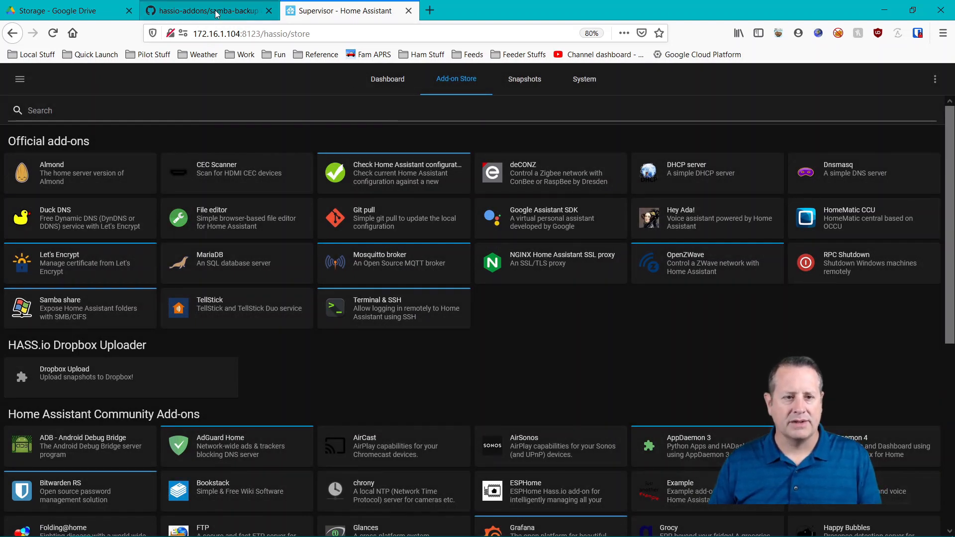
Search 'samba' and install the Samba Backup add-on.
{"action": "left_click", "coordinate": [204, 10]}
{"action": "type", "text": "s"}
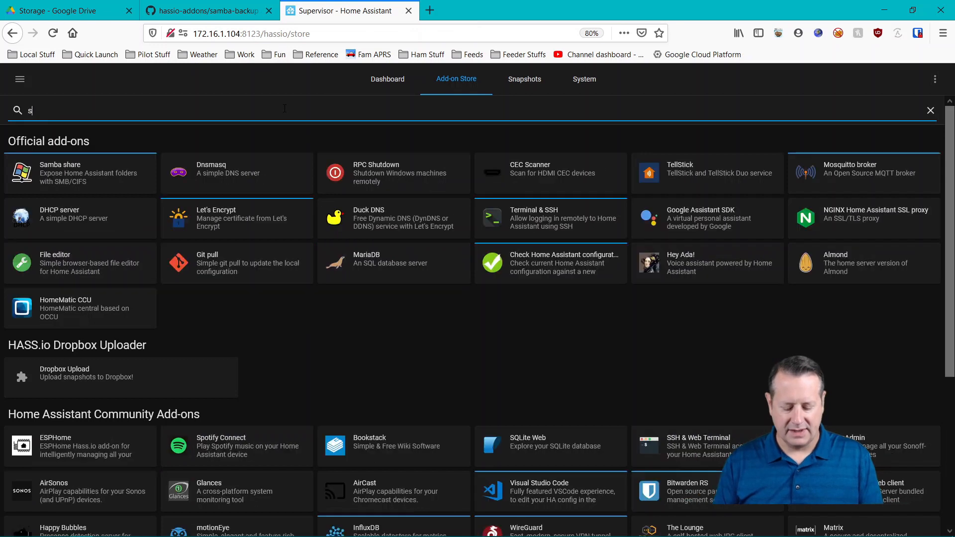
{"action": "type", "text": "amba"}
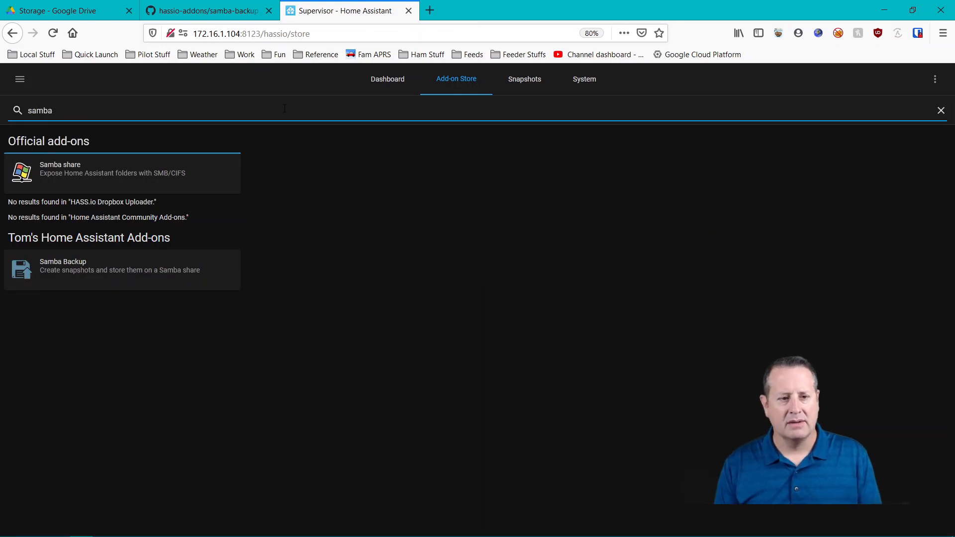
{"action": "left_click", "coordinate": [121, 266]}
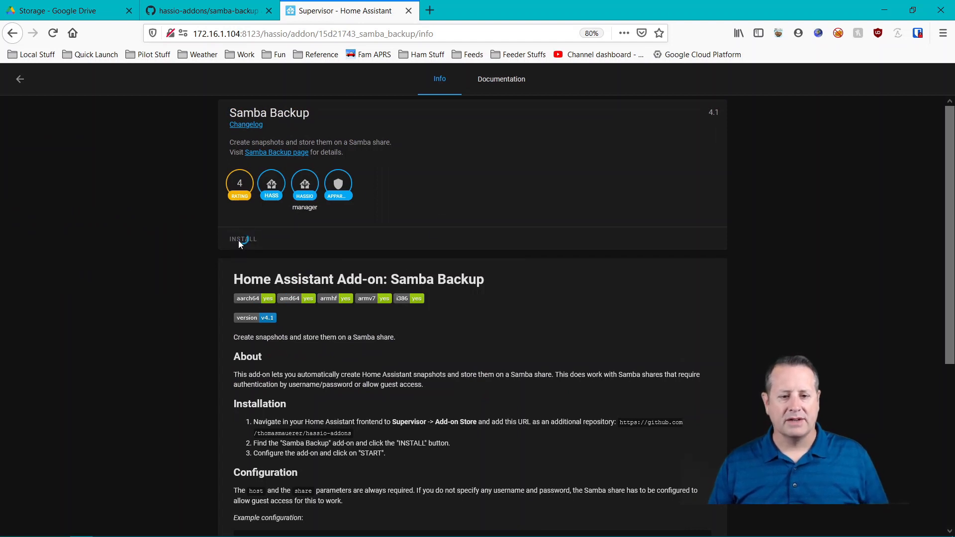
{"action": "left_click", "coordinate": [243, 239]}
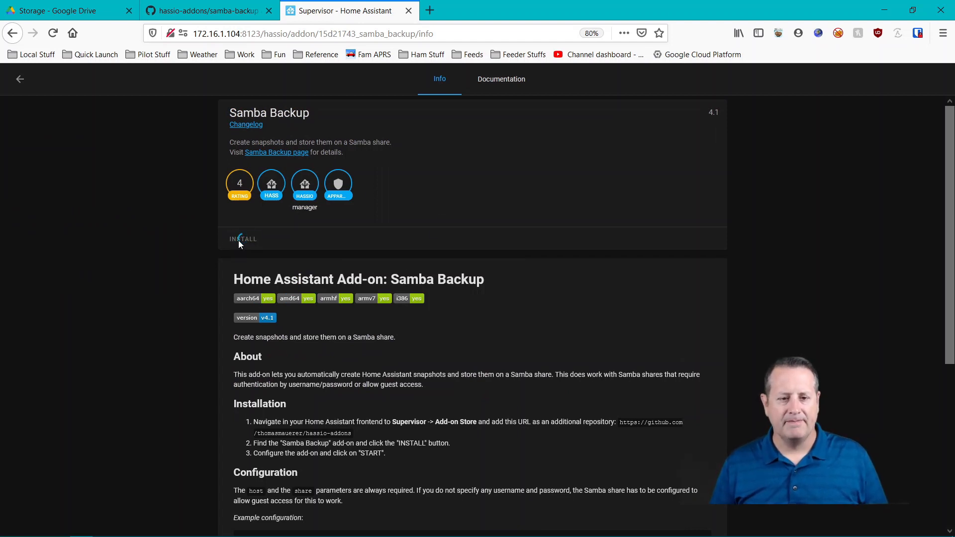
{"action": "left_click", "coordinate": [243, 238]}
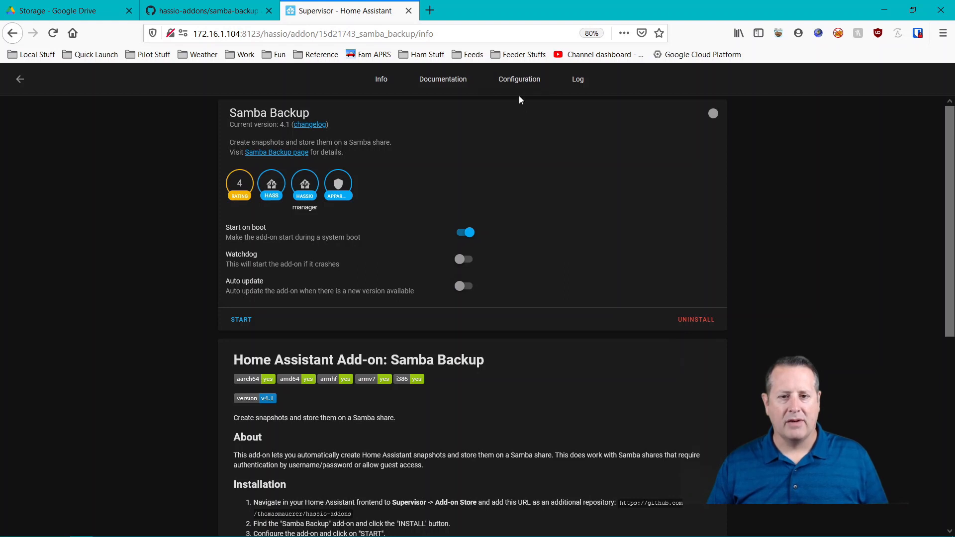
Set host 172.16.1.193, share ha_files and target folder snapshots in the configuration.
{"action": "left_click", "coordinate": [518, 78]}
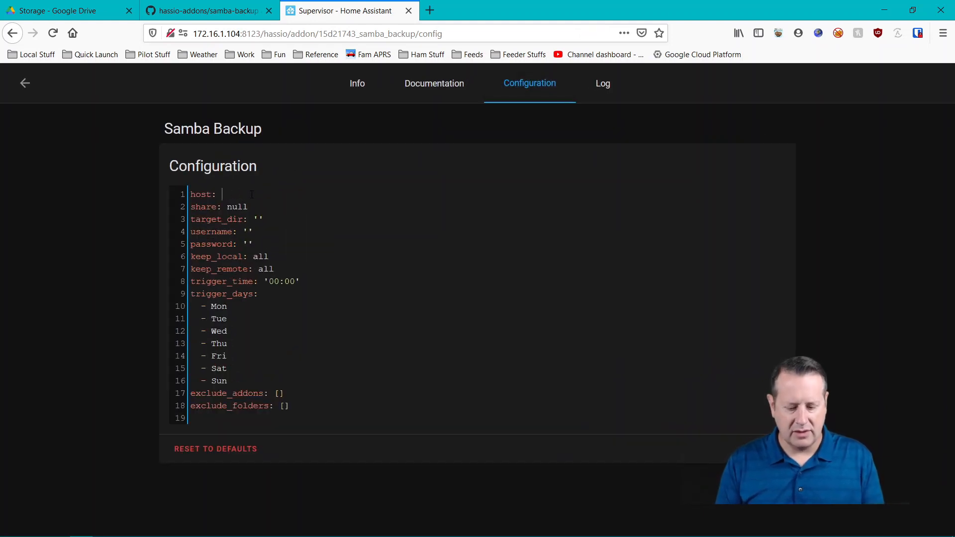
{"action": "type", "text": "172.16.1."}
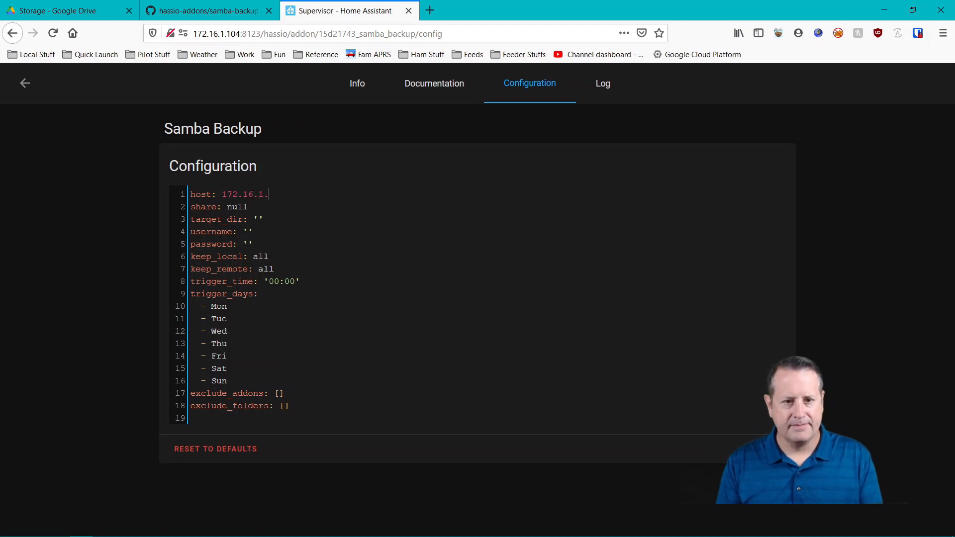
{"action": "type", "text": "193"}
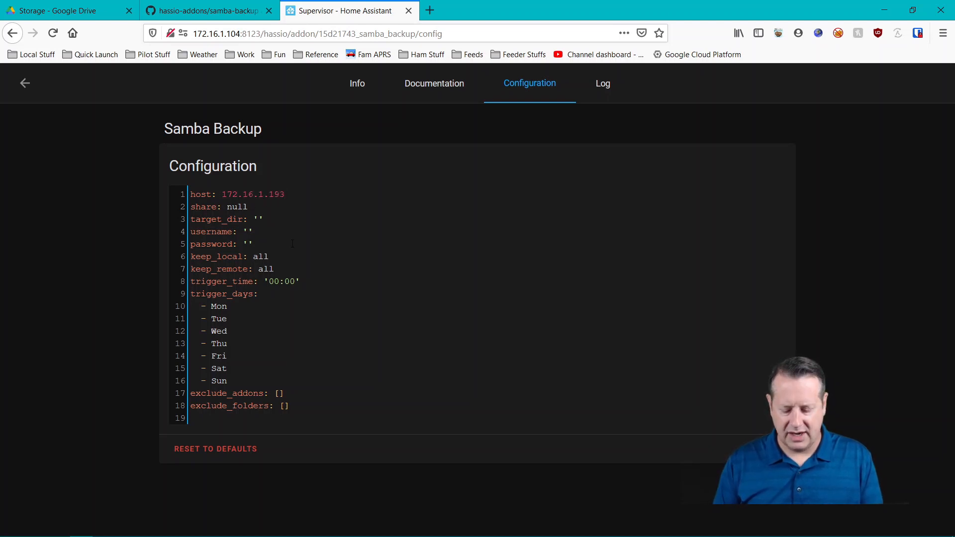
{"action": "type", "text": "ha_fa"}
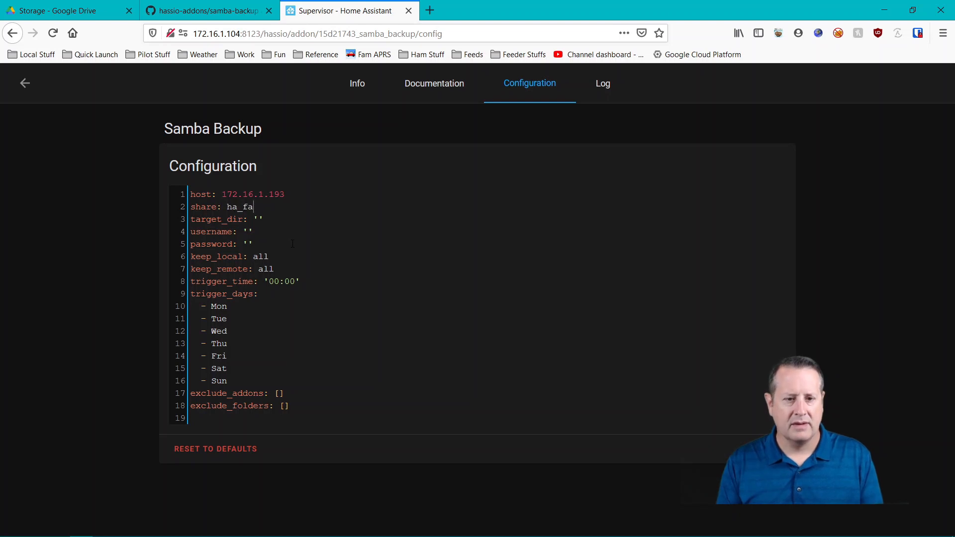
{"action": "type", "text": "iles"}
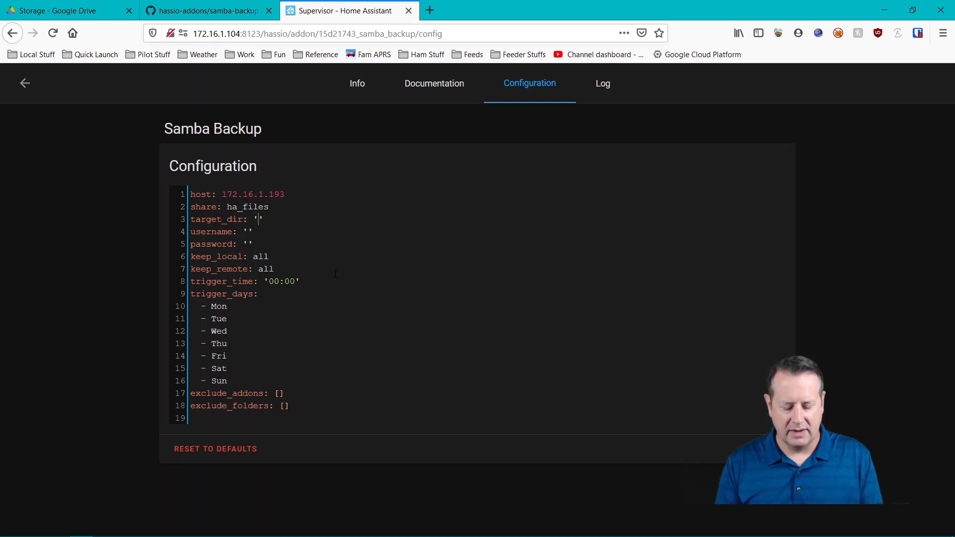
{"action": "type", "text": "snapshots"}
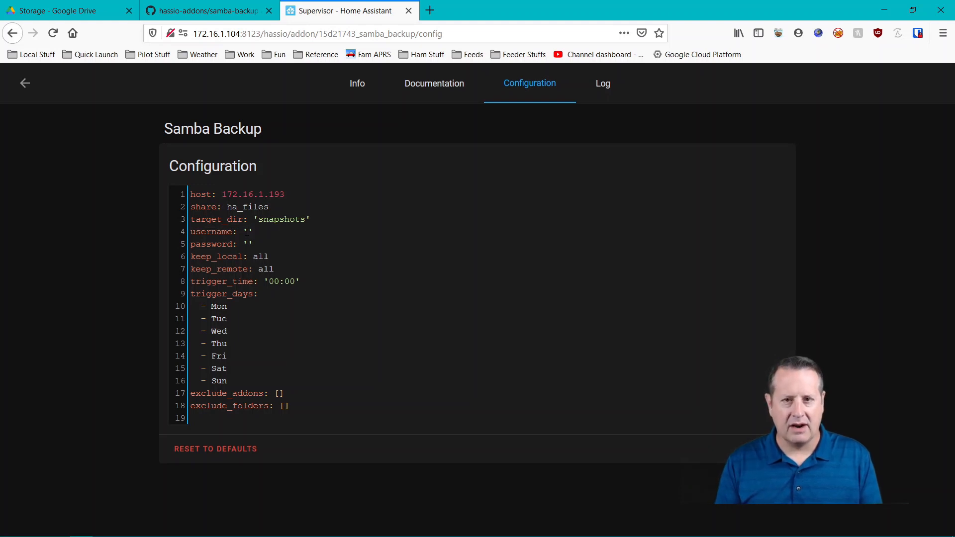
Enter the share credentials and keep 5 remote copies.
{"action": "left_click", "coordinate": [247, 232]}
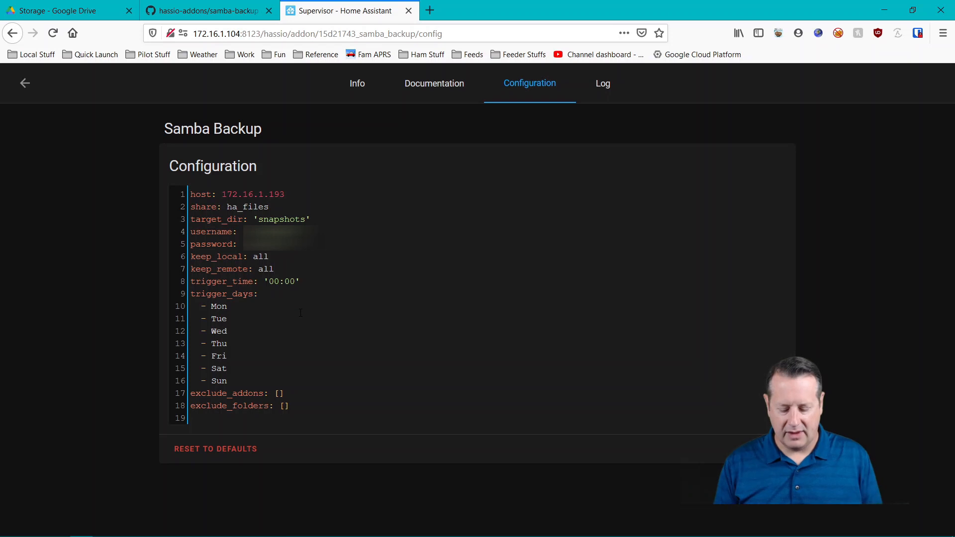
{"action": "type", "text": "5"}
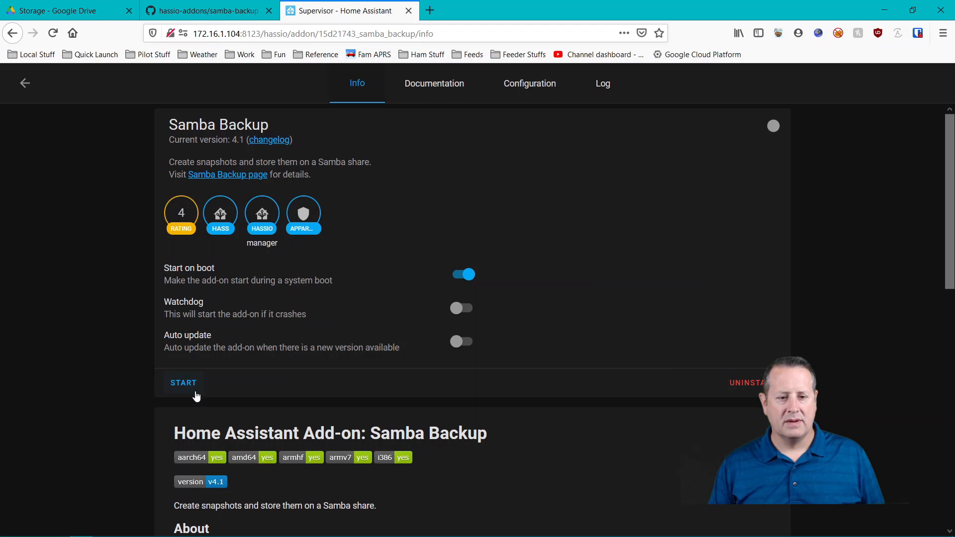
Start Samba Backup and refresh its log to confirm host, share, folder and schedule.
{"action": "left_click", "coordinate": [183, 382]}
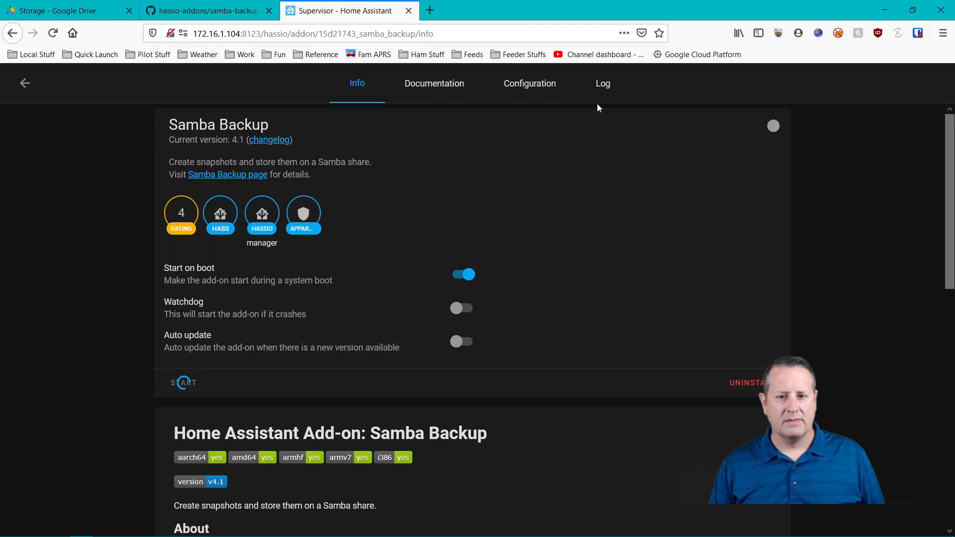
{"action": "left_click", "coordinate": [601, 84]}
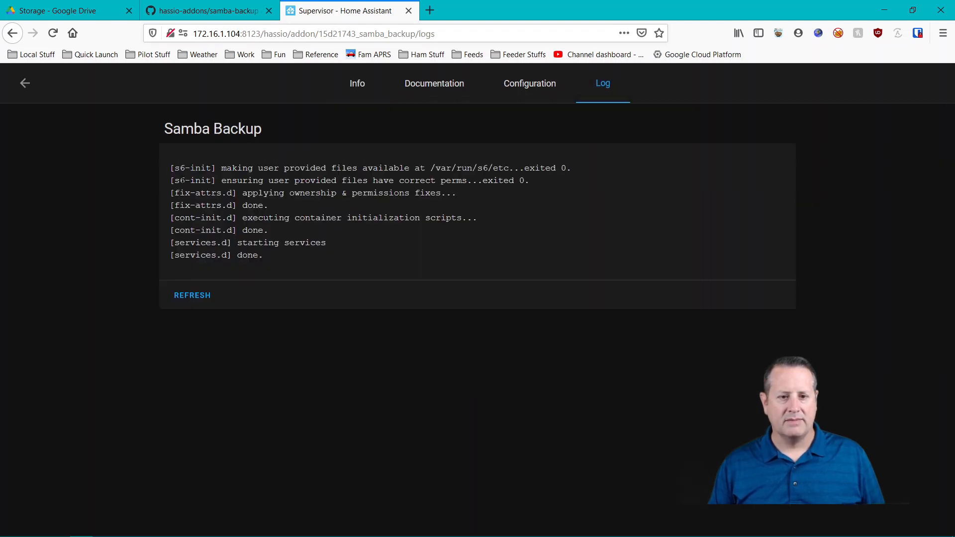
{"action": "left_click", "coordinate": [192, 296]}
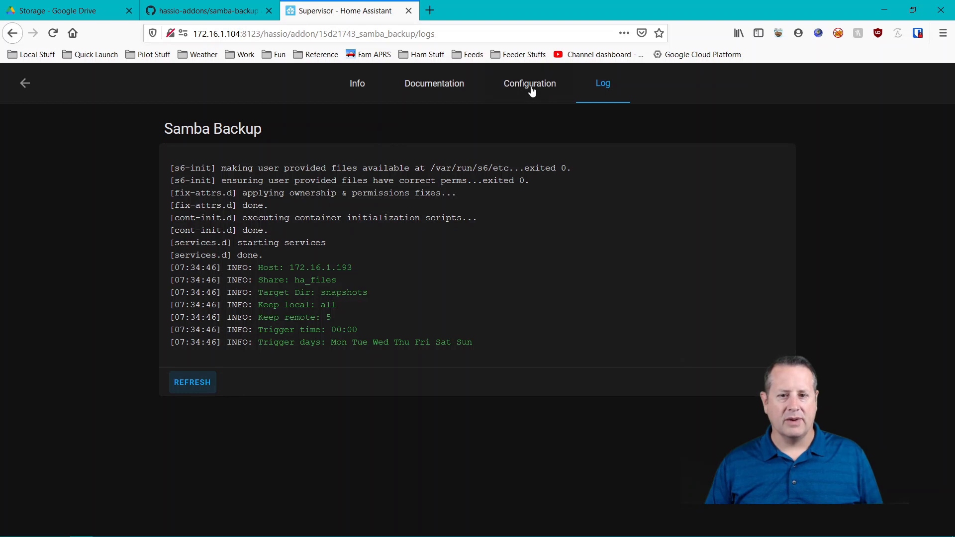
Change the trigger_time from midnight to 07:36 and save.
{"action": "left_click", "coordinate": [529, 84]}
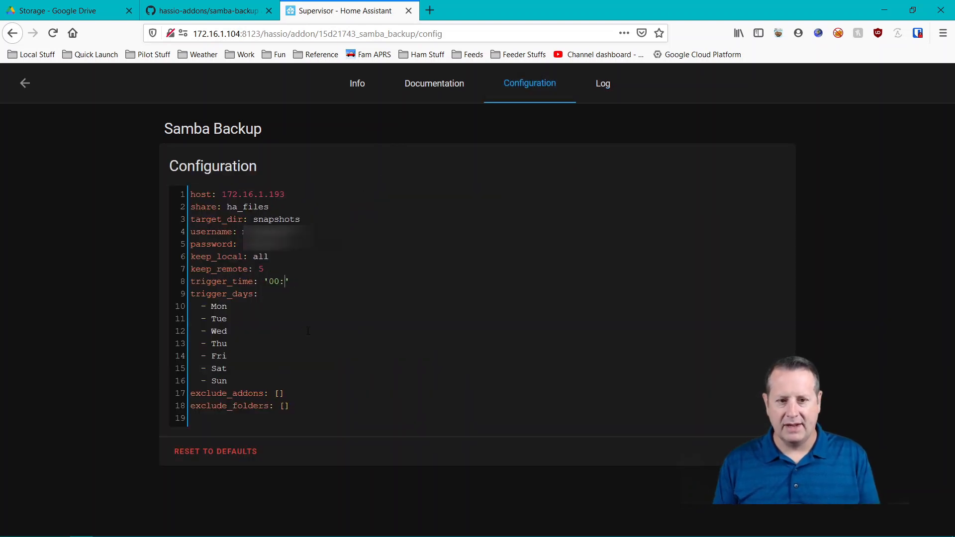
{"action": "key", "text": "Backspace"}
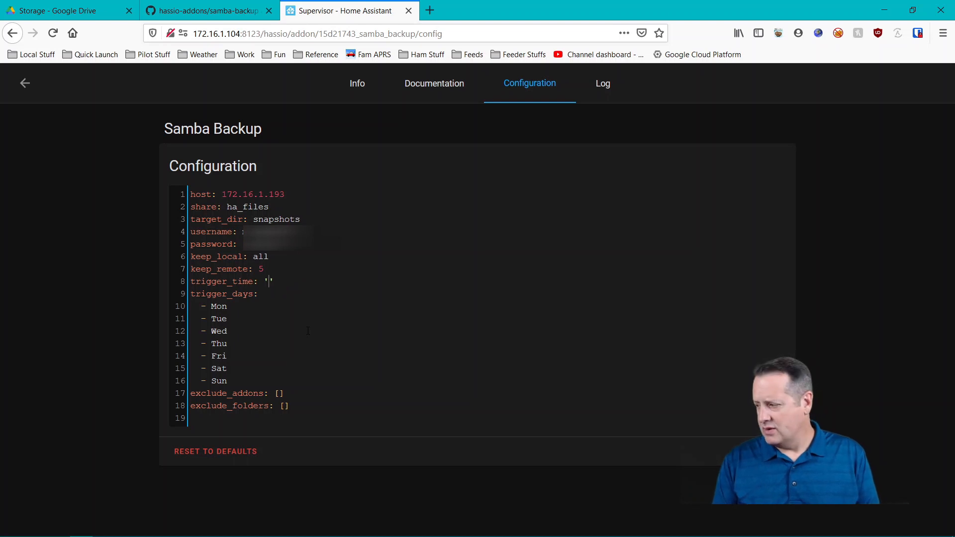
{"action": "type", "text": "0736"}
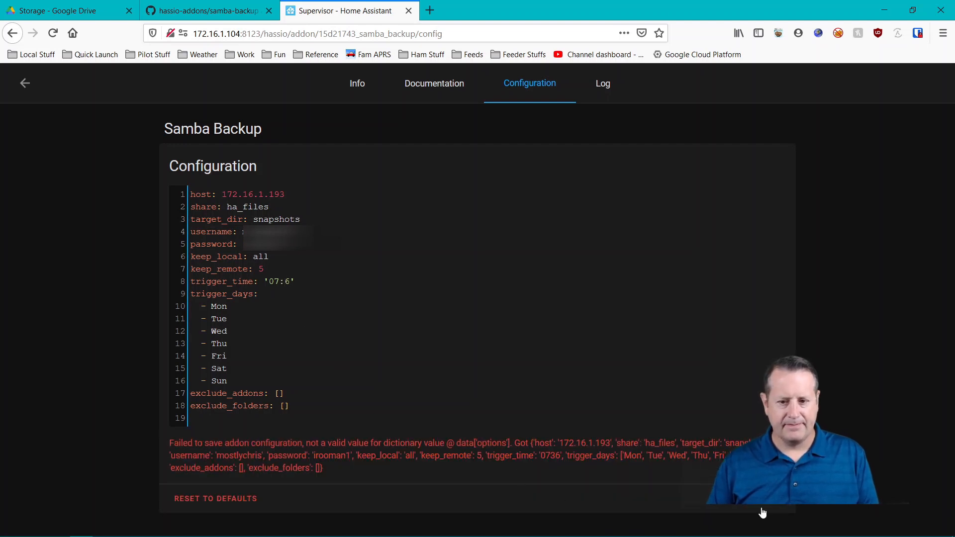
{"action": "type", "text": "3"}
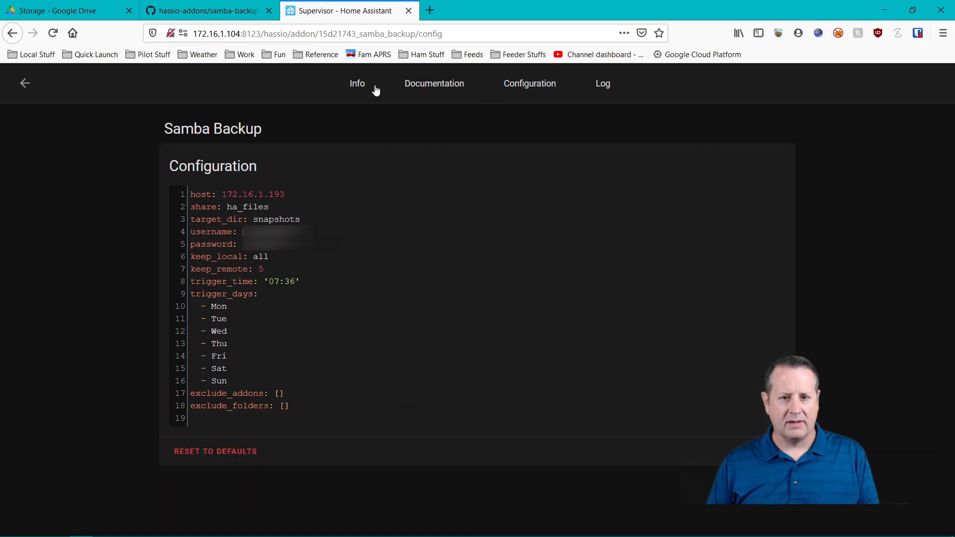
Restart the add-on and refresh its log until 'Backup running' and 'Creating snapshot' appear.
{"action": "left_click", "coordinate": [357, 83]}
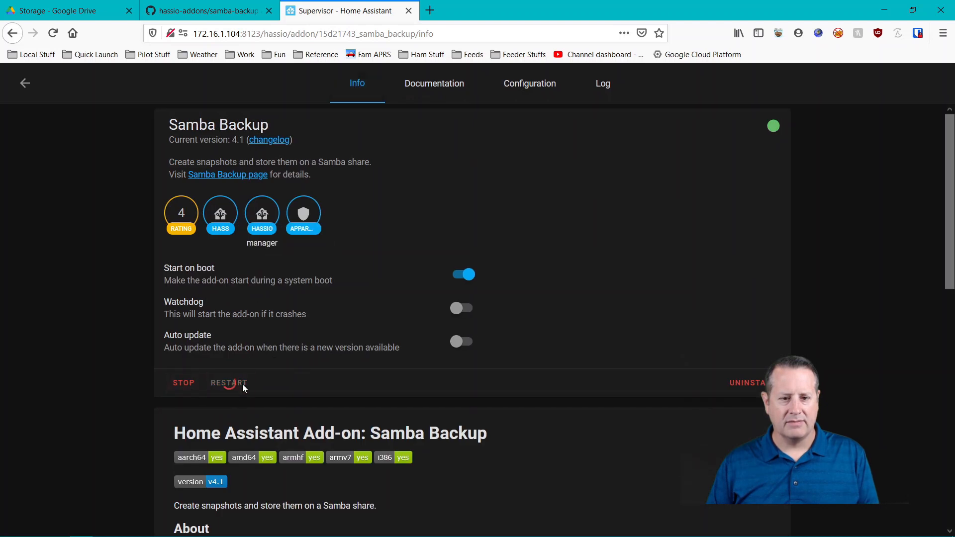
{"action": "left_click", "coordinate": [602, 83]}
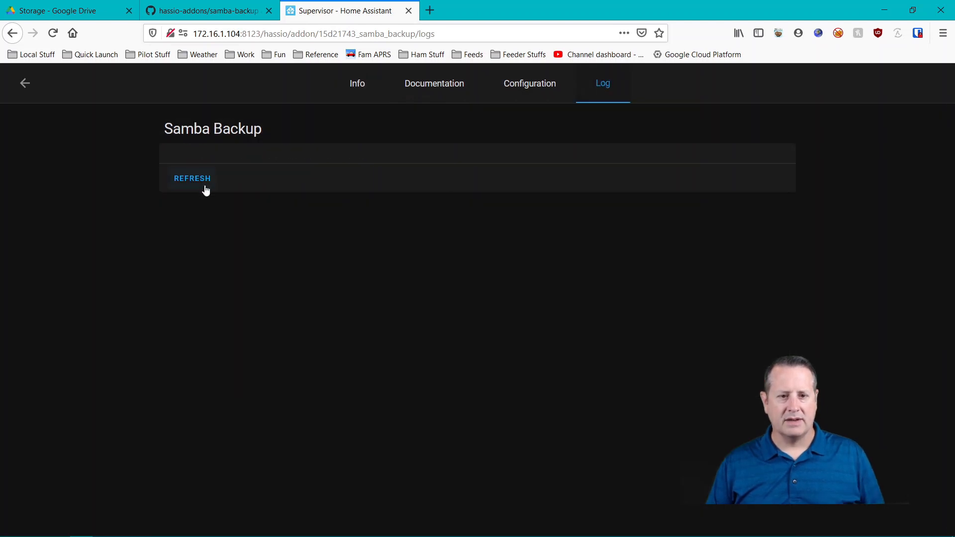
{"action": "left_click", "coordinate": [192, 178]}
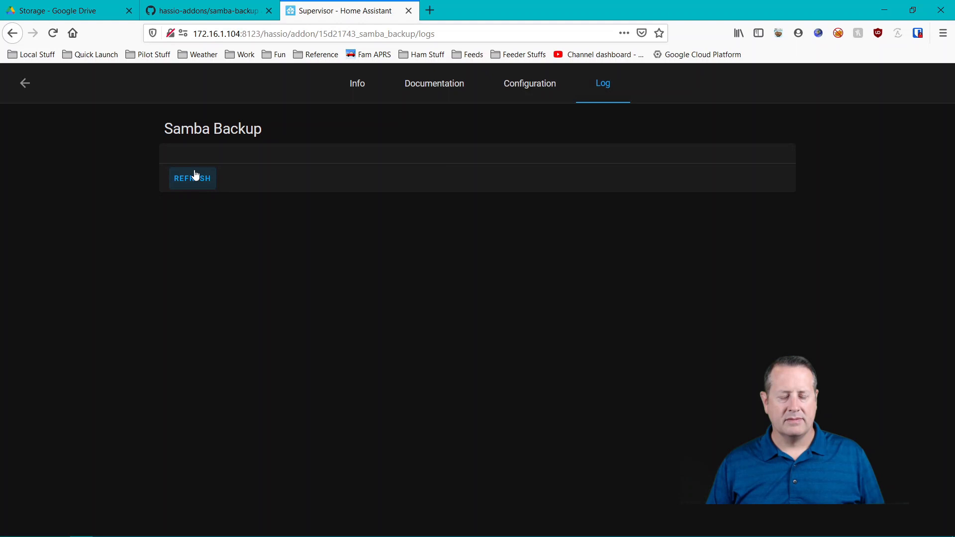
{"action": "left_click", "coordinate": [192, 178]}
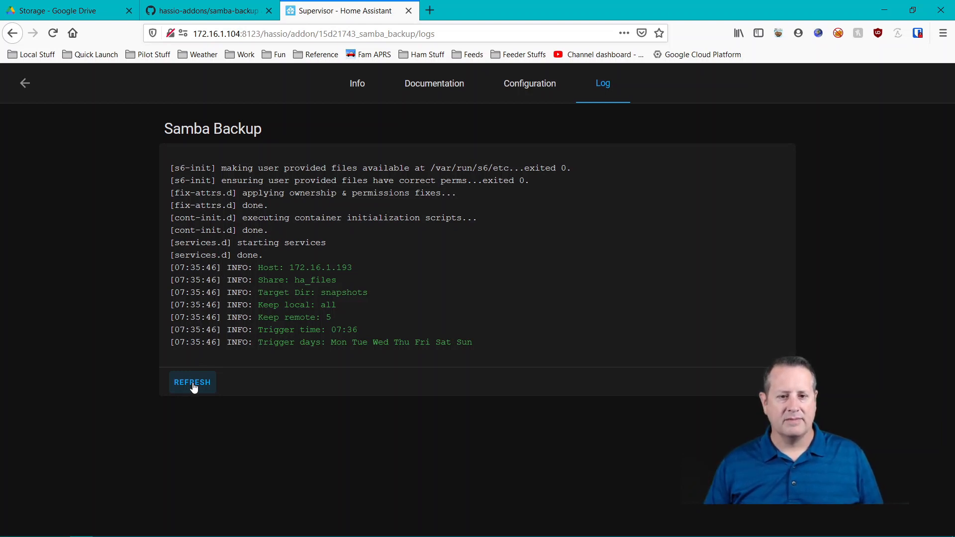
{"action": "left_click", "coordinate": [192, 382]}
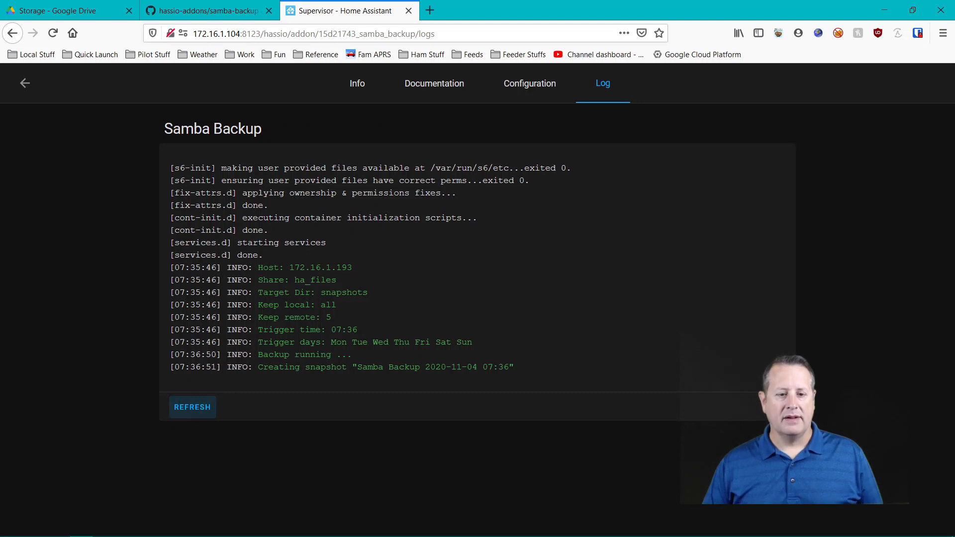
{"action": "mouse_move", "coordinate": [365, 382]}
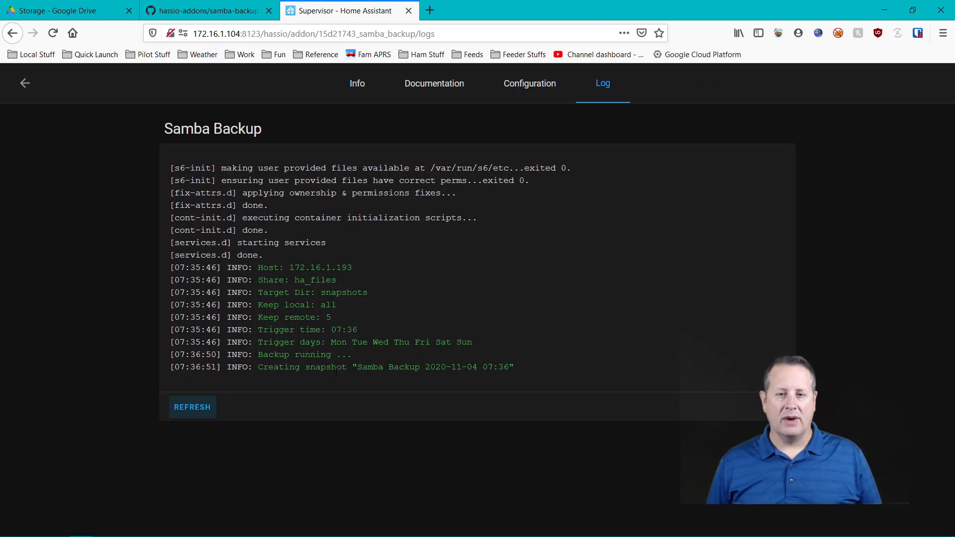
{"action": "mouse_move", "coordinate": [209, 67]}
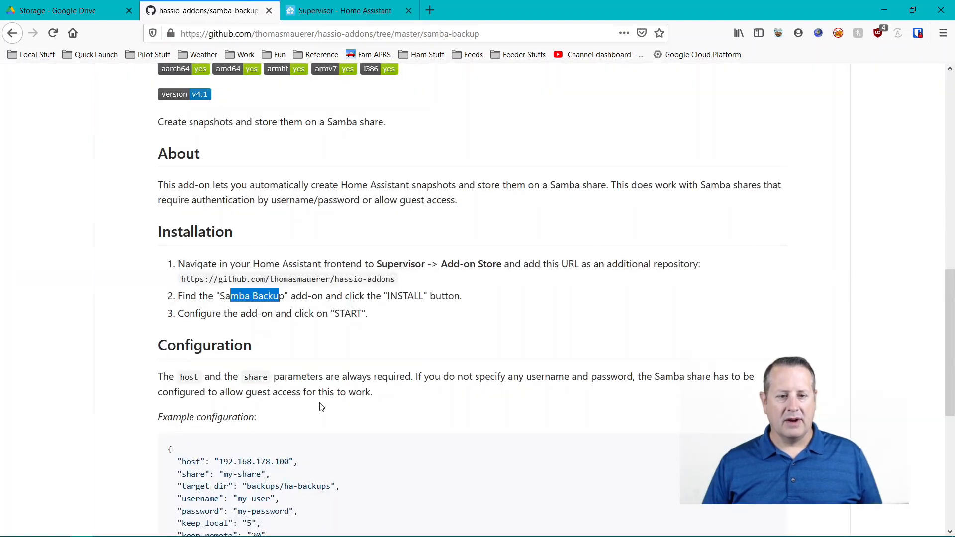
Open the Google Drive Backup add-on's GitHub page from the docs.
{"action": "scroll", "scroll_direction": "down", "scroll_amount": 3}
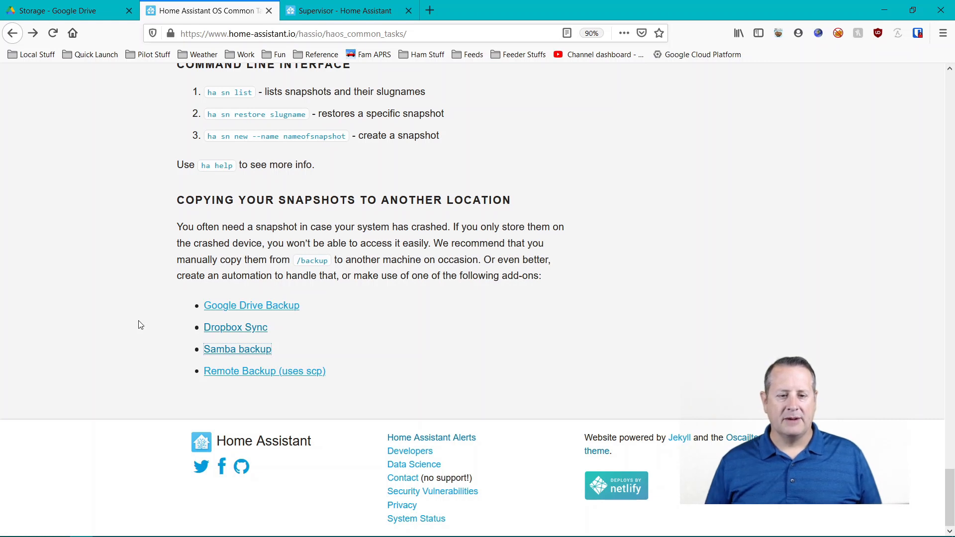
{"action": "mouse_move", "coordinate": [250, 305]}
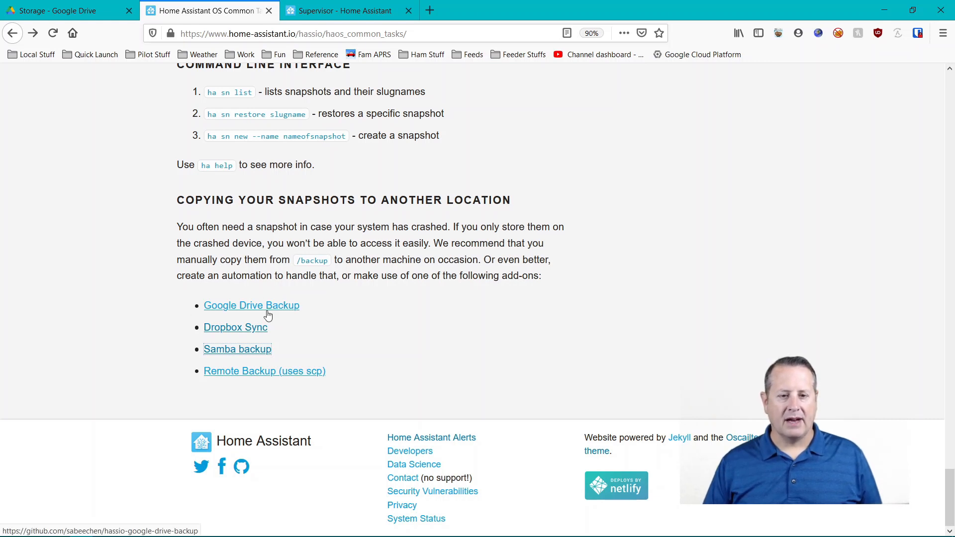
{"action": "left_click", "coordinate": [251, 306]}
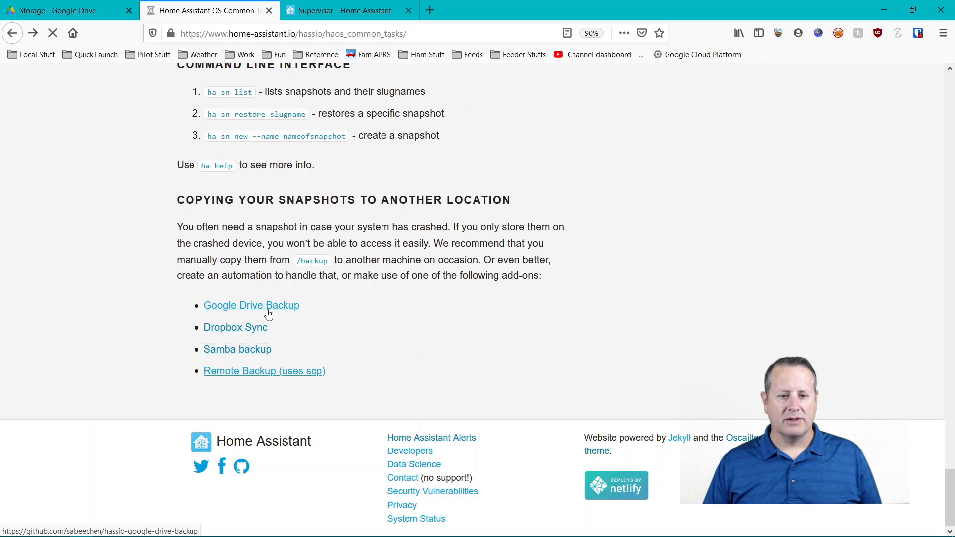
{"action": "left_click", "coordinate": [250, 305]}
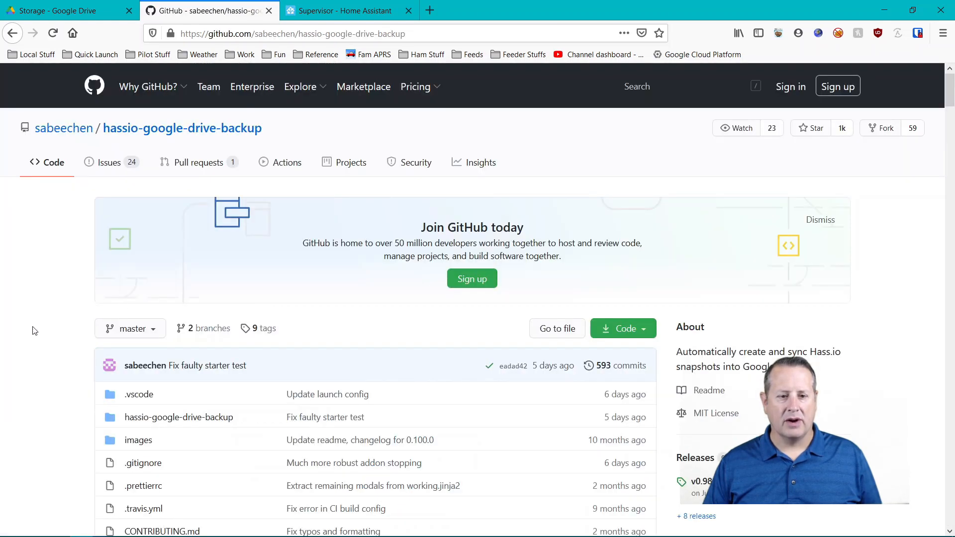
Select its repository URL in the Installation section for copying.
{"action": "scroll", "scroll_direction": "down", "scroll_amount": 3}
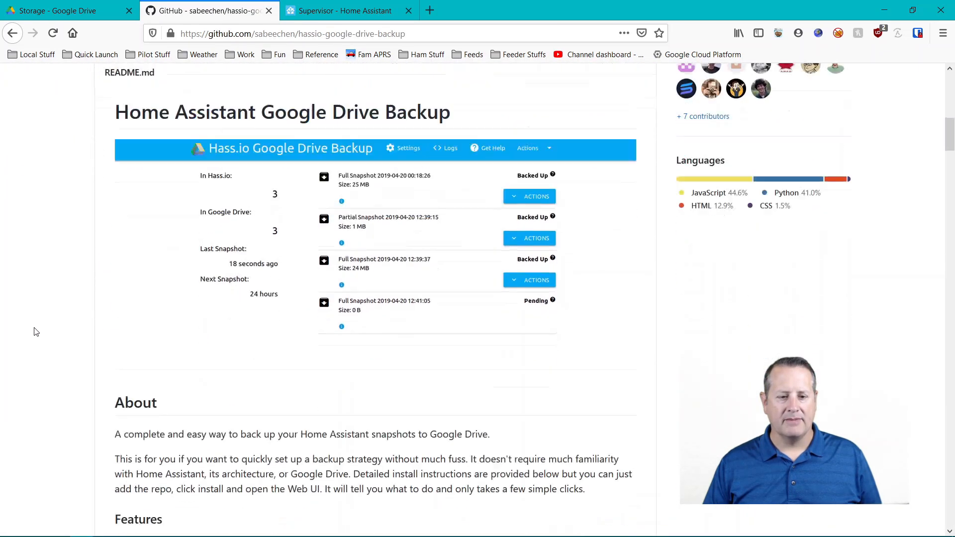
{"action": "scroll", "scroll_direction": "down", "scroll_amount": 3}
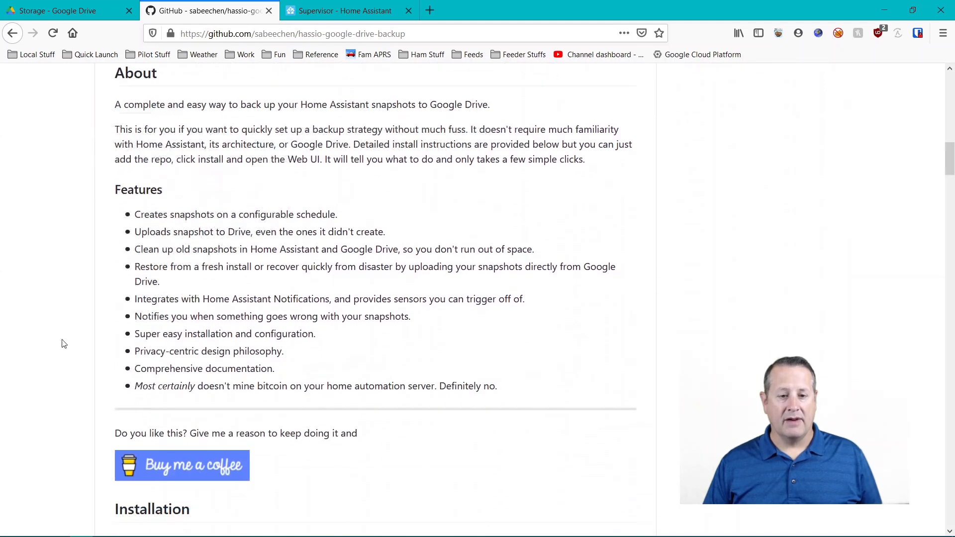
{"action": "scroll", "scroll_direction": "down", "scroll_amount": 3}
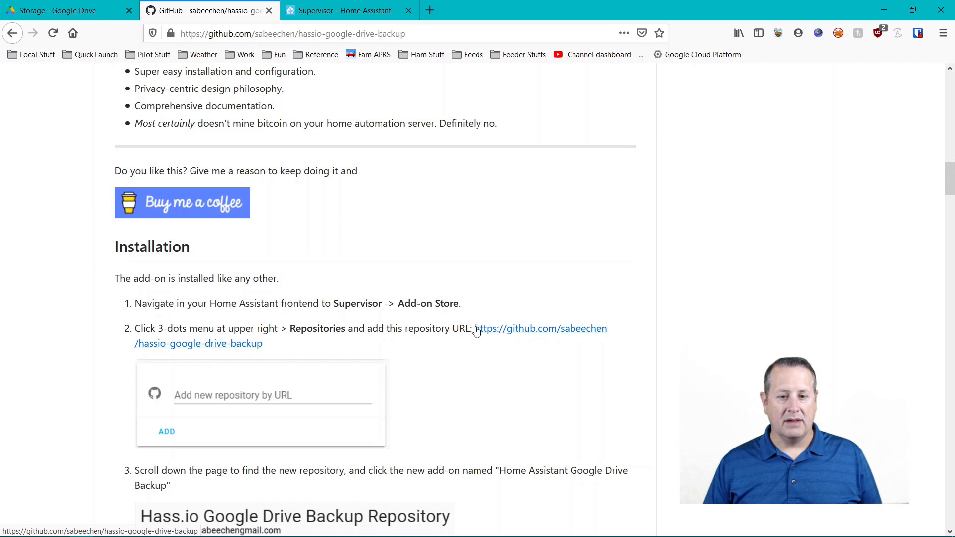
{"action": "left_click_drag", "start_coordinate": [475, 328], "coordinate": [262, 344]}
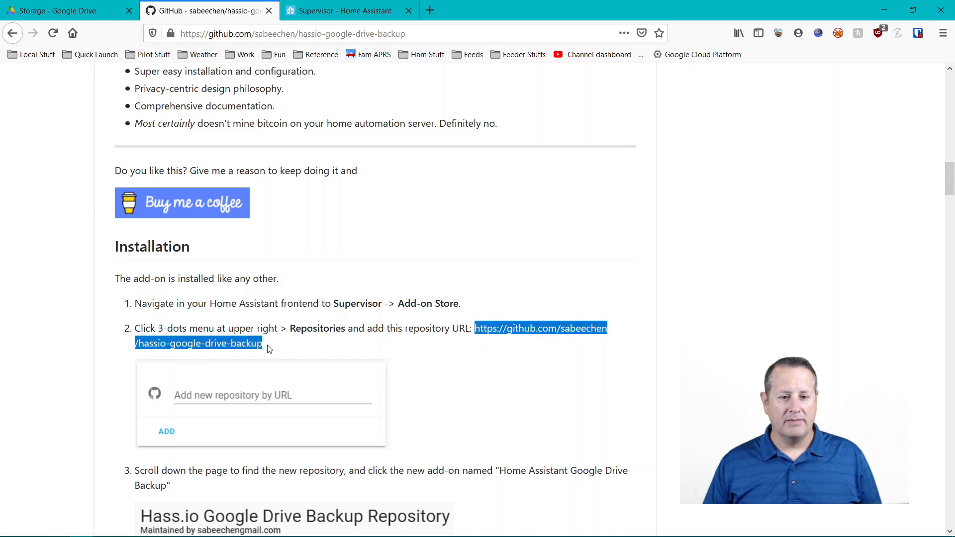
{"action": "mouse_move", "coordinate": [120, 32]}
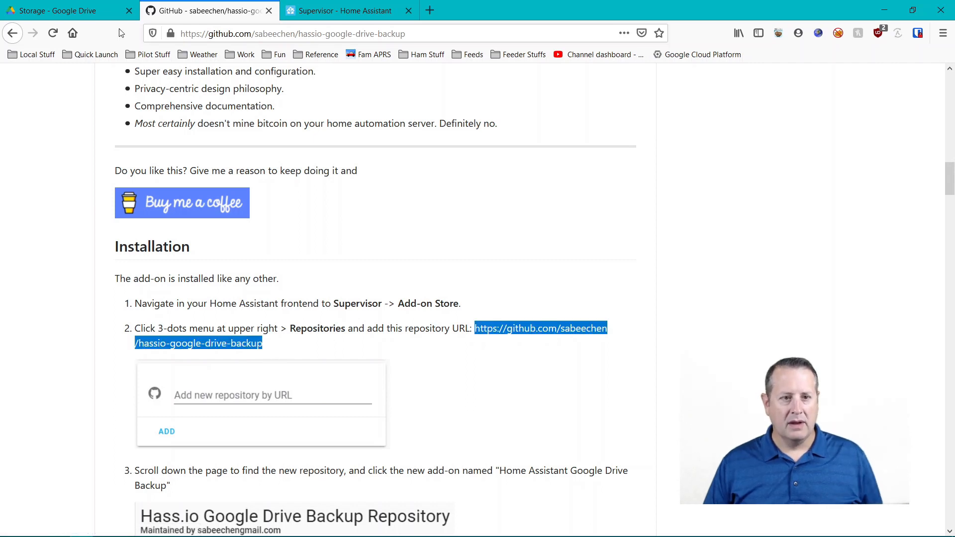
Add the Google Drive Backup repository URL via the store's Repositories dialog.
{"action": "left_click", "coordinate": [345, 10]}
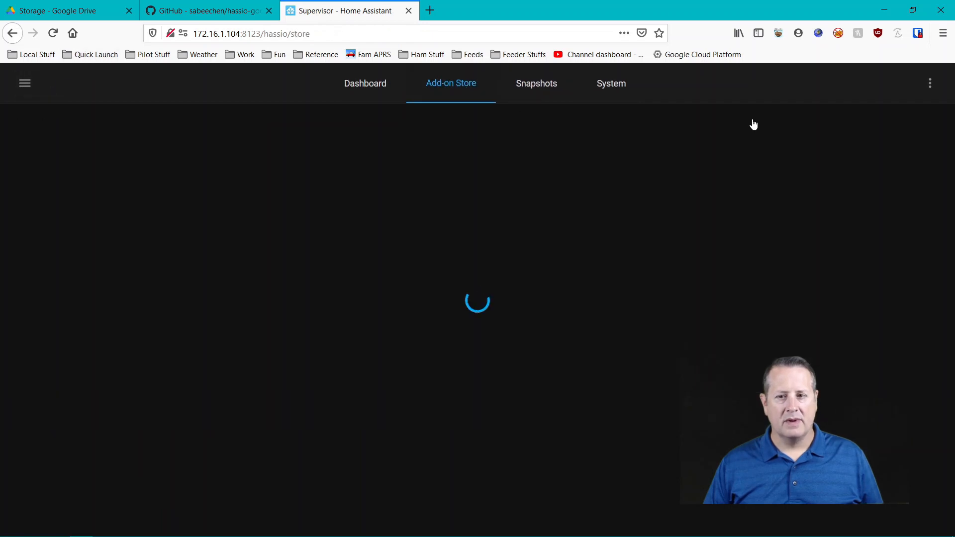
{"action": "left_click", "coordinate": [931, 84]}
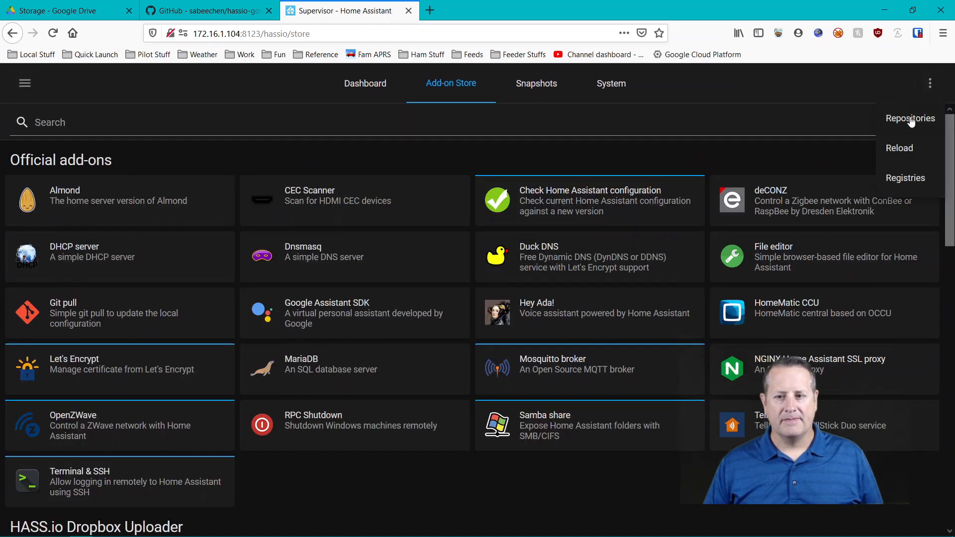
{"action": "left_click", "coordinate": [911, 118]}
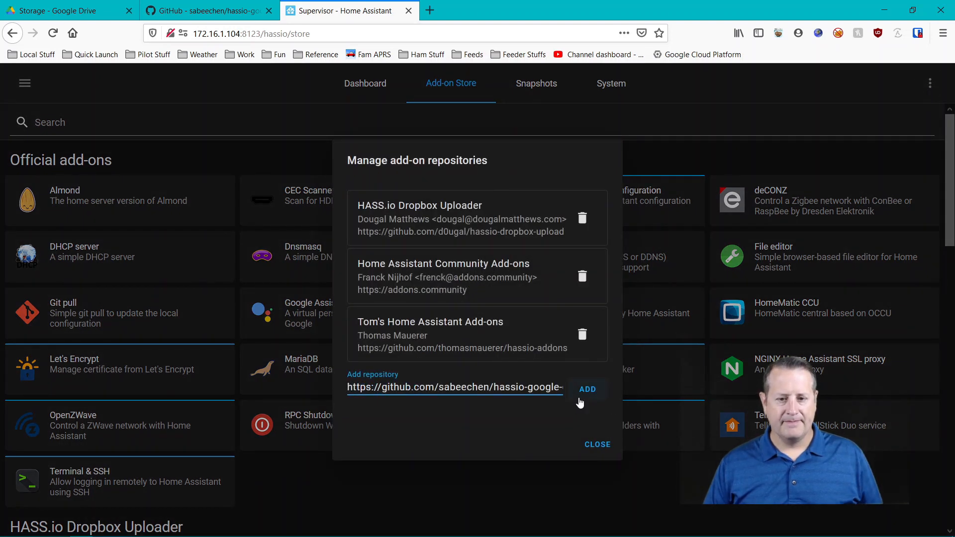
{"action": "left_click", "coordinate": [587, 389]}
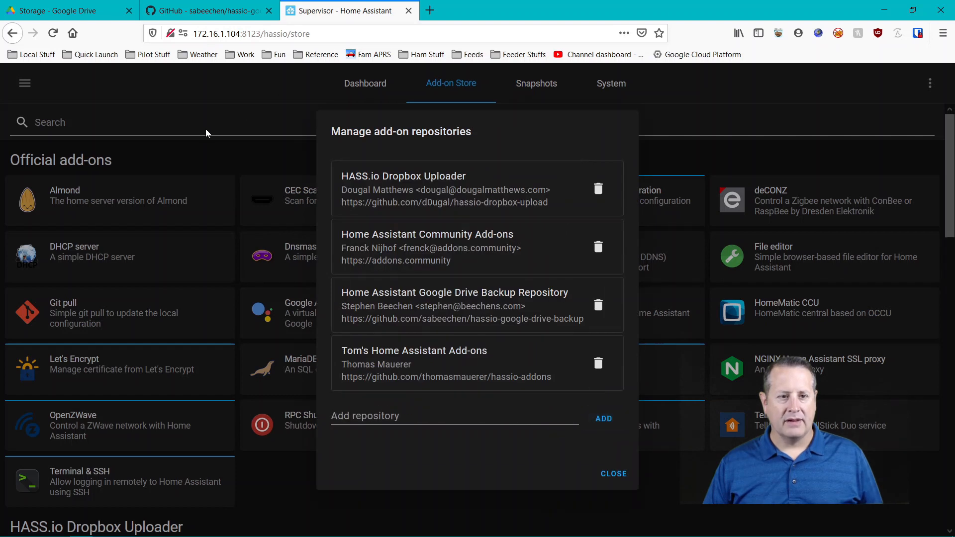
{"action": "left_click", "coordinate": [613, 473]}
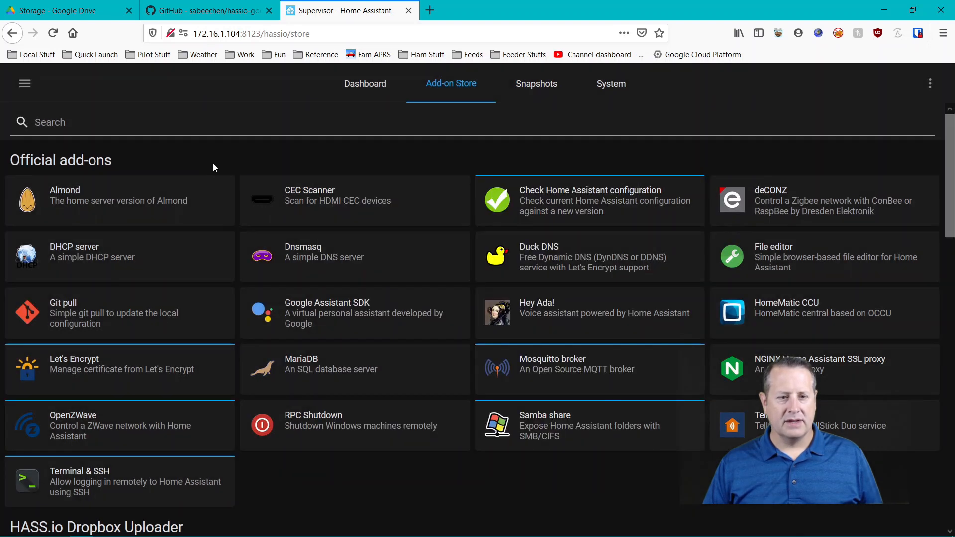
Search 'goog' and open the Home Assistant Google Drive Backup add-on page.
{"action": "type", "text": "gg"}
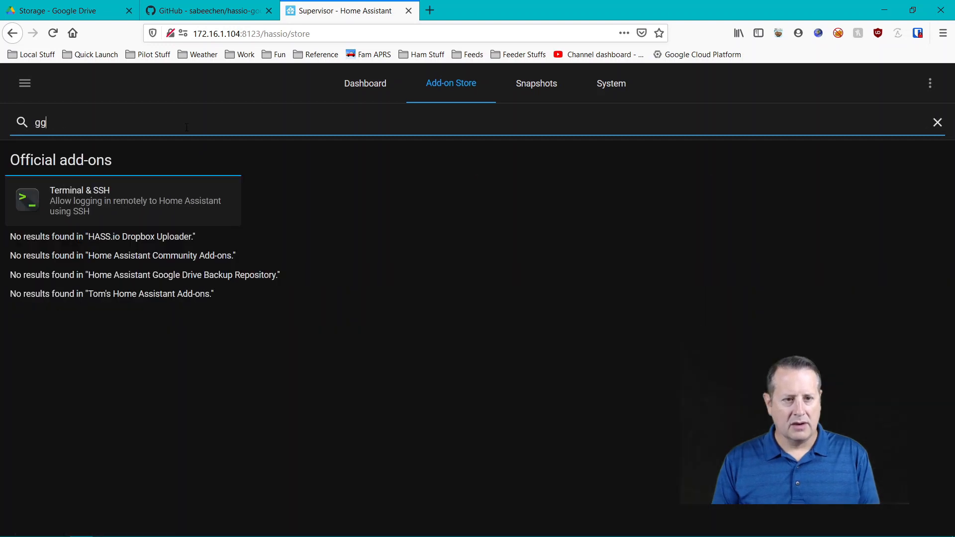
{"action": "type", "text": "oog"}
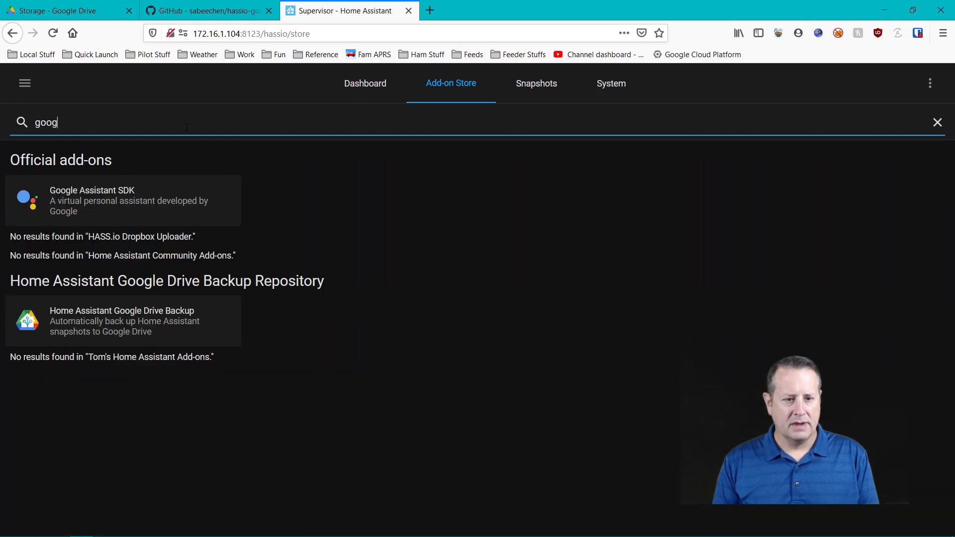
{"action": "mouse_move", "coordinate": [135, 329]}
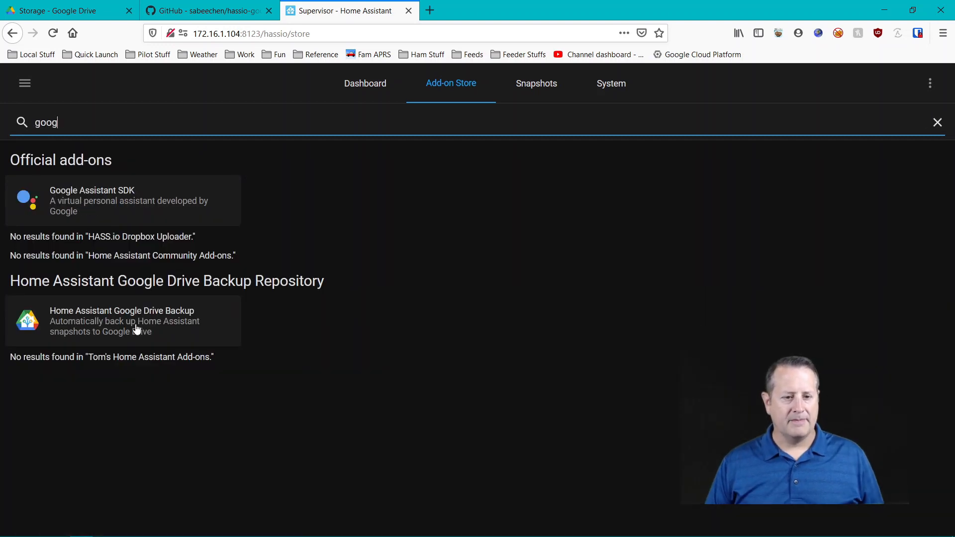
{"action": "left_click", "coordinate": [122, 322]}
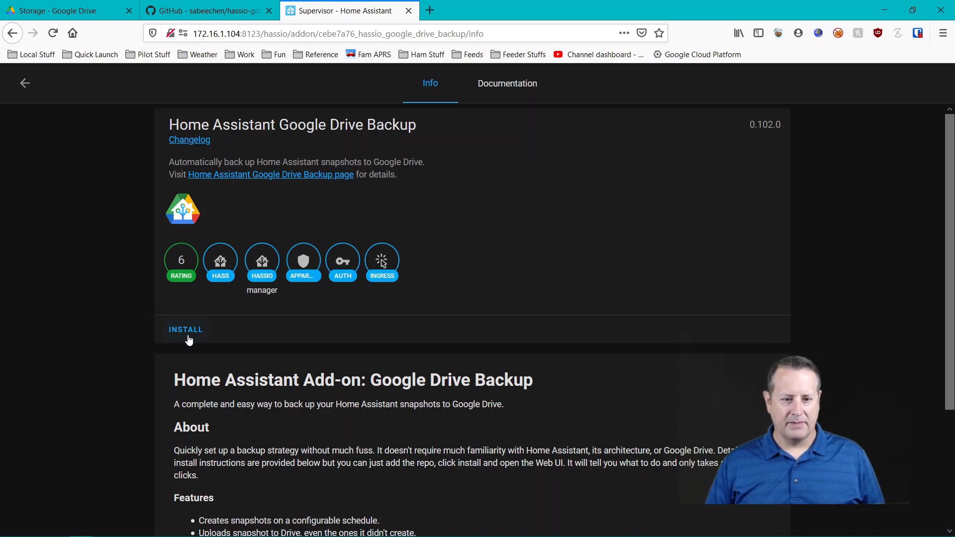
Install the Google Drive Backup add-on, enable Show in sidebar, and return to its info page.
{"action": "left_click", "coordinate": [185, 329]}
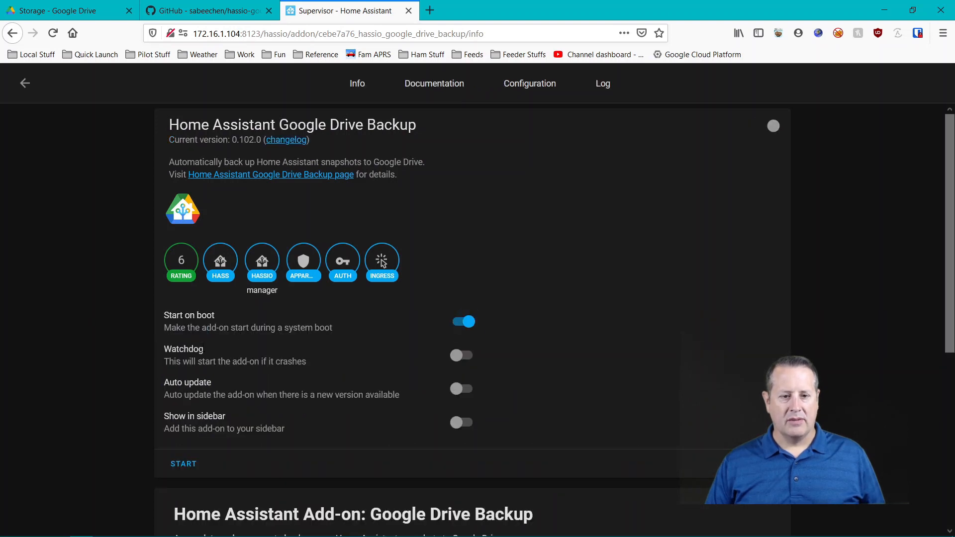
{"action": "mouse_move", "coordinate": [299, 406]}
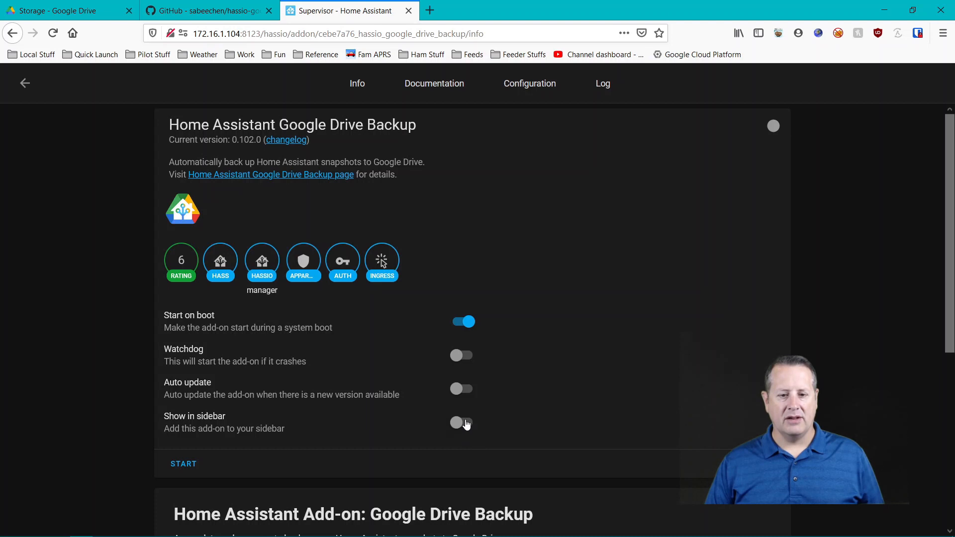
{"action": "left_click", "coordinate": [461, 421]}
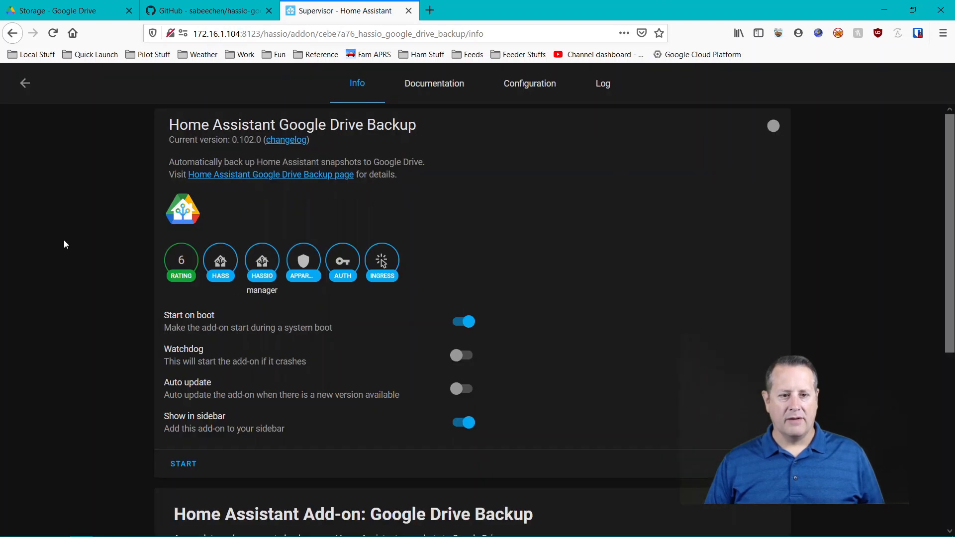
{"action": "left_click", "coordinate": [24, 84]}
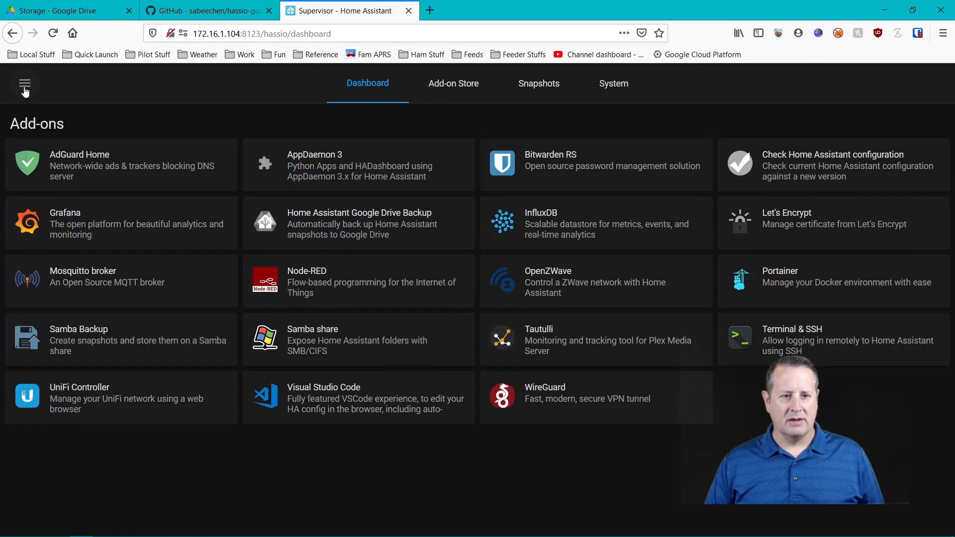
{"action": "left_click", "coordinate": [25, 84]}
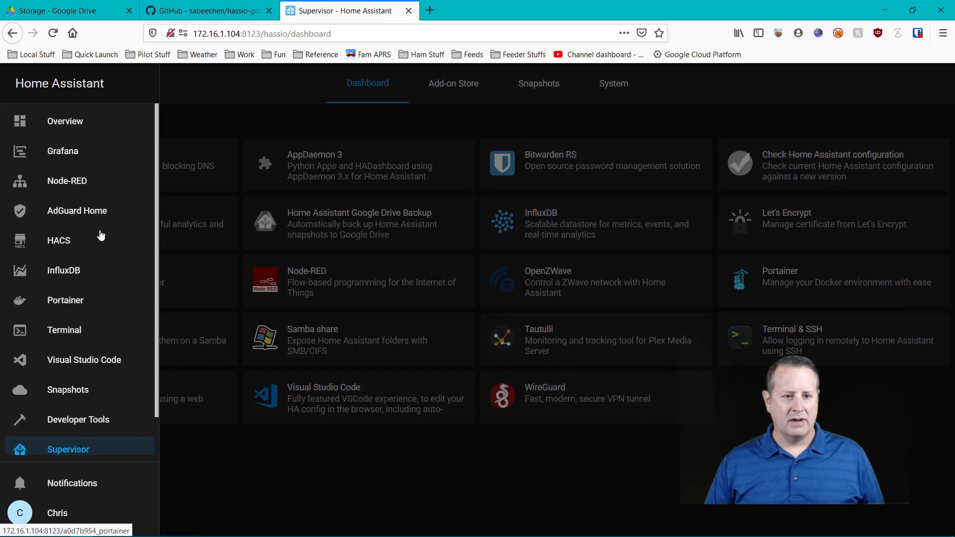
{"action": "scroll", "scroll_direction": "down", "scroll_amount": 3}
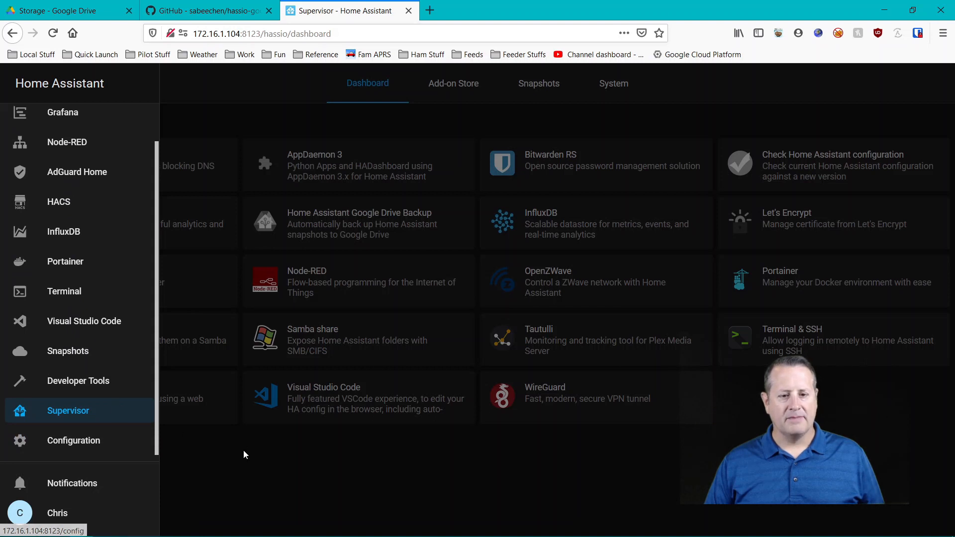
{"action": "mouse_move", "coordinate": [75, 352]}
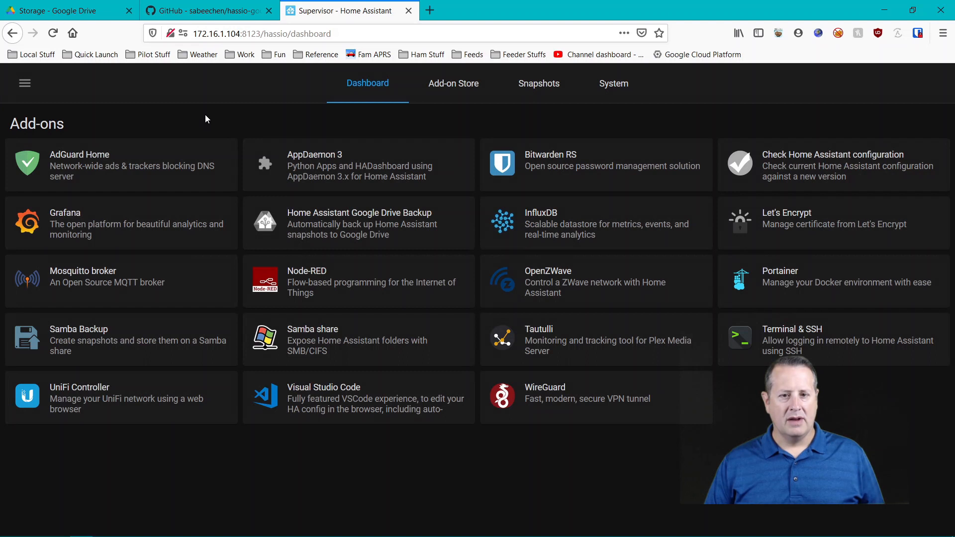
{"action": "mouse_move", "coordinate": [761, 416]}
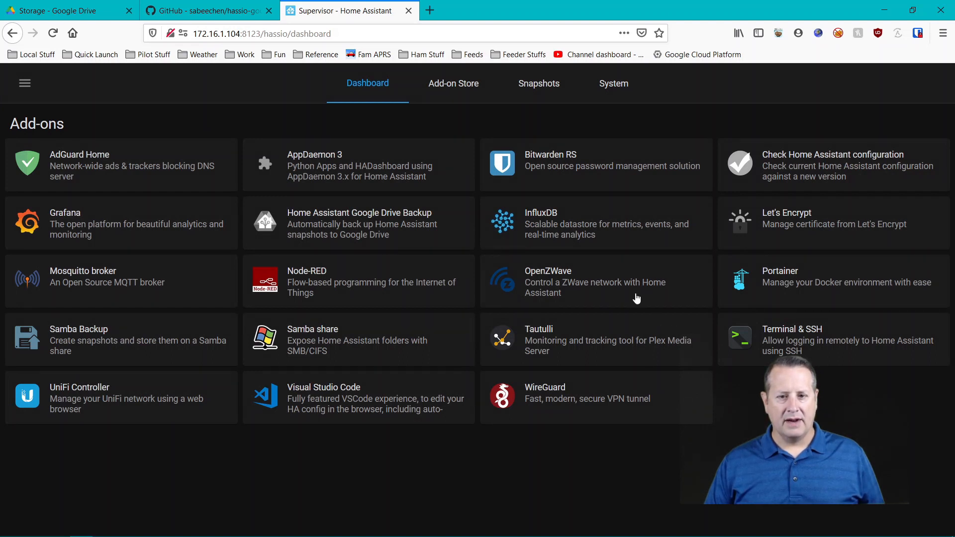
{"action": "left_click", "coordinate": [359, 224]}
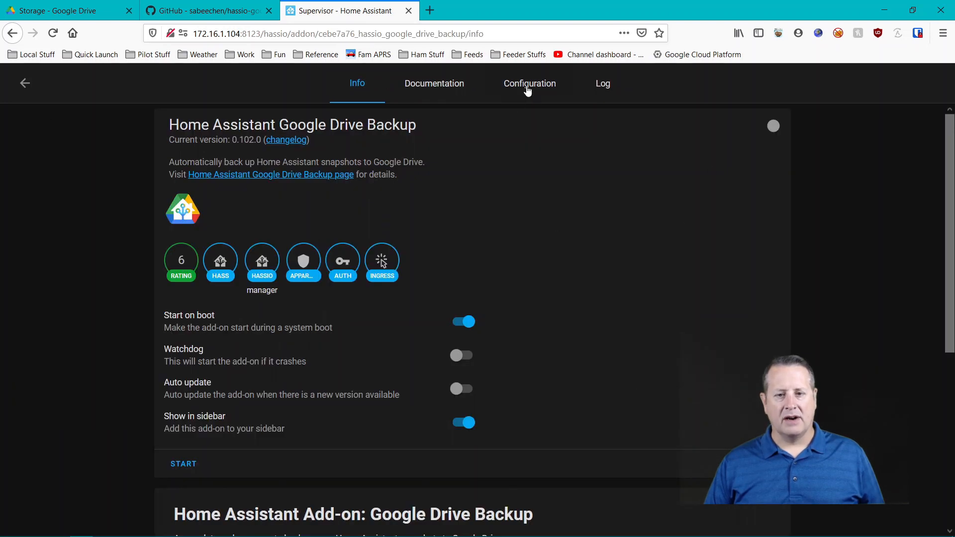
Review the add-on's default configuration (4 snapshots, 3 days between) and return to Info.
{"action": "left_click", "coordinate": [529, 83]}
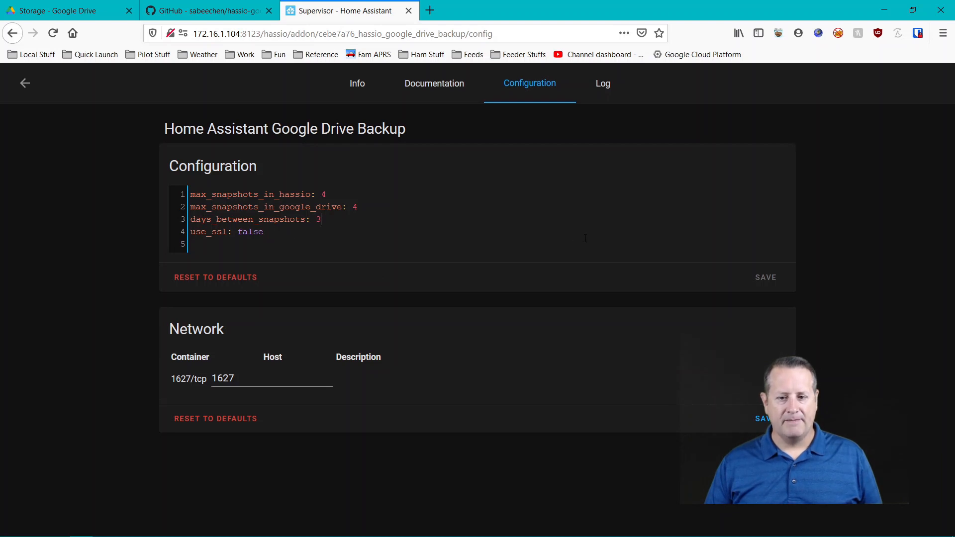
{"action": "left_click", "coordinate": [357, 84]}
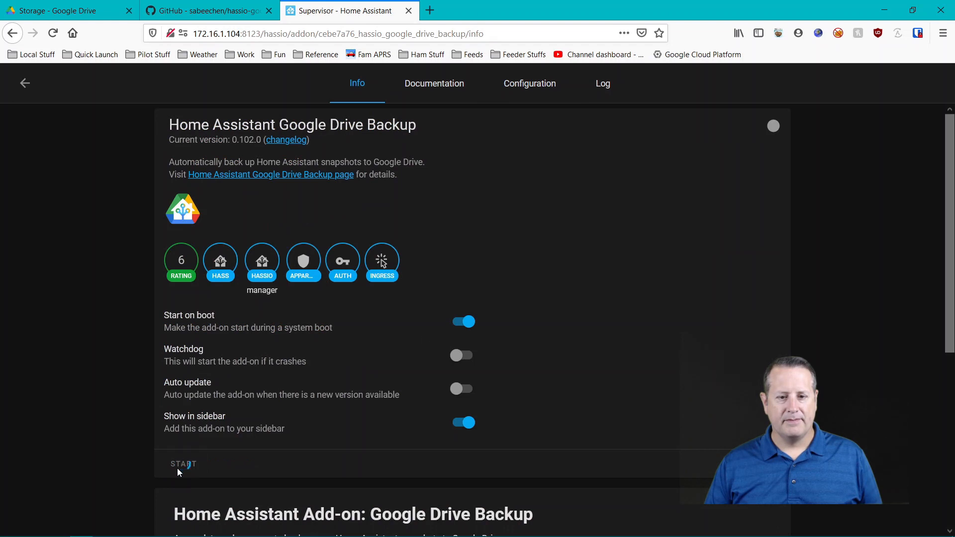
Start the Google Drive Backup add-on and open its Web UI showing the Get Started page.
{"action": "left_click", "coordinate": [602, 83]}
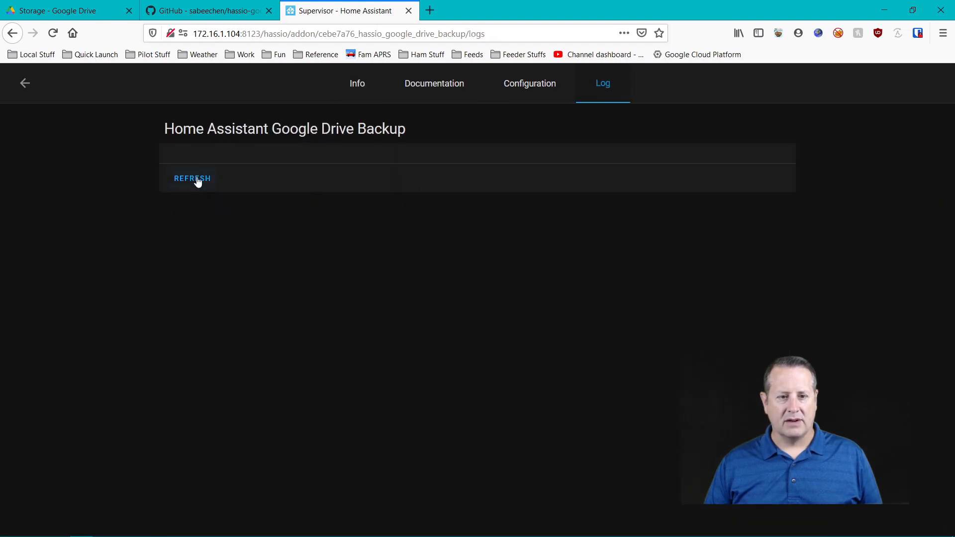
{"action": "left_click", "coordinate": [357, 84]}
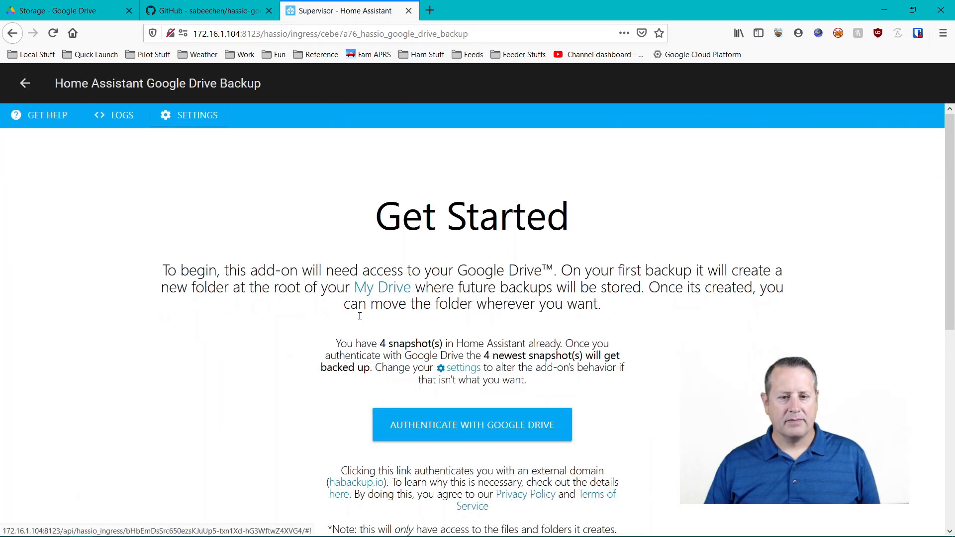
{"action": "scroll", "scroll_direction": "down", "scroll_amount": 3}
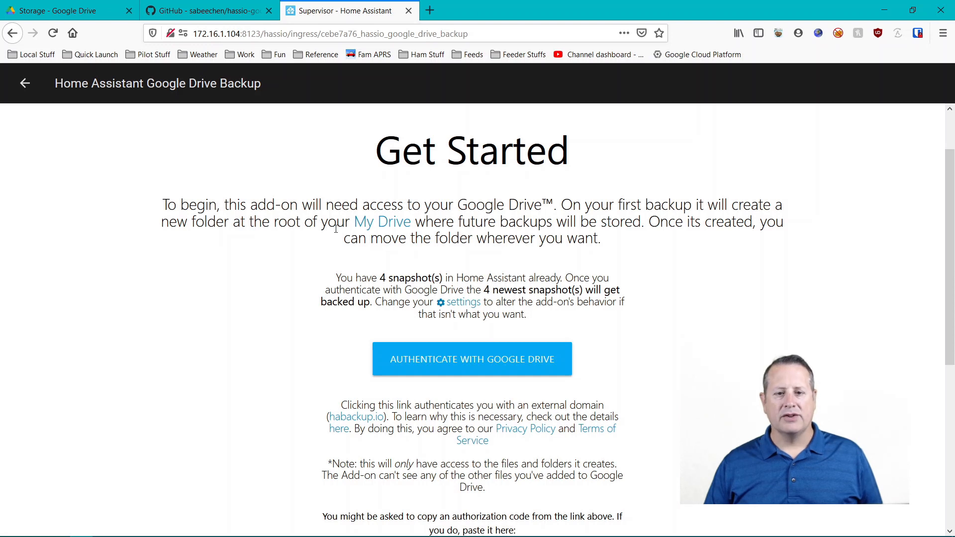
{"action": "mouse_move", "coordinate": [732, 237]}
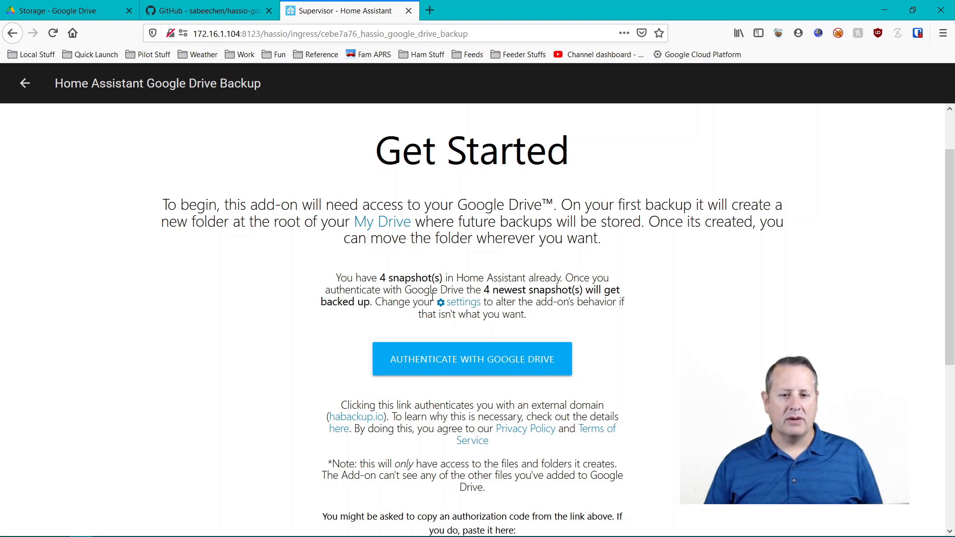
{"action": "mouse_move", "coordinate": [368, 316]}
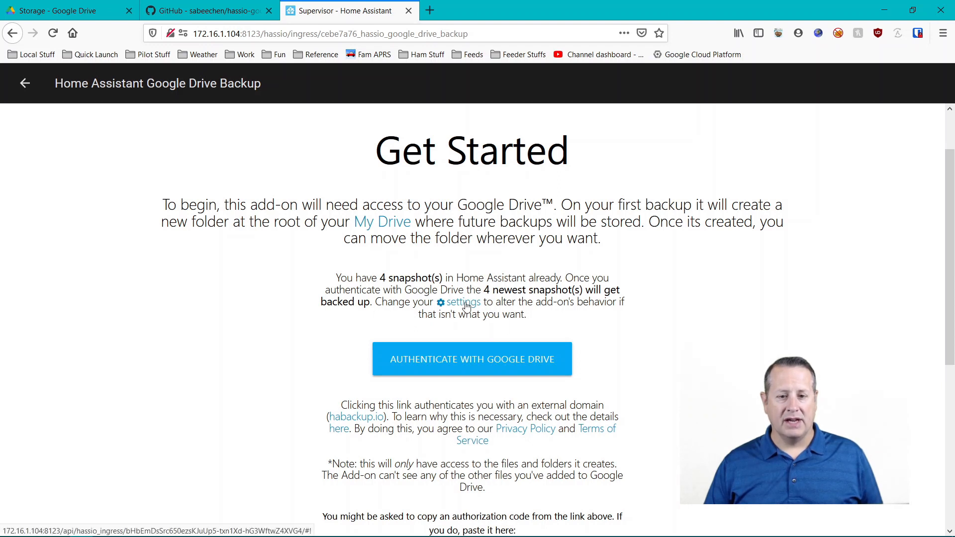
{"action": "mouse_move", "coordinate": [330, 349]}
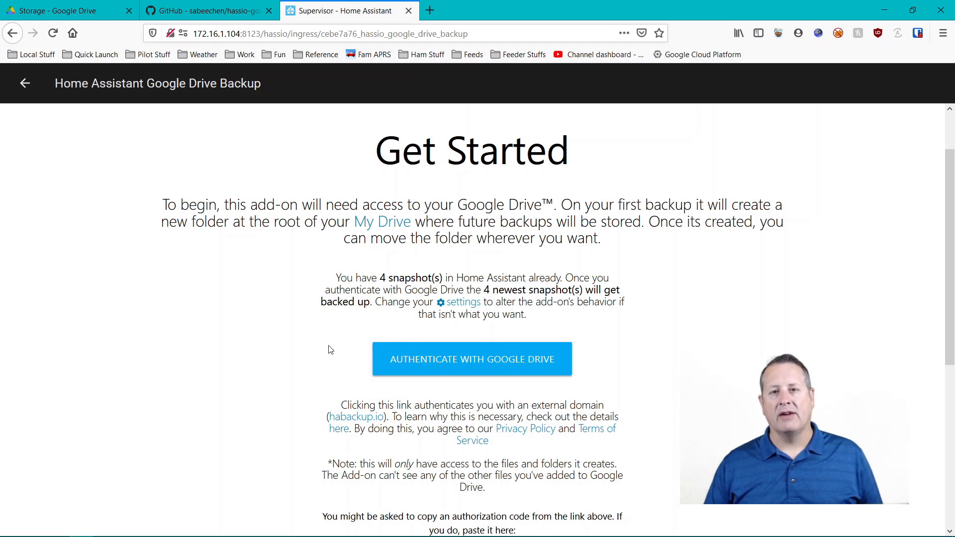
{"action": "mouse_move", "coordinate": [509, 356]}
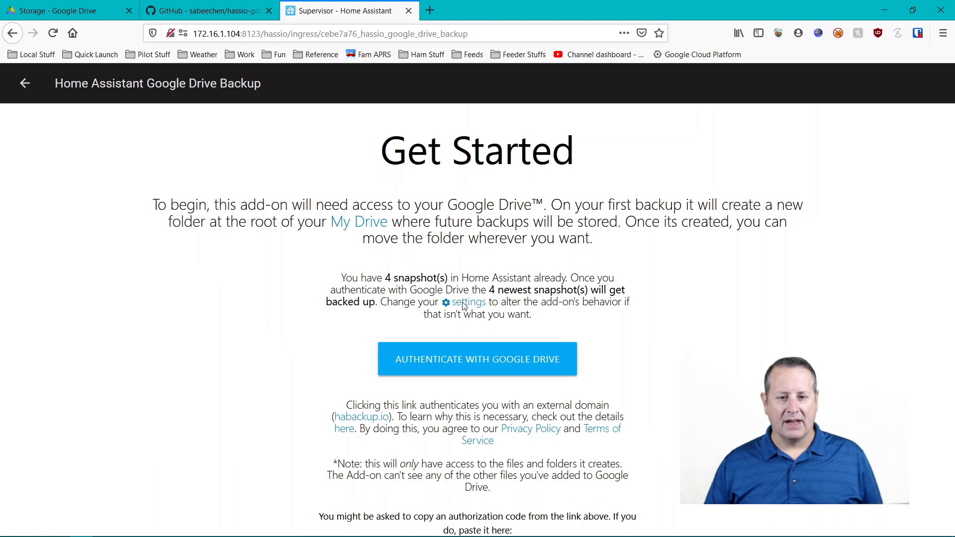
Set the add-on's snapshot time of day to 09:00 and save the settings.
{"action": "left_click", "coordinate": [468, 302]}
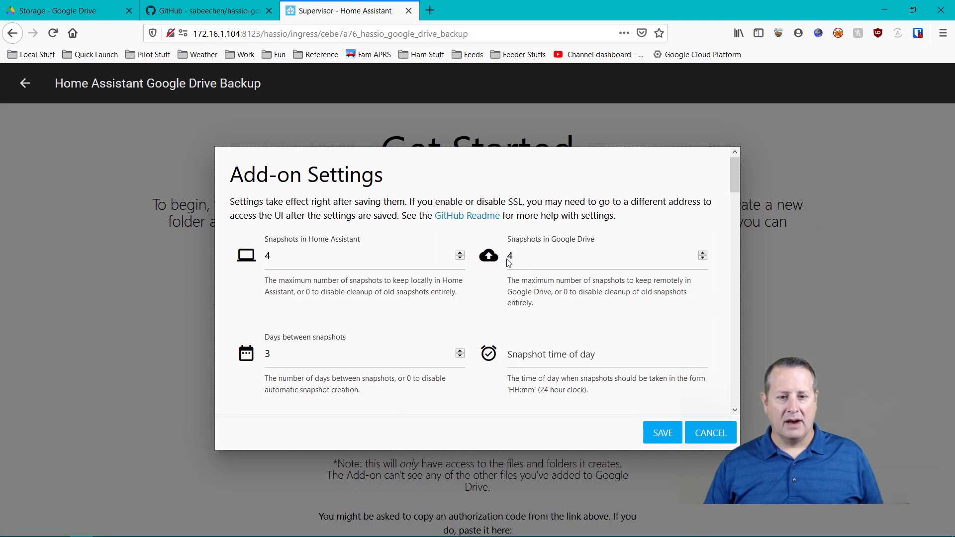
{"action": "mouse_move", "coordinate": [574, 358]}
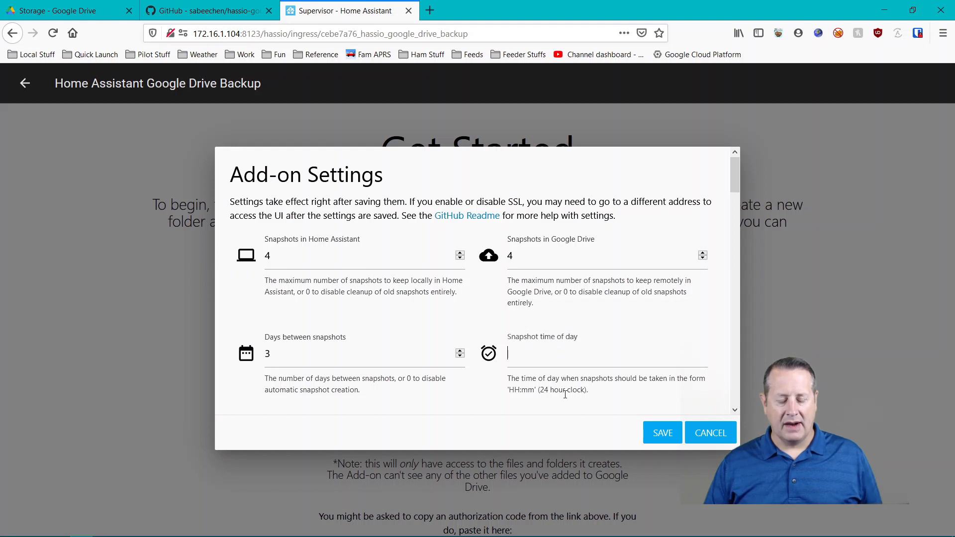
{"action": "left_click", "coordinate": [607, 353]}
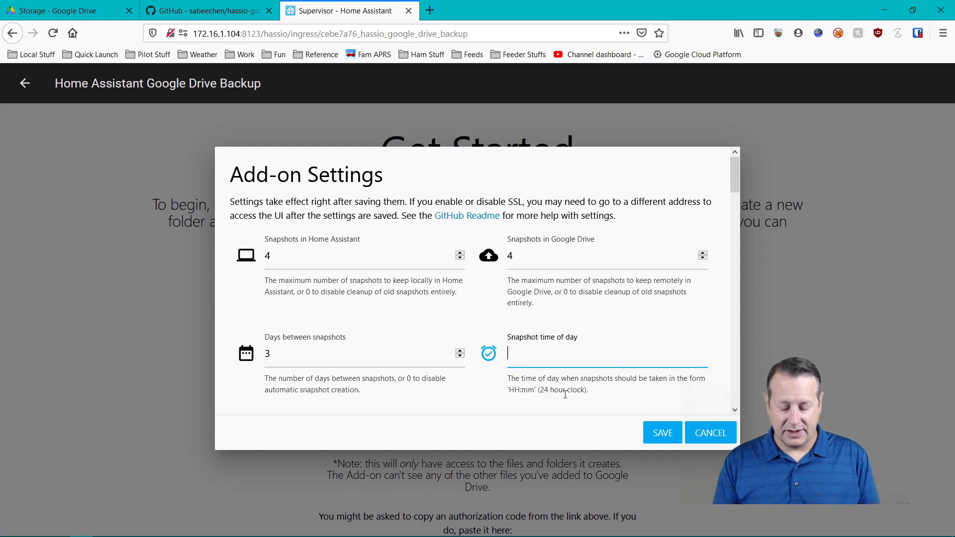
{"action": "type", "text": "08"}
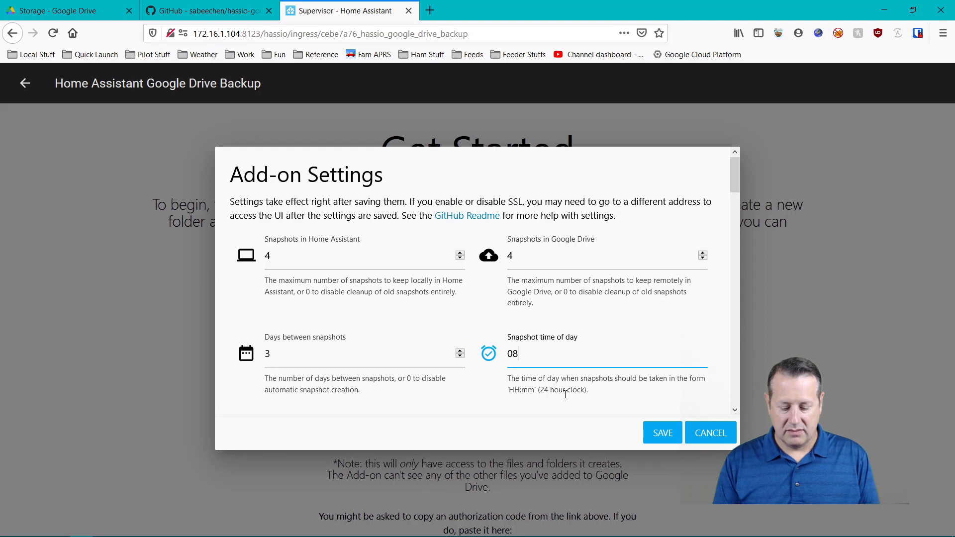
{"action": "type", "text": "9:0"}
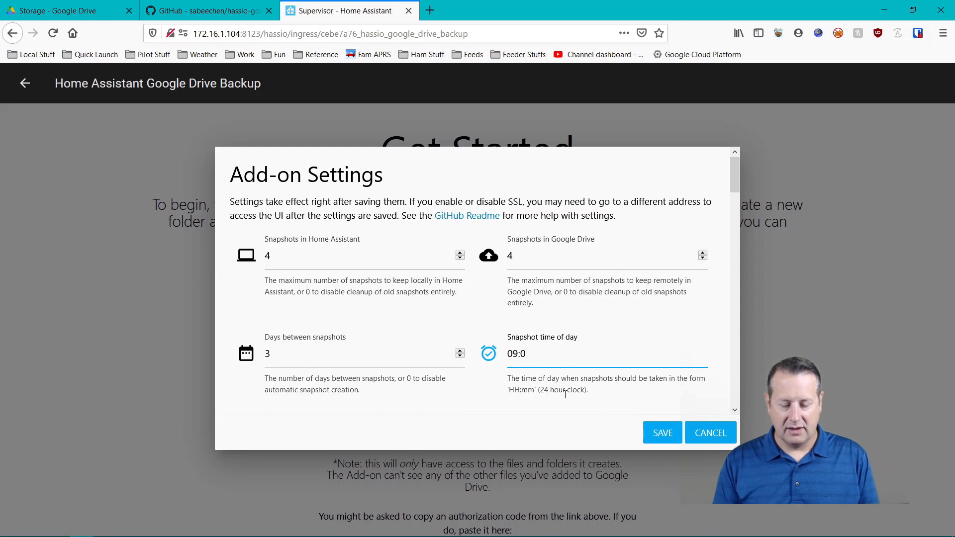
{"action": "type", "text": "0"}
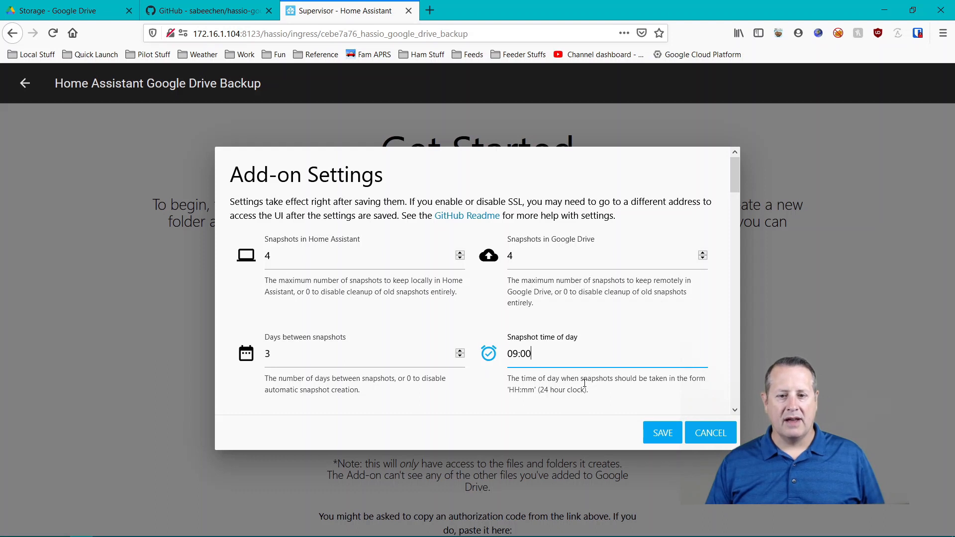
{"action": "mouse_move", "coordinate": [650, 411]}
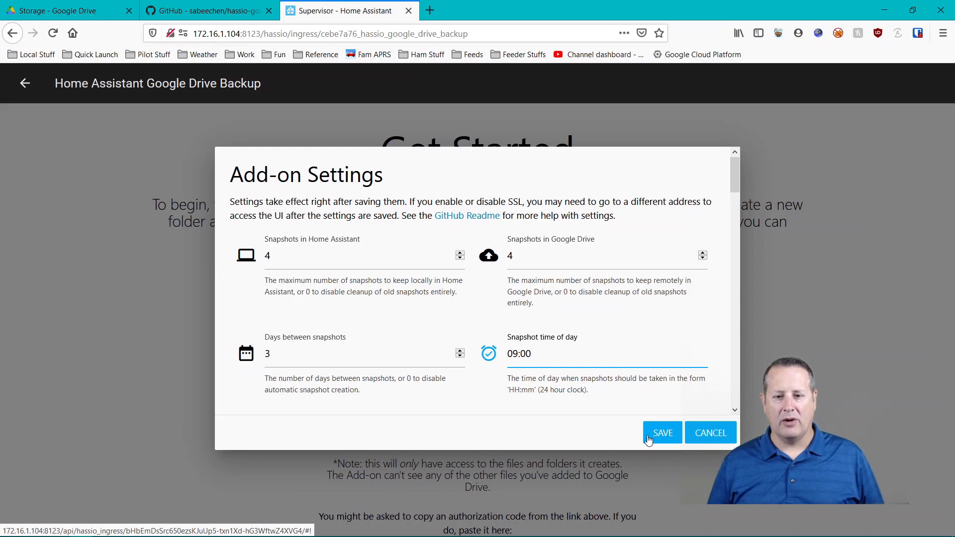
{"action": "left_click", "coordinate": [663, 433]}
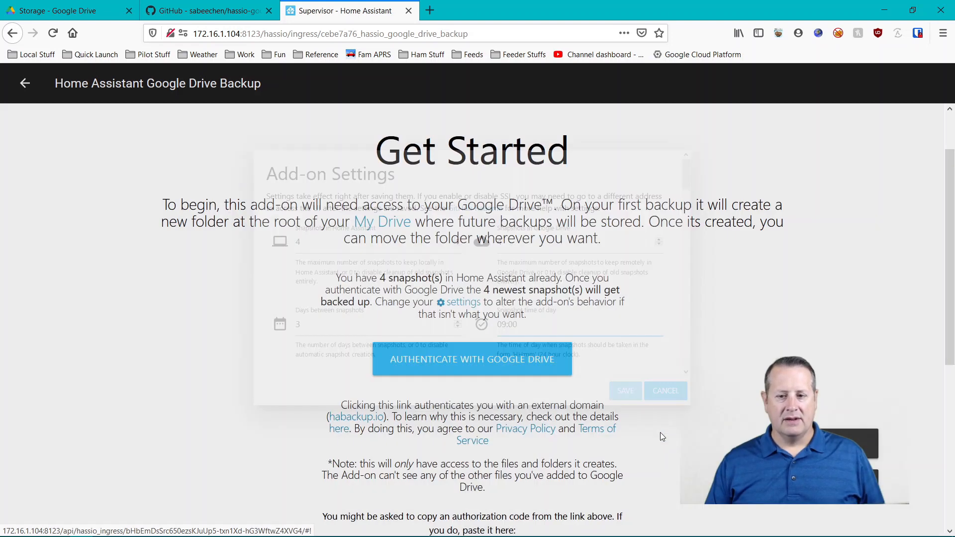
{"action": "left_click", "coordinate": [666, 390]}
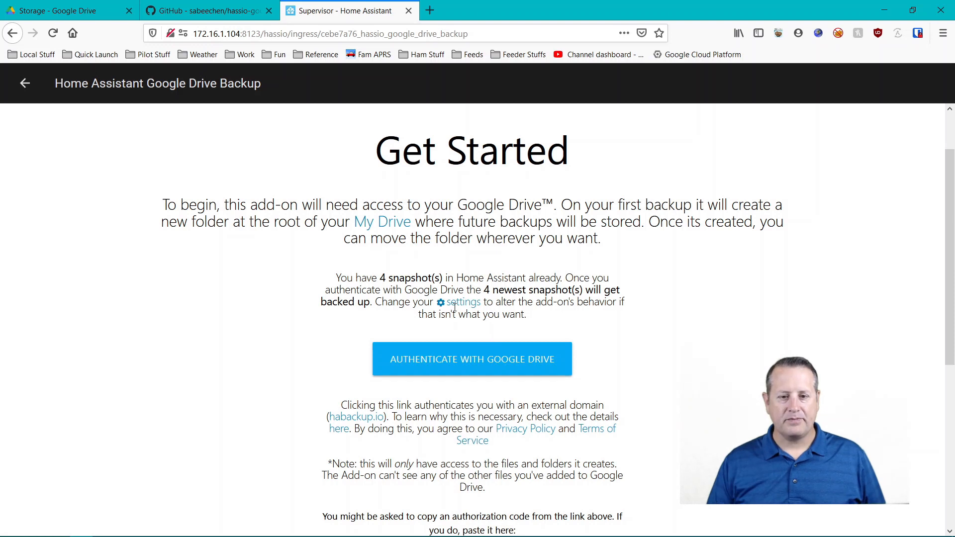
Sign in with the Google account and allow habackup.io to manage its Drive files.
{"action": "left_click", "coordinate": [471, 359]}
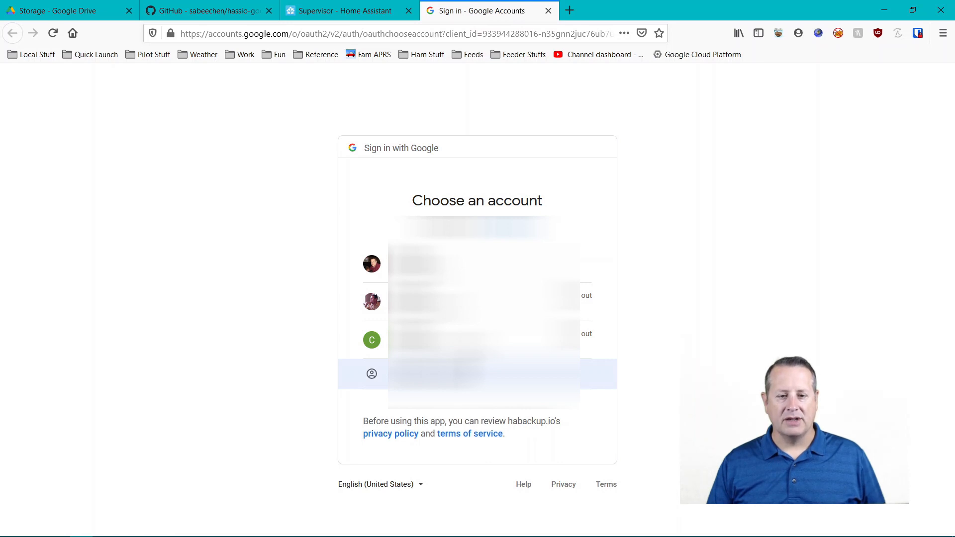
{"action": "left_click", "coordinate": [477, 374]}
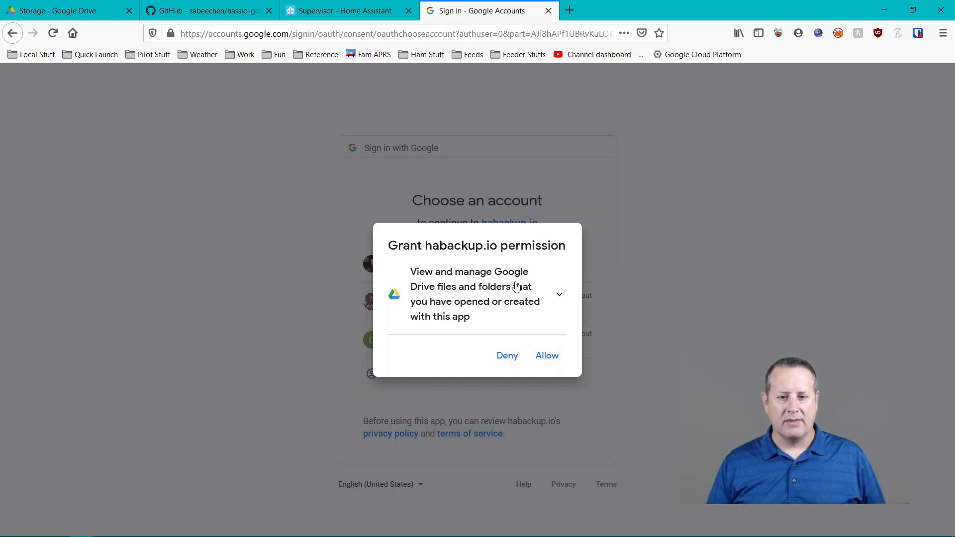
{"action": "mouse_move", "coordinate": [559, 368]}
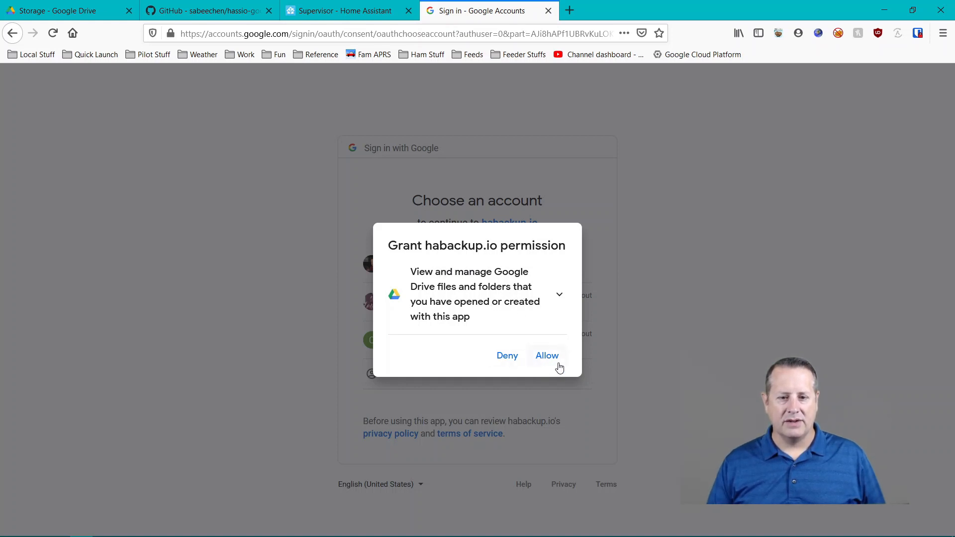
{"action": "left_click", "coordinate": [546, 357]}
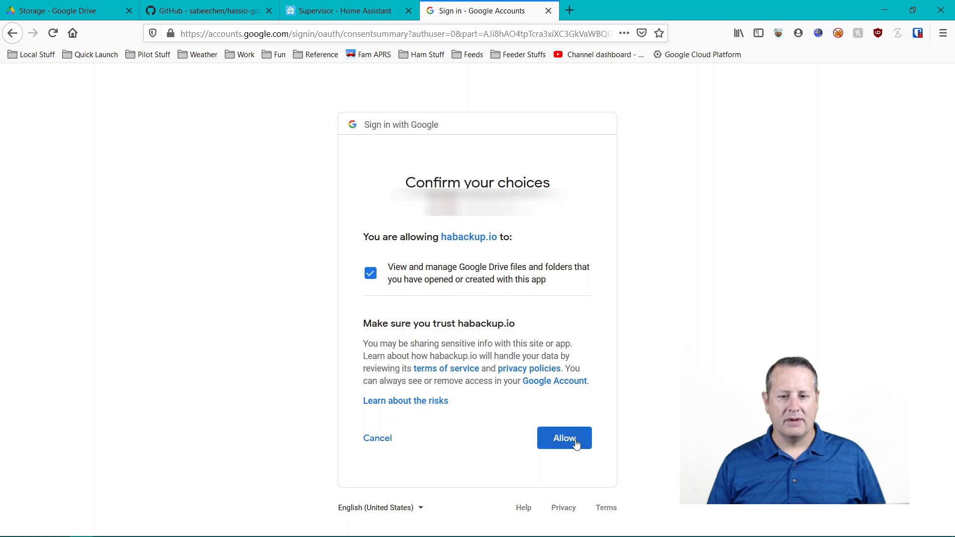
{"action": "left_click", "coordinate": [563, 438]}
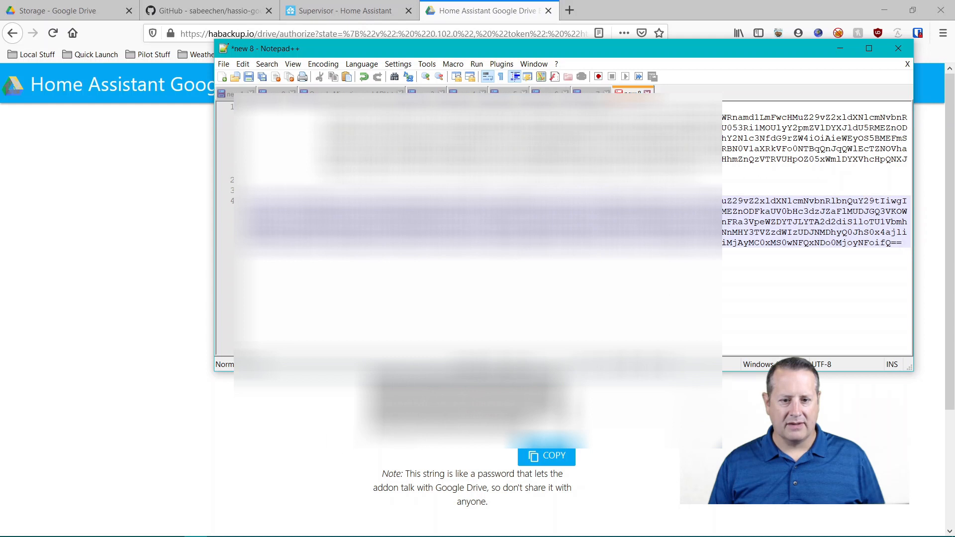
Send the habackup.io authorization string to the add-on and save it.
{"action": "left_click", "coordinate": [897, 48]}
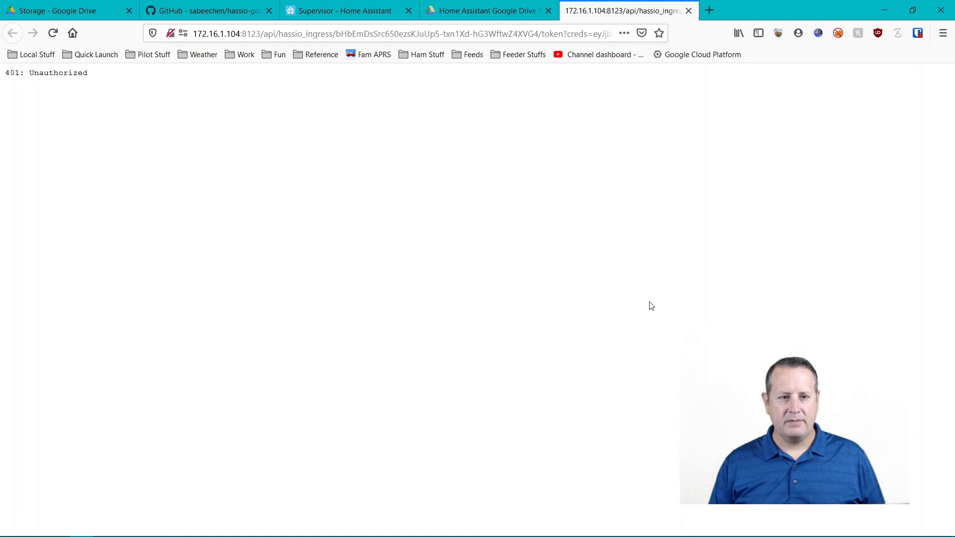
{"action": "mouse_move", "coordinate": [370, 135]}
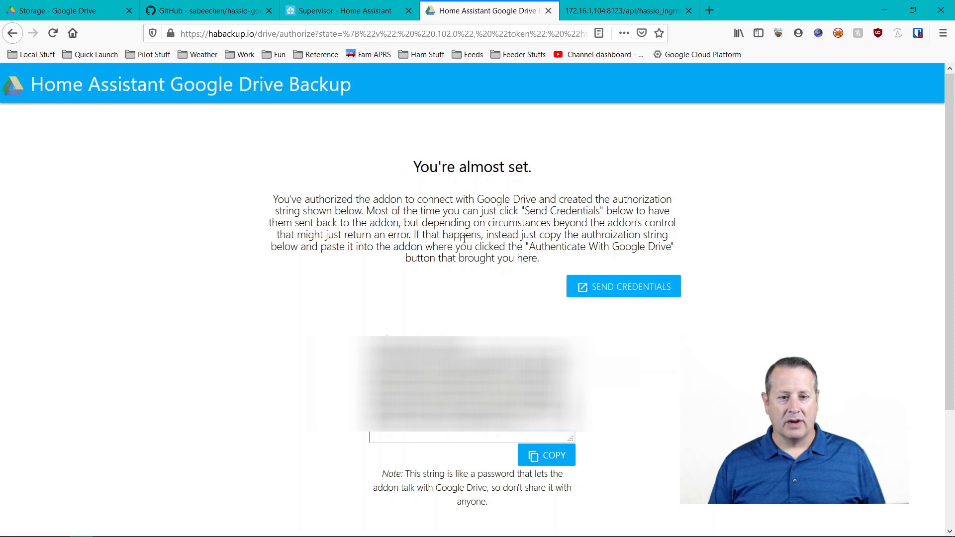
{"action": "mouse_move", "coordinate": [486, 279]}
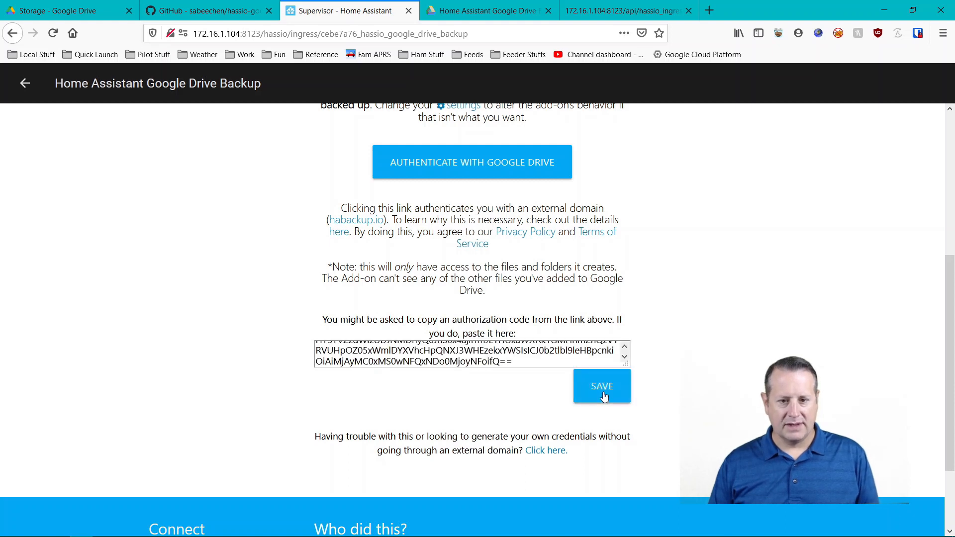
{"action": "left_click", "coordinate": [601, 386]}
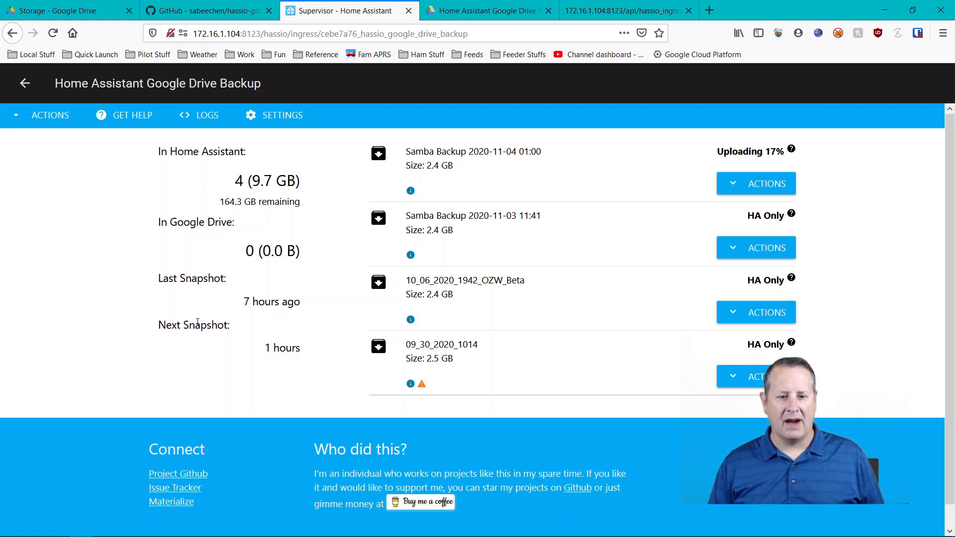
{"action": "mouse_move", "coordinate": [271, 374]}
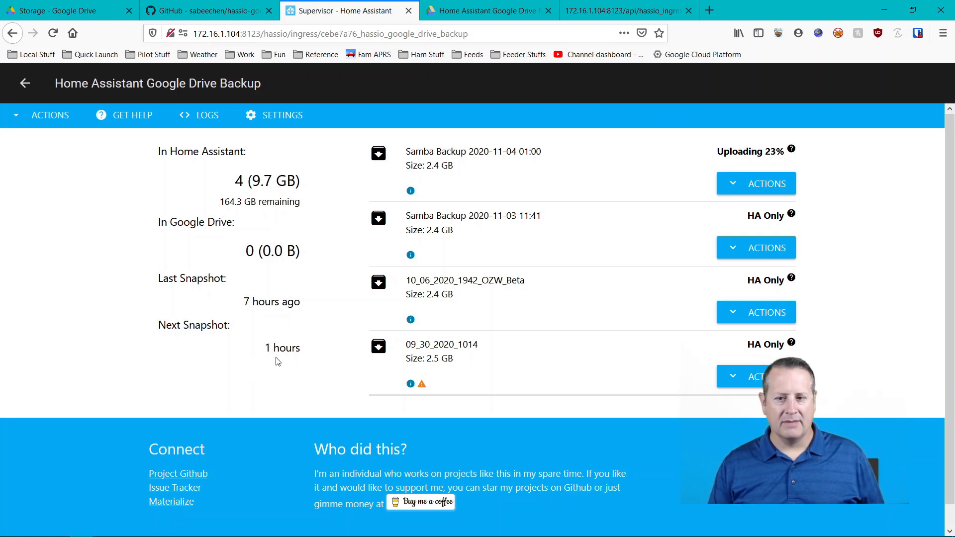
Switch to the Google Drive browser tab while the snapshot upload is in progress.
{"action": "left_click", "coordinate": [60, 10]}
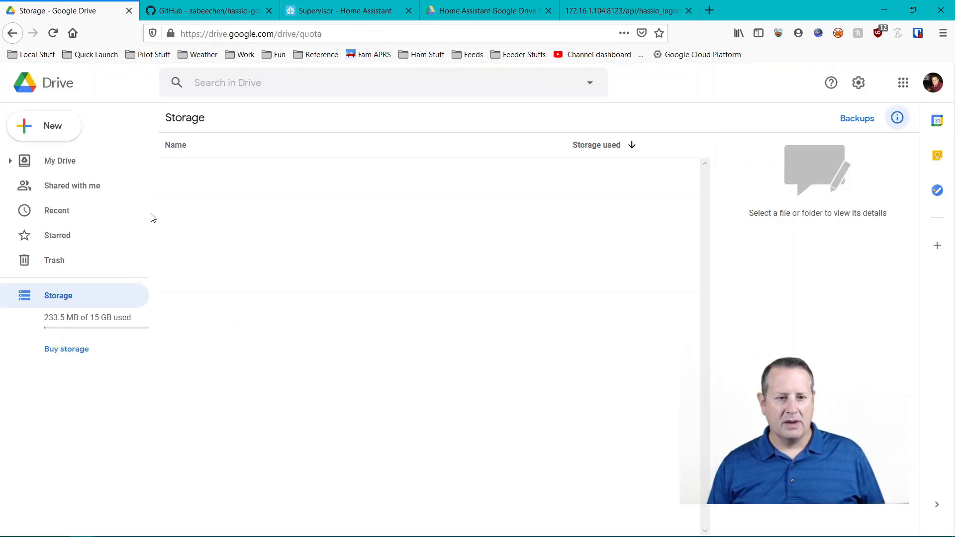
Open the Home Assistant Snapshots folder in My Drive to confirm the Samba Backup 2020-11-04 file, then return to the add-on.
{"action": "left_click", "coordinate": [59, 161]}
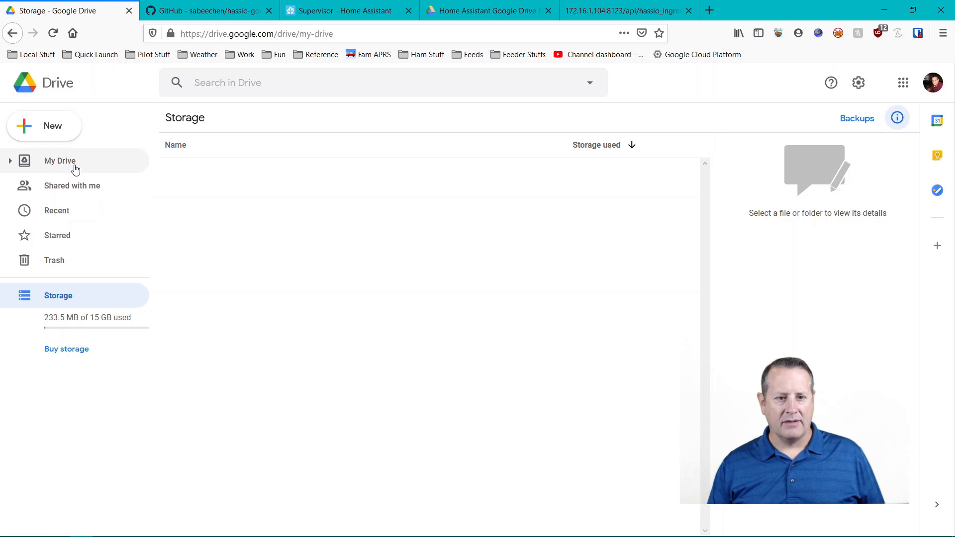
{"action": "left_click", "coordinate": [60, 161]}
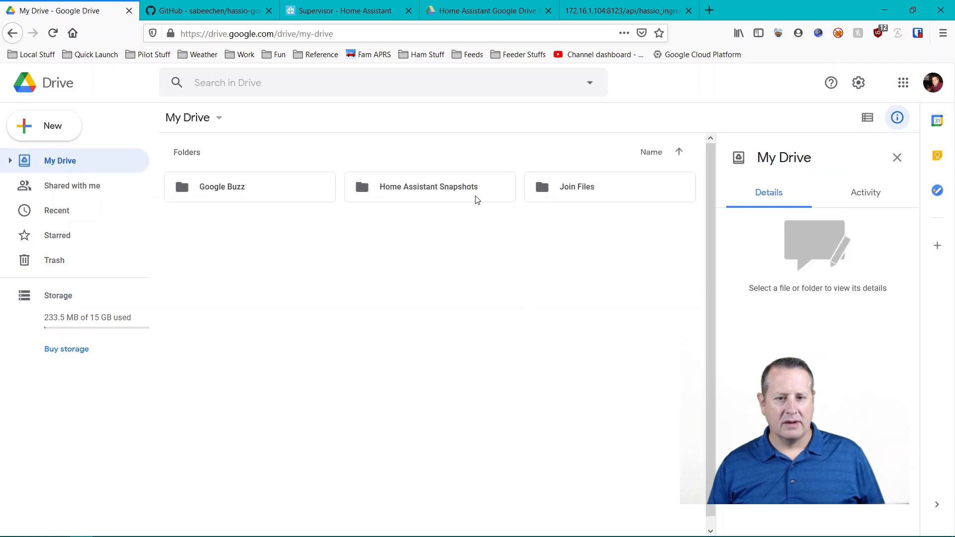
{"action": "left_click", "coordinate": [428, 187]}
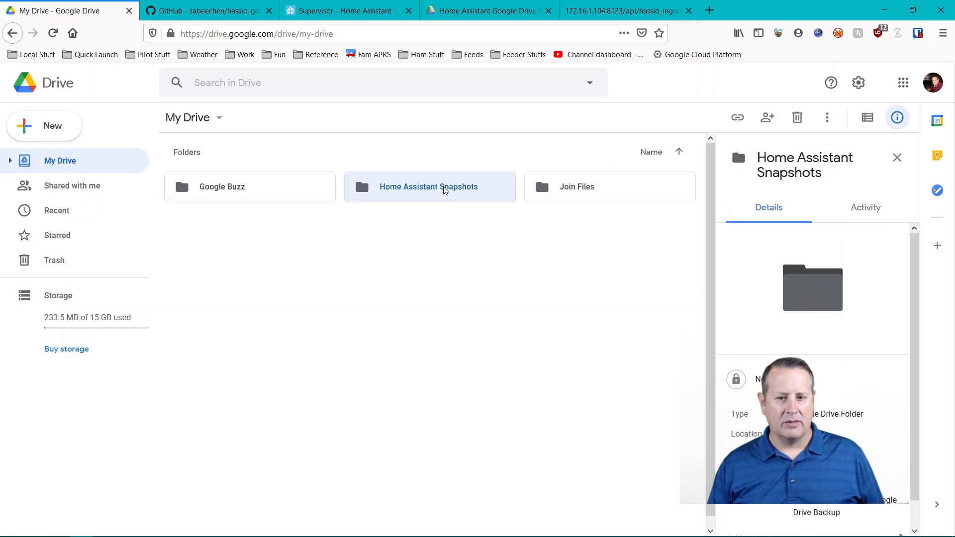
{"action": "double_click", "coordinate": [428, 186]}
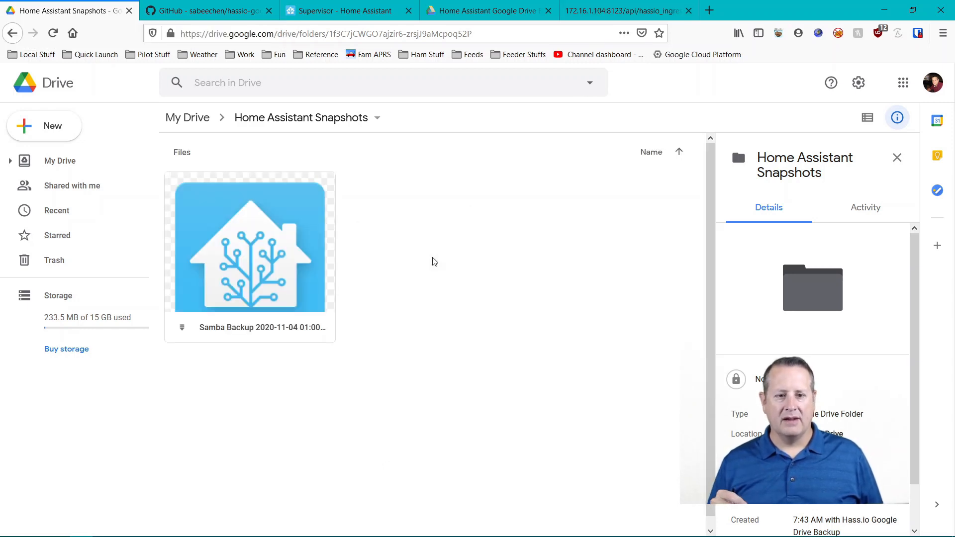
{"action": "mouse_move", "coordinate": [322, 291]}
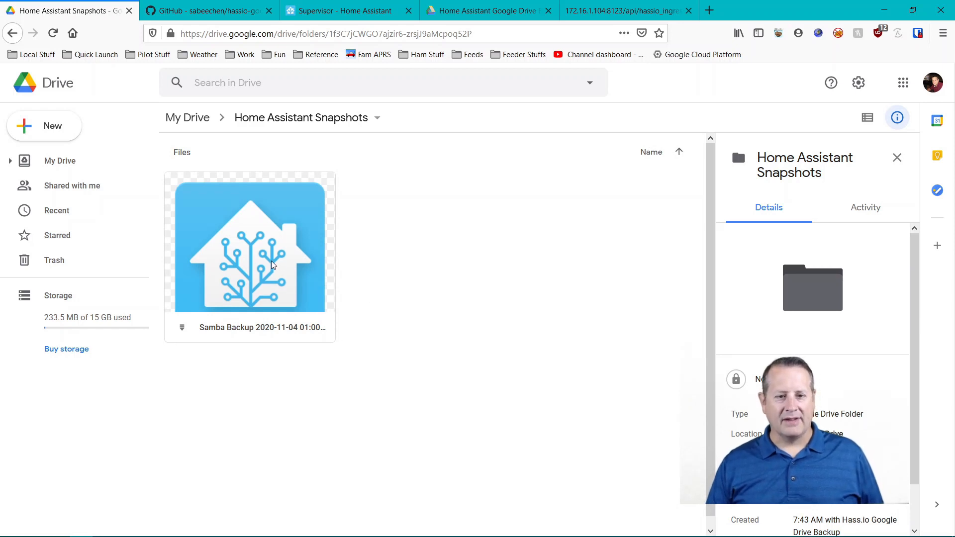
{"action": "mouse_move", "coordinate": [293, 244]}
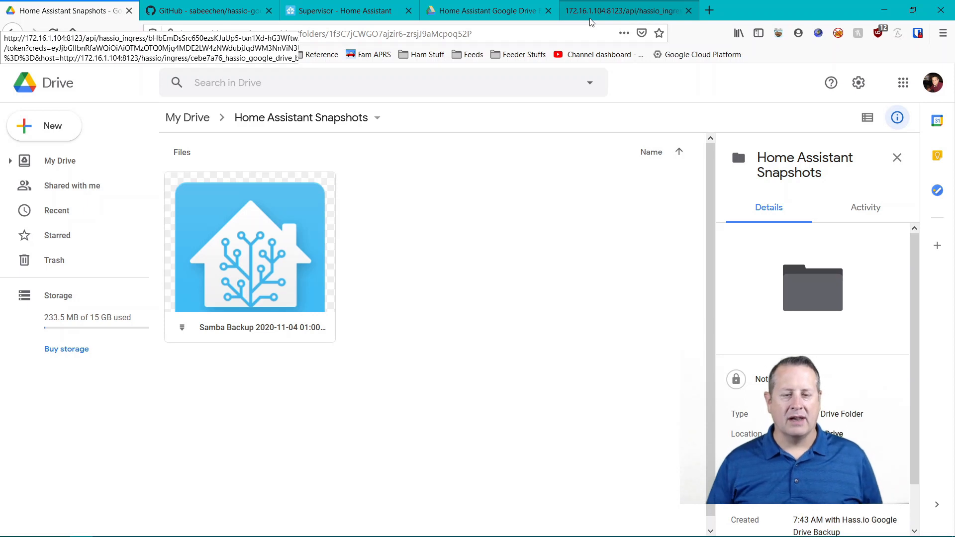
{"action": "left_click", "coordinate": [345, 10]}
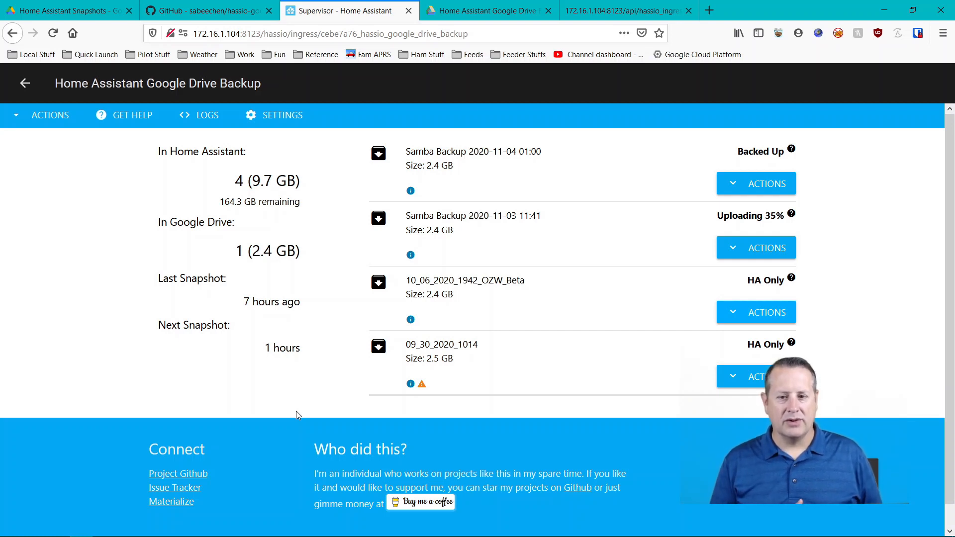
{"action": "mouse_move", "coordinate": [299, 460]}
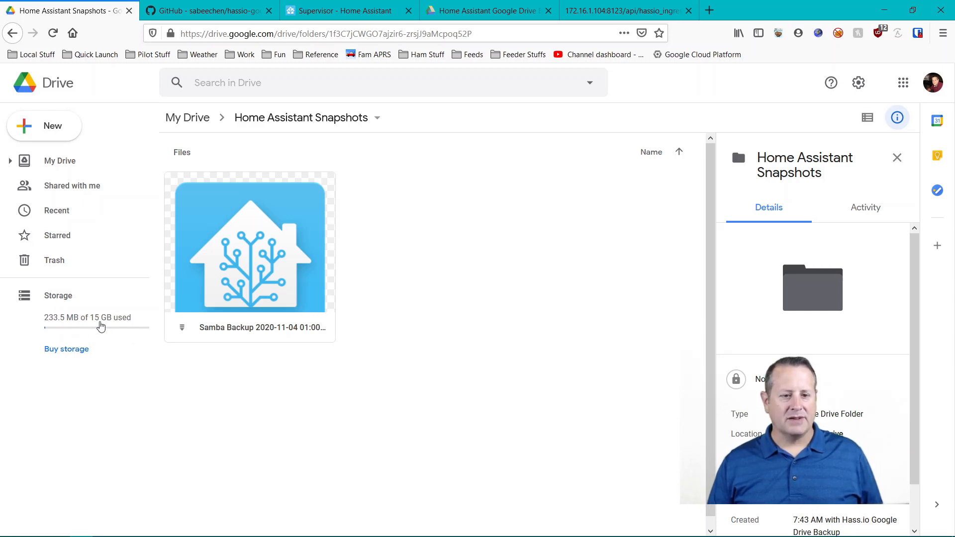
{"action": "mouse_move", "coordinate": [136, 360]}
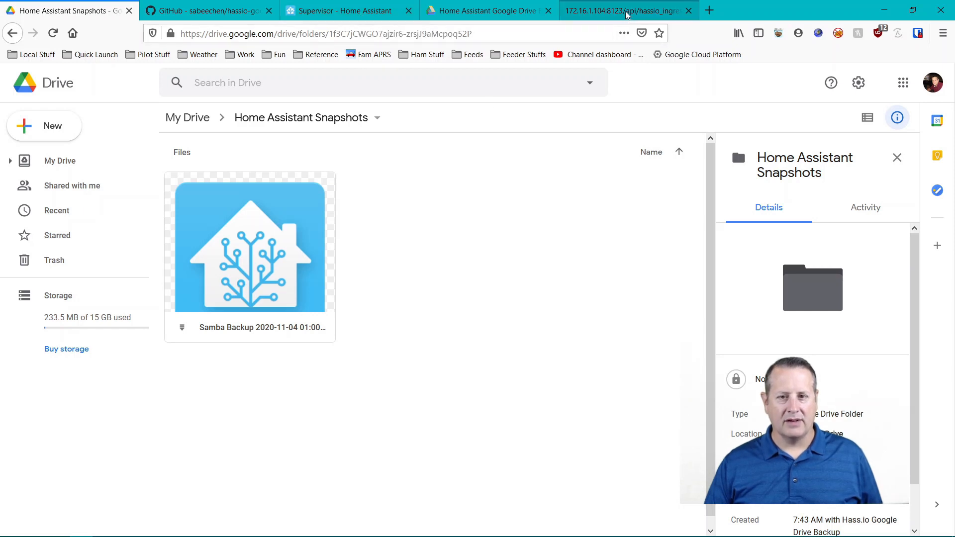
{"action": "left_click", "coordinate": [347, 10]}
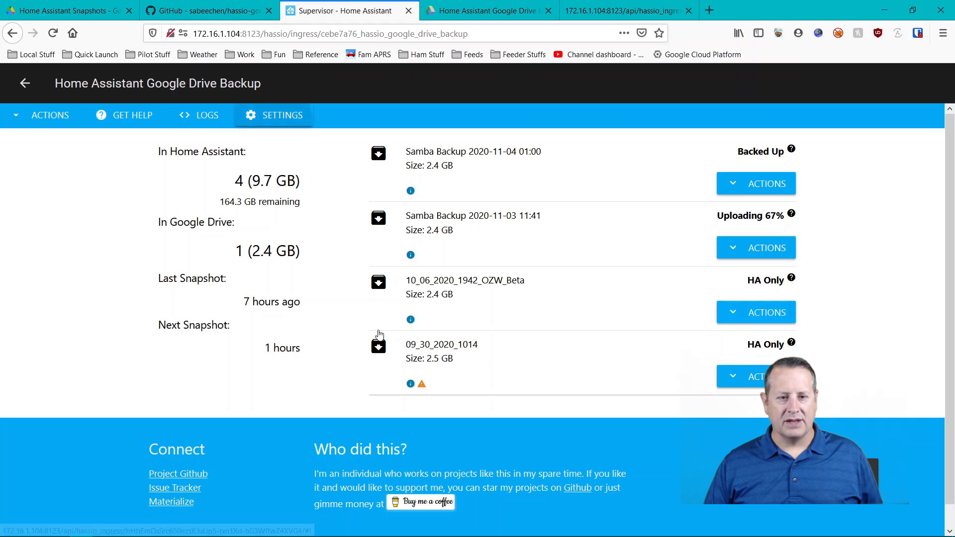
{"action": "left_click", "coordinate": [280, 115]}
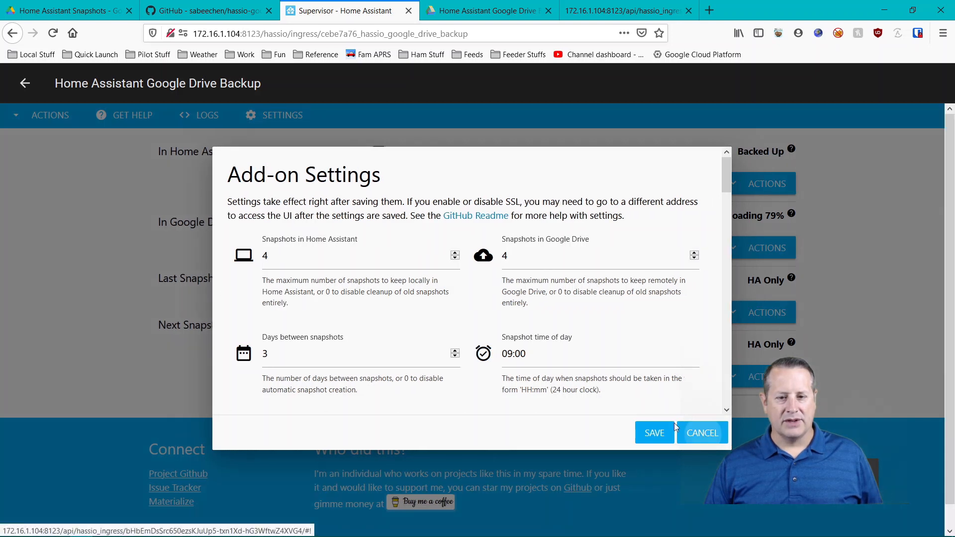
{"action": "left_click", "coordinate": [701, 432]}
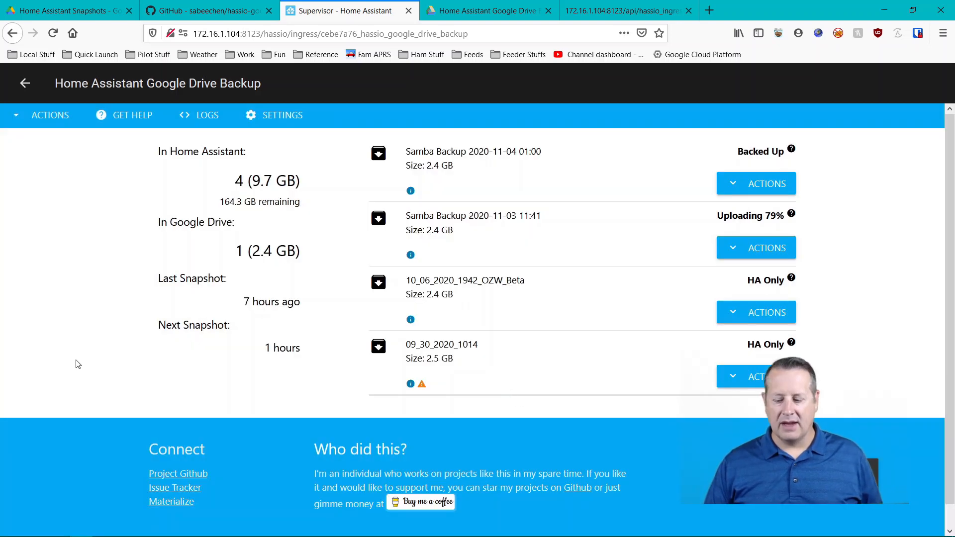
{"action": "mouse_move", "coordinate": [273, 367]}
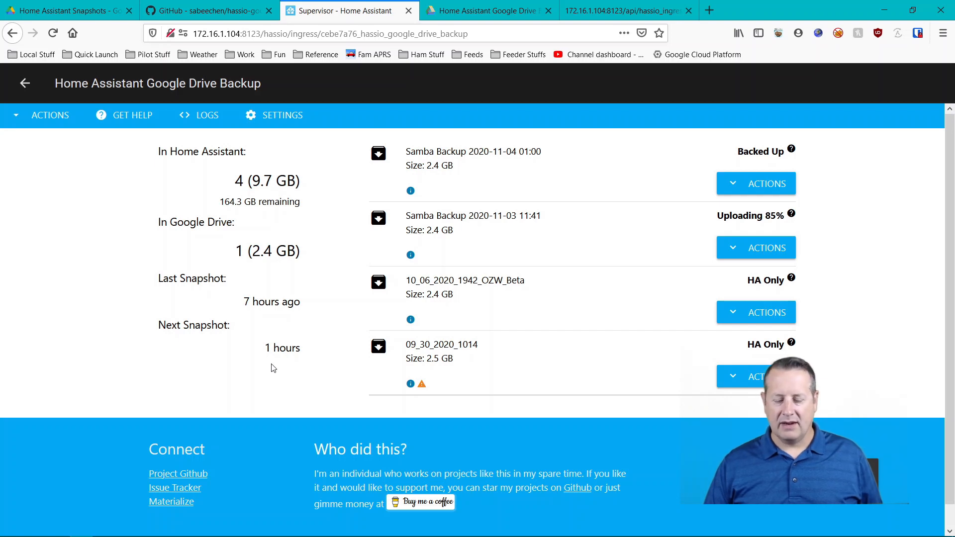
{"action": "mouse_move", "coordinate": [87, 351]}
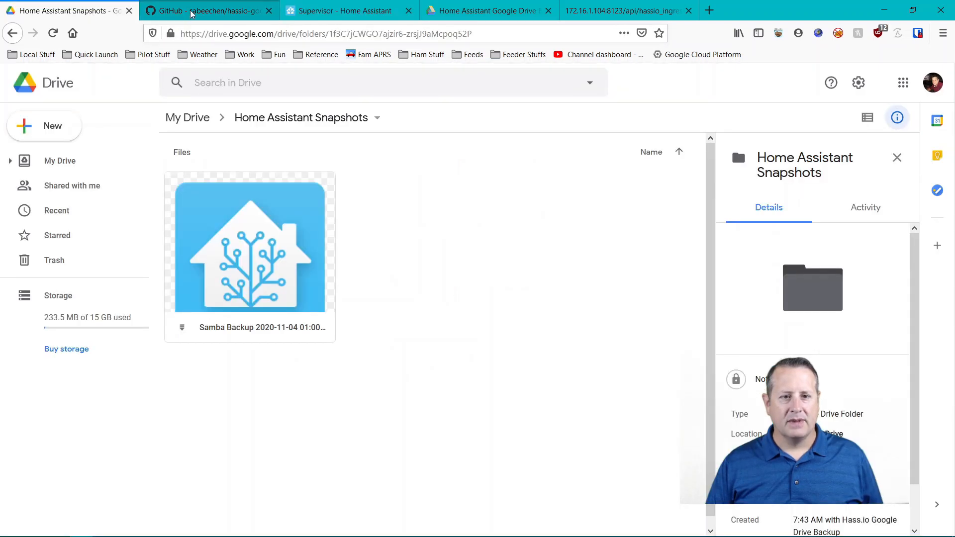
From the snapshot add-ons list, open the Remote Backup (uses scp) GitHub repository.
{"action": "left_click", "coordinate": [207, 11]}
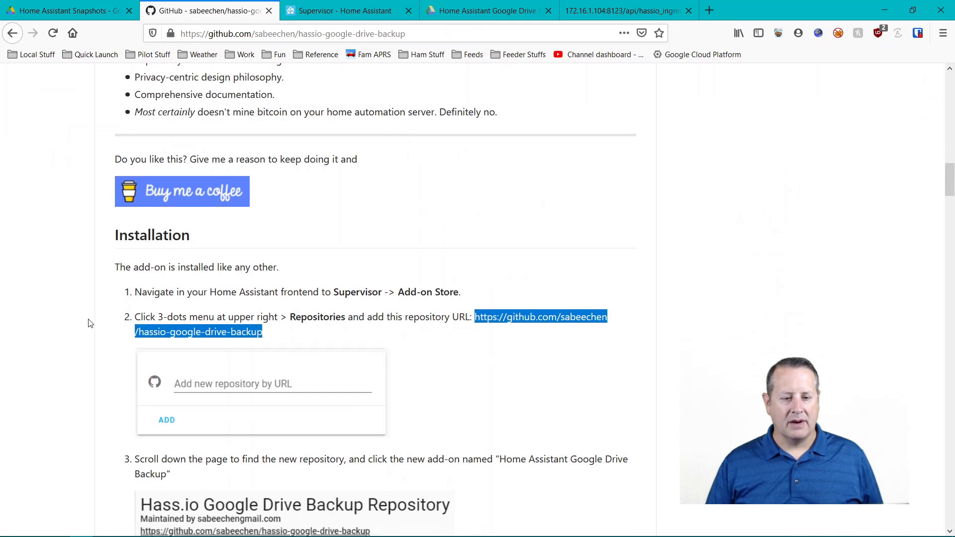
{"action": "scroll", "scroll_direction": "down", "scroll_amount": 3}
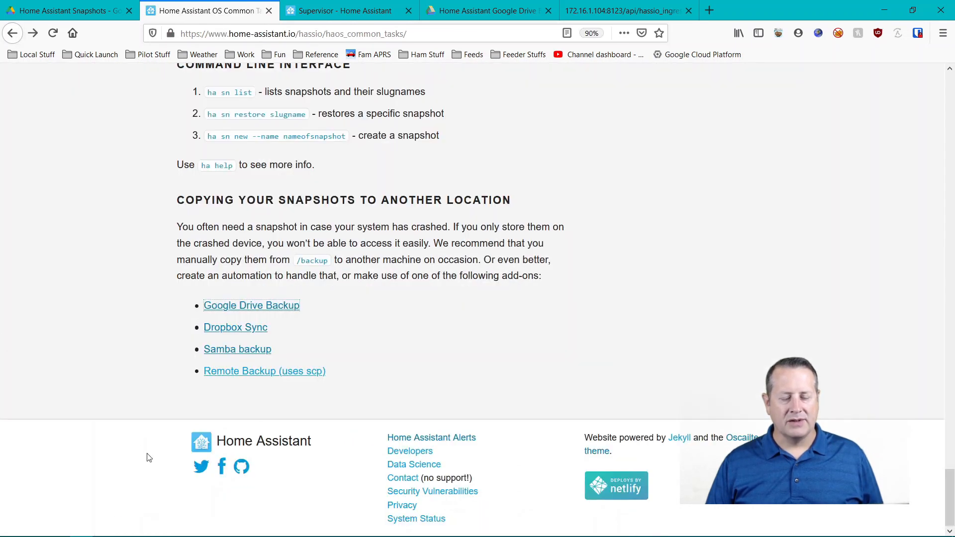
{"action": "mouse_move", "coordinate": [258, 397]}
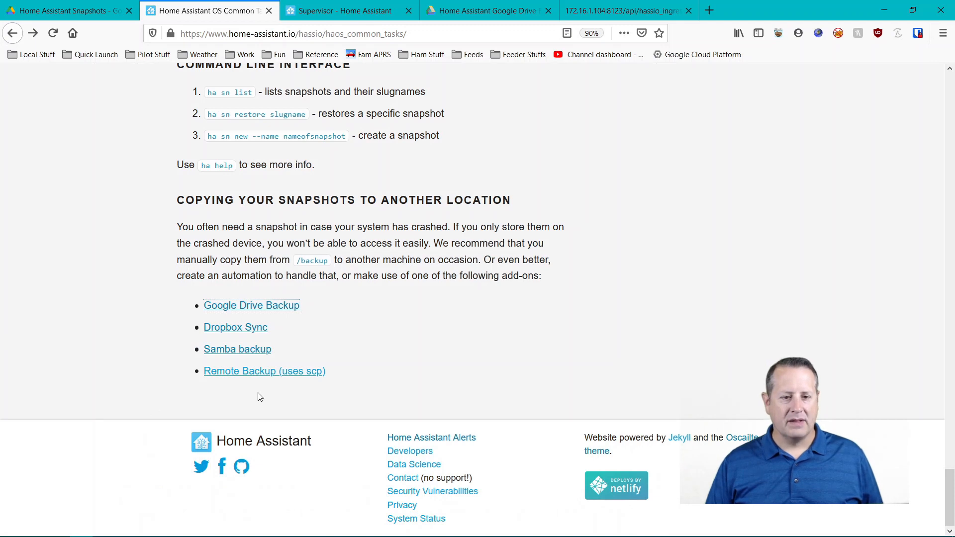
{"action": "mouse_move", "coordinate": [254, 327]}
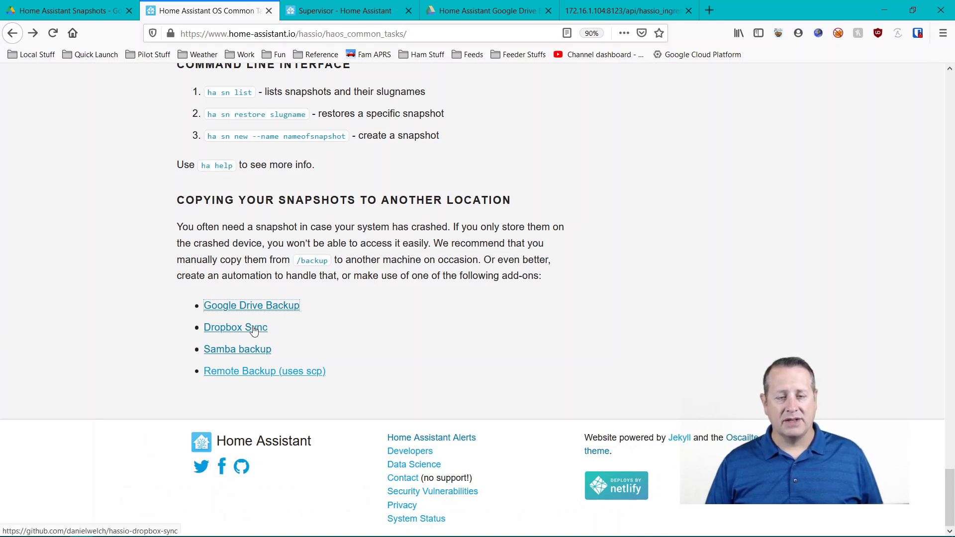
{"action": "mouse_move", "coordinate": [232, 399]}
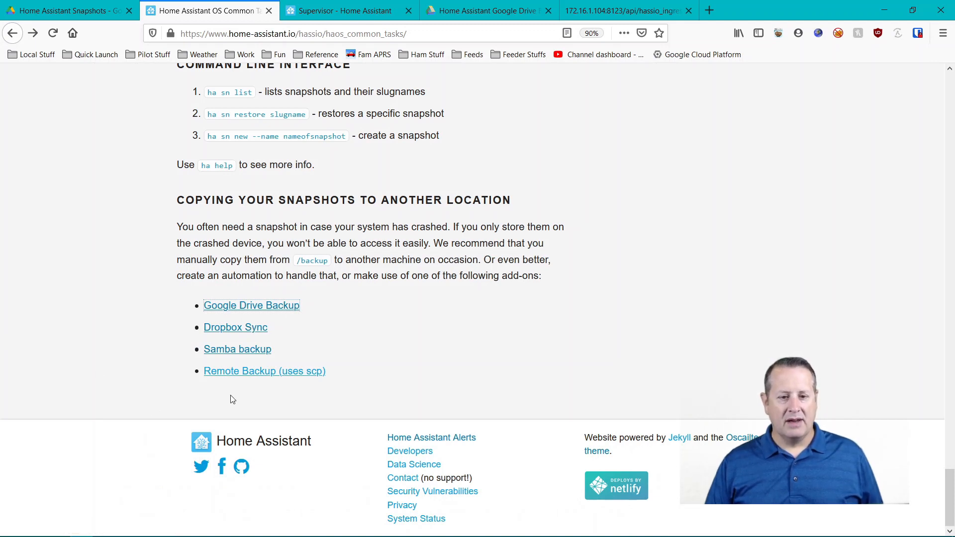
{"action": "left_click", "coordinate": [264, 371]}
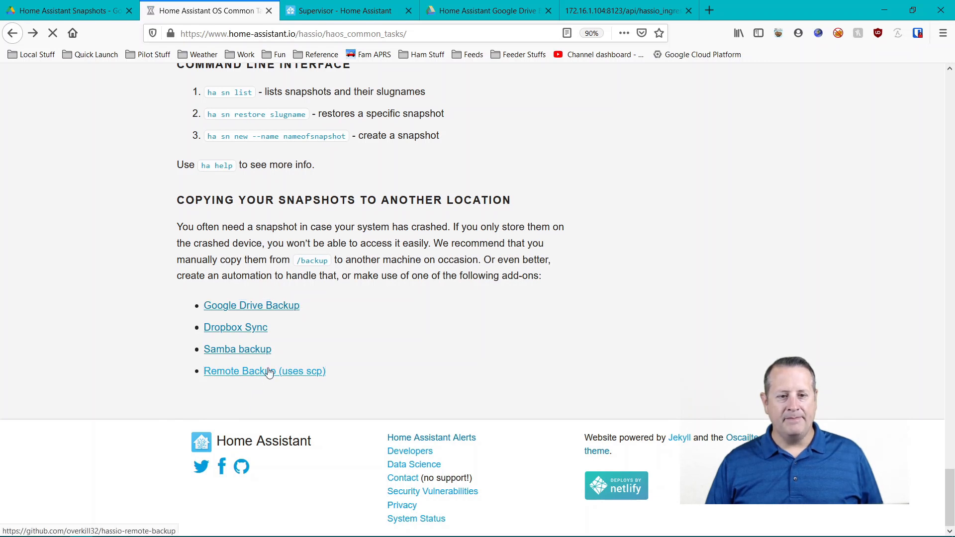
{"action": "left_click", "coordinate": [265, 371]}
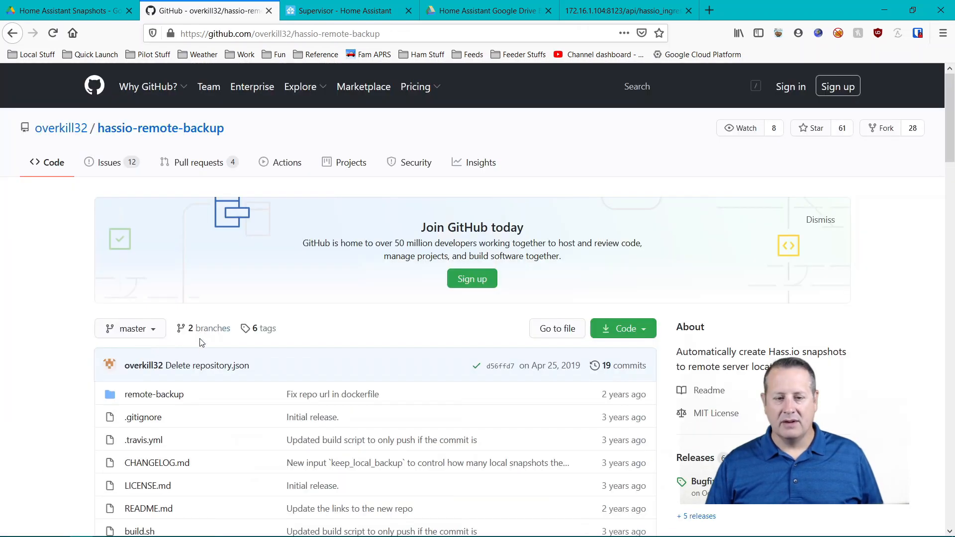
Scroll through the hassio-remote-backup README configuration table and SCP setup example.
{"action": "scroll", "scroll_direction": "down", "scroll_amount": 3}
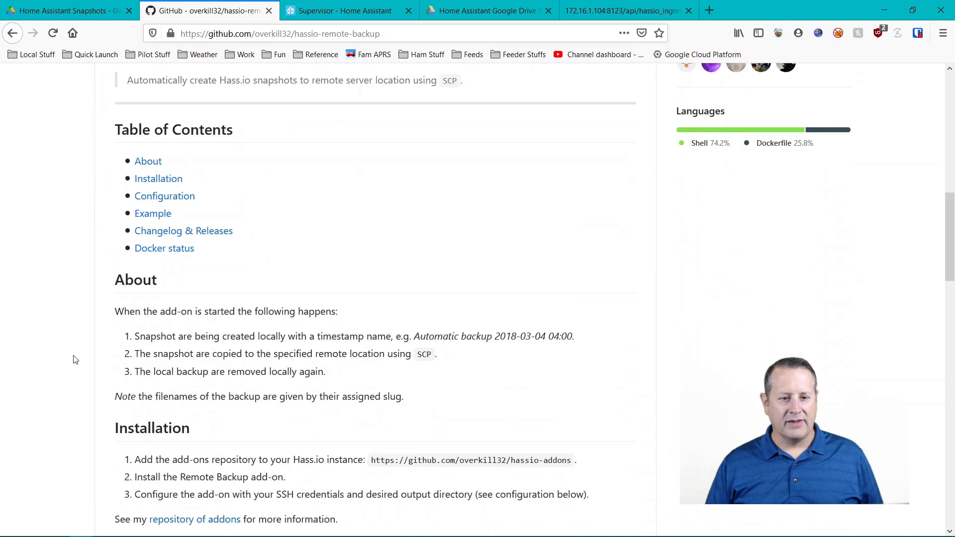
{"action": "scroll", "scroll_direction": "down", "scroll_amount": 3}
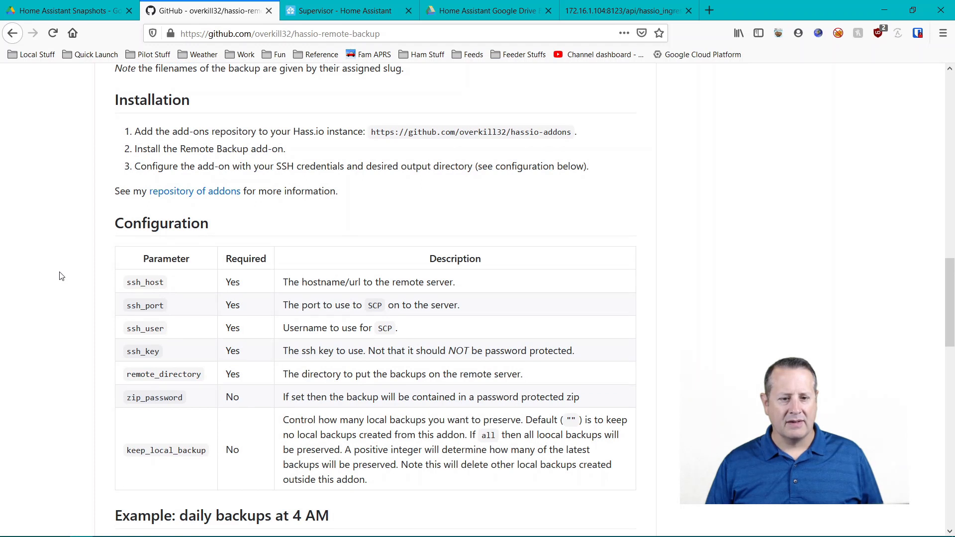
{"action": "scroll", "scroll_direction": "down", "scroll_amount": 3}
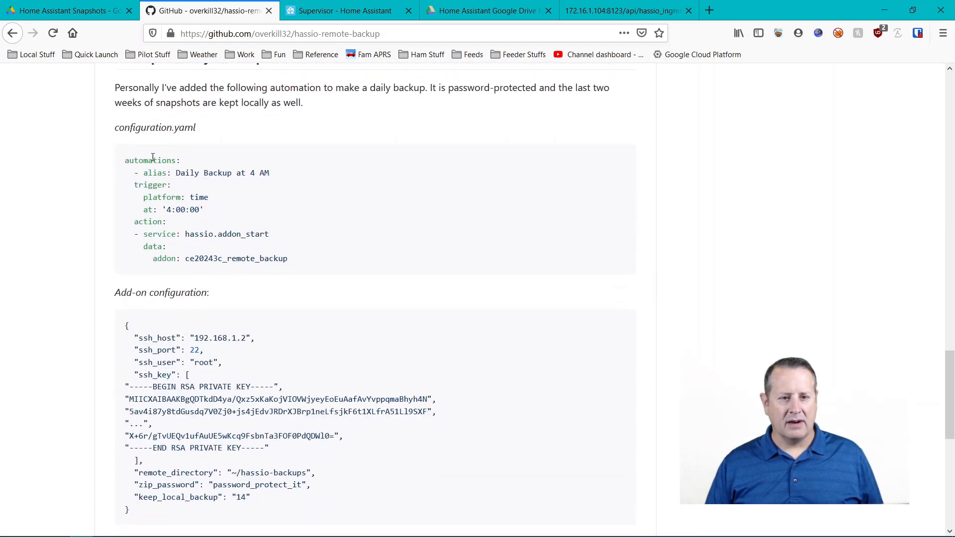
{"action": "scroll", "scroll_direction": "down", "scroll_amount": 3}
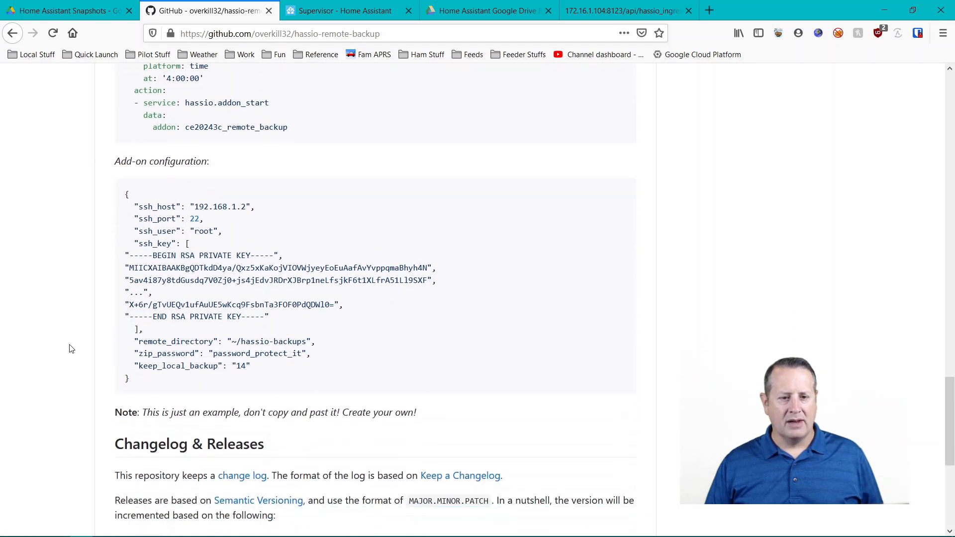
{"action": "scroll", "scroll_direction": "down", "scroll_amount": 3}
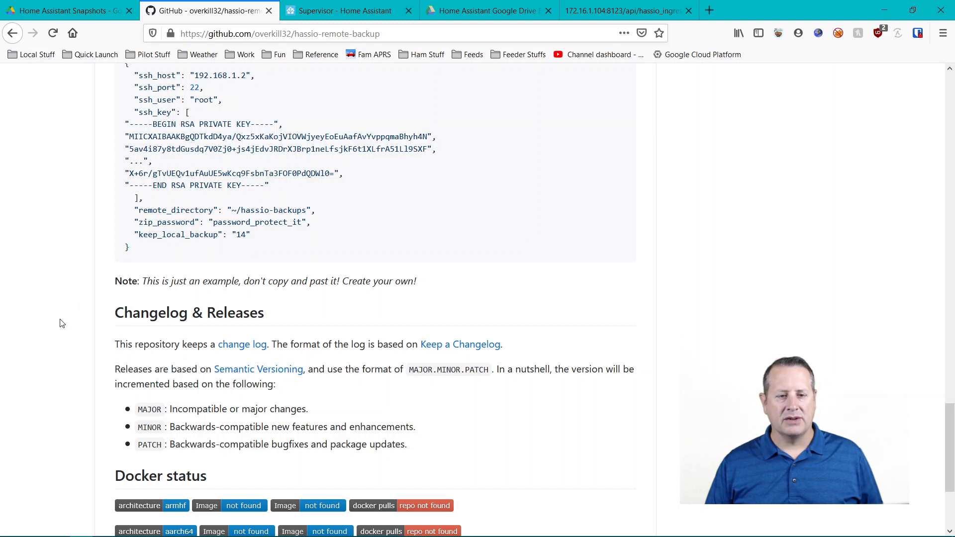
{"action": "mouse_move", "coordinate": [44, 368]}
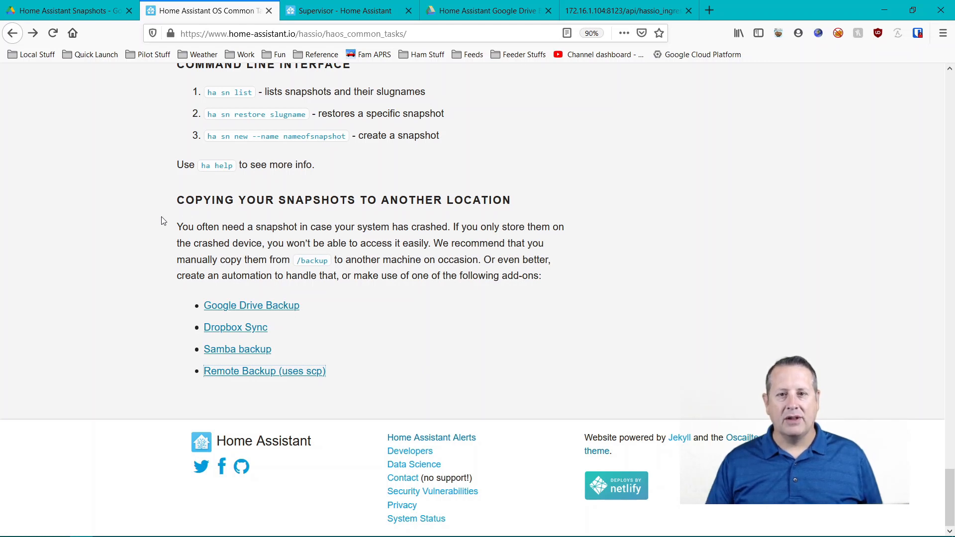
Return to the Google Drive Backup README and scroll to its Lovelace Card and Mobile Notifications sections.
{"action": "left_click", "coordinate": [311, 34]}
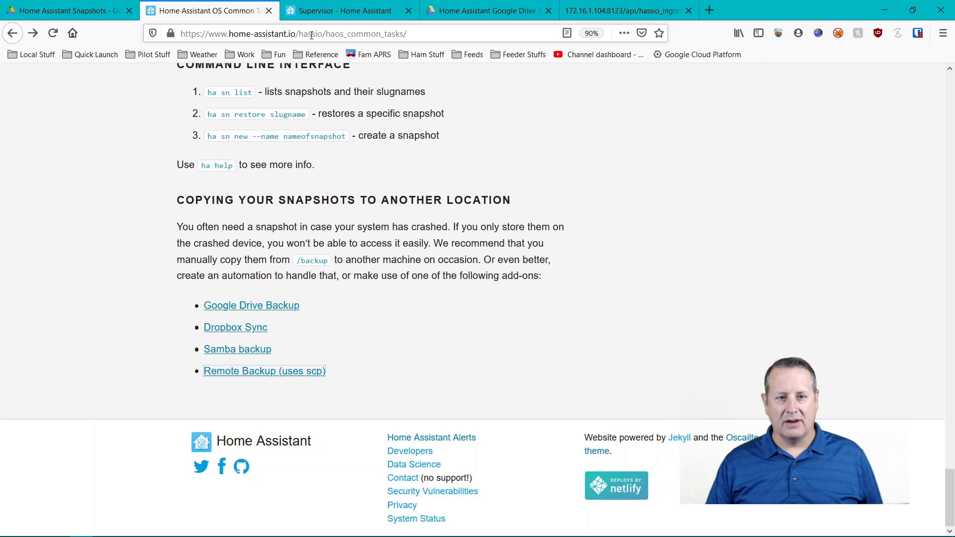
{"action": "left_click", "coordinate": [250, 306]}
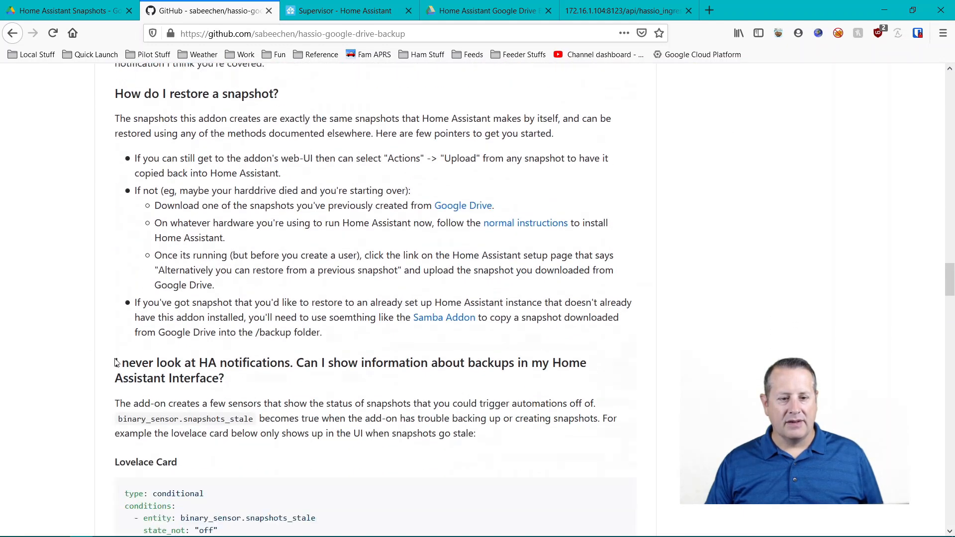
{"action": "scroll", "scroll_direction": "down", "scroll_amount": 3}
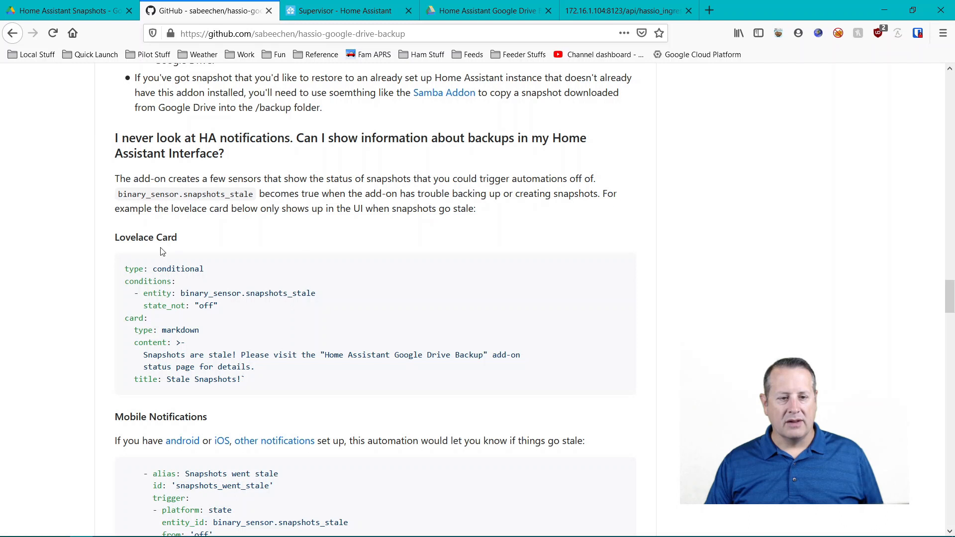
{"action": "mouse_move", "coordinate": [149, 254]}
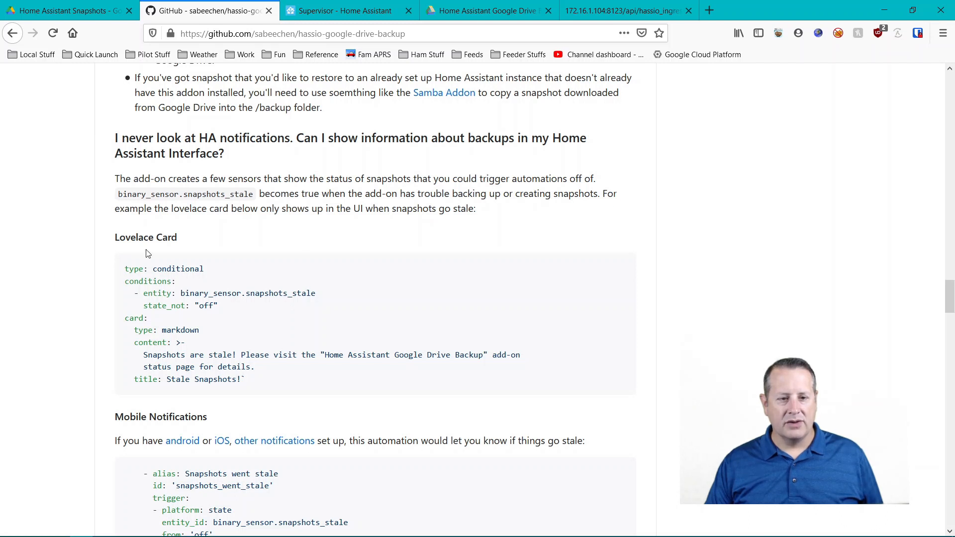
{"action": "mouse_move", "coordinate": [106, 397]}
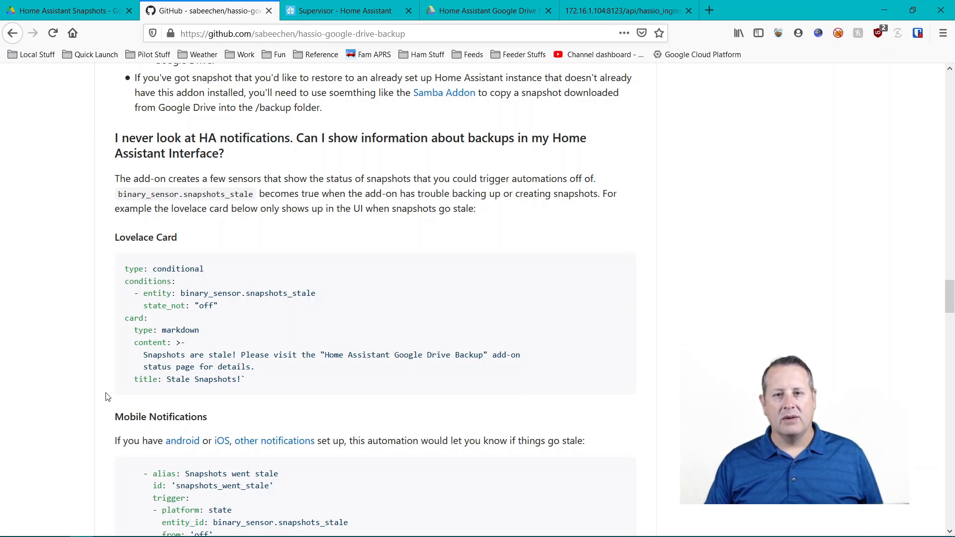
{"action": "scroll", "scroll_direction": "down", "scroll_amount": 3}
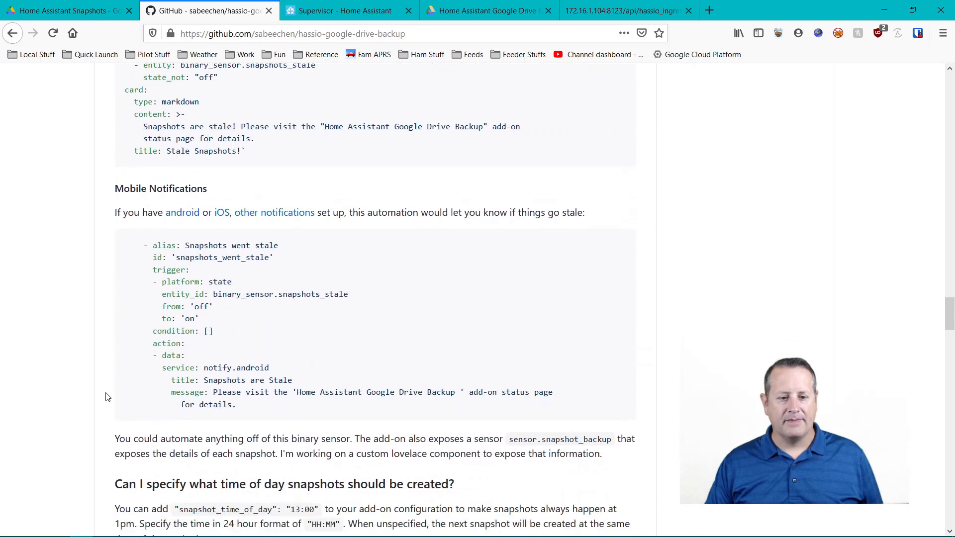